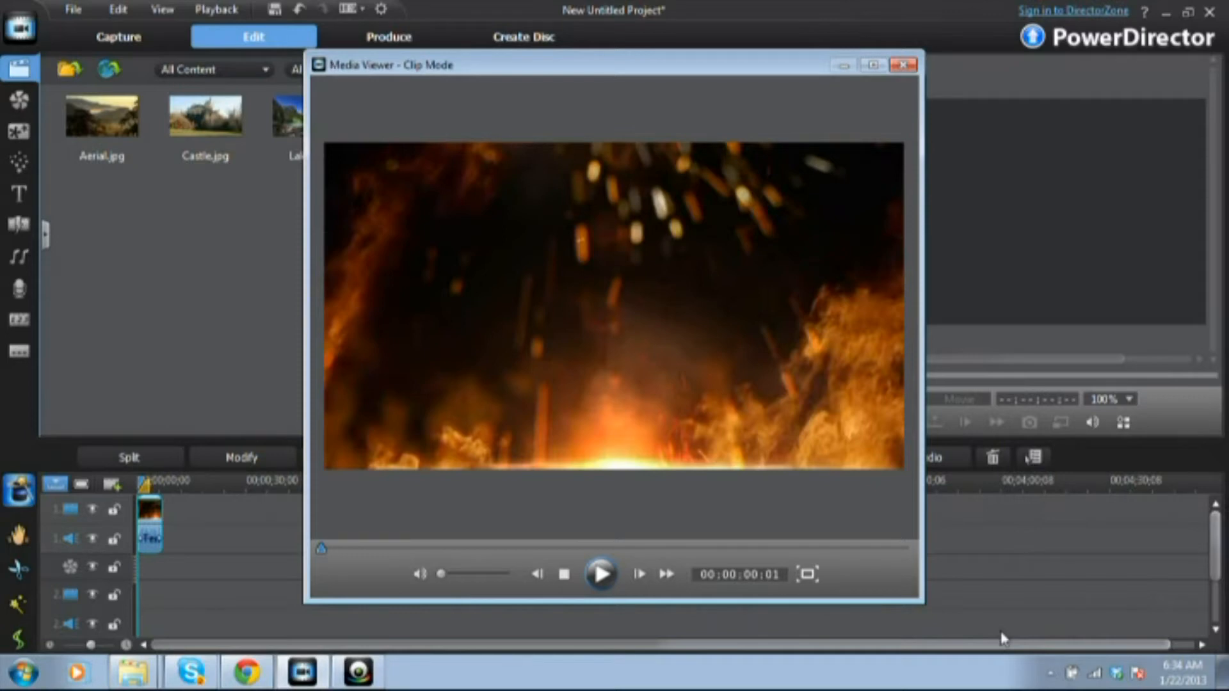
pyautogui.moveTo(896, 657)
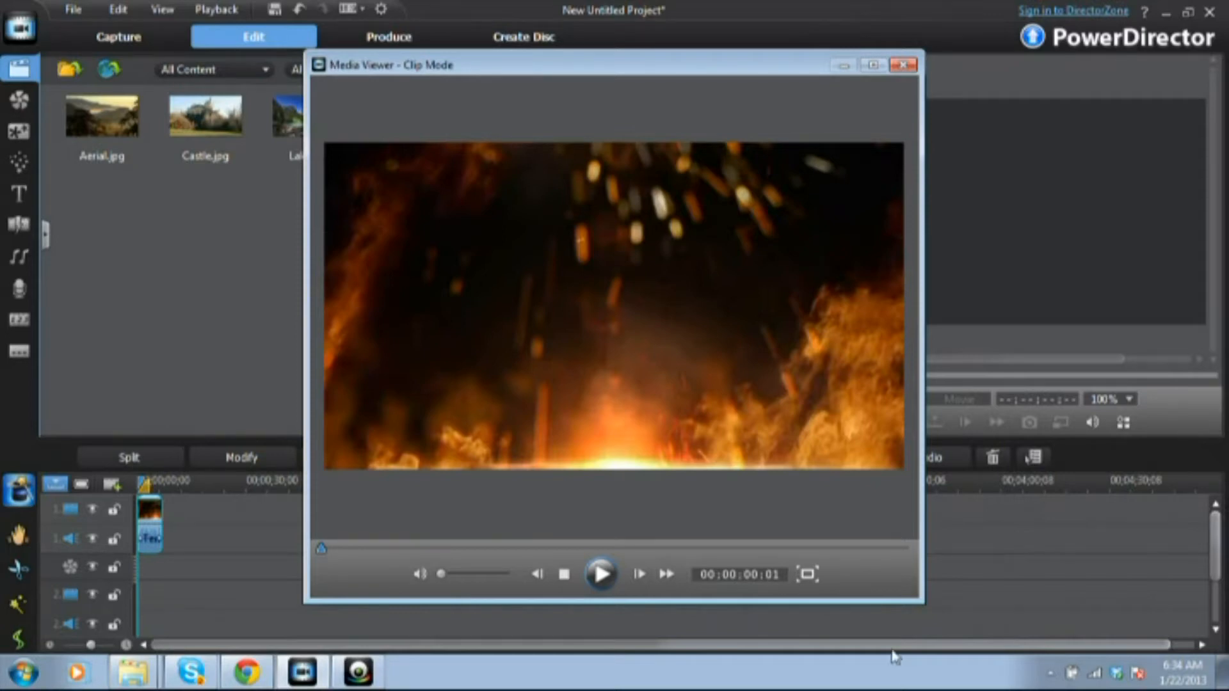
# Step: Preview the fire-and-sparks clip and browse the Aerial.jpg and Castle.jpg library photos
pyautogui.click(443, 573)
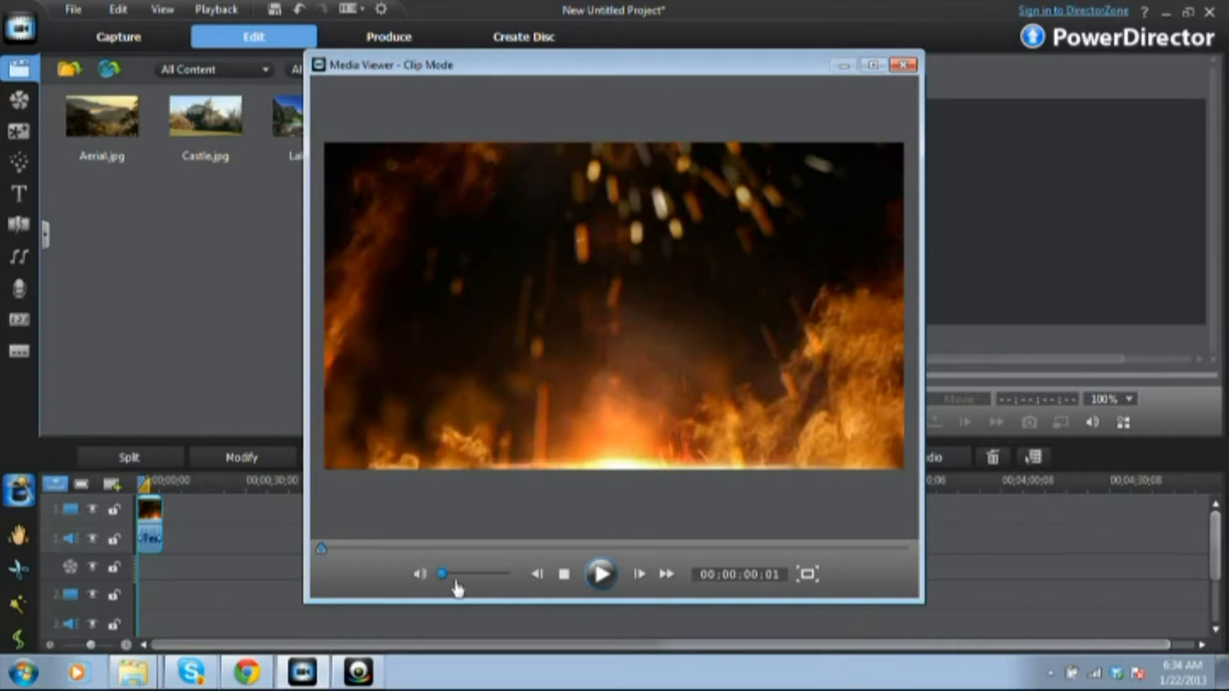
pyautogui.click(602, 574)
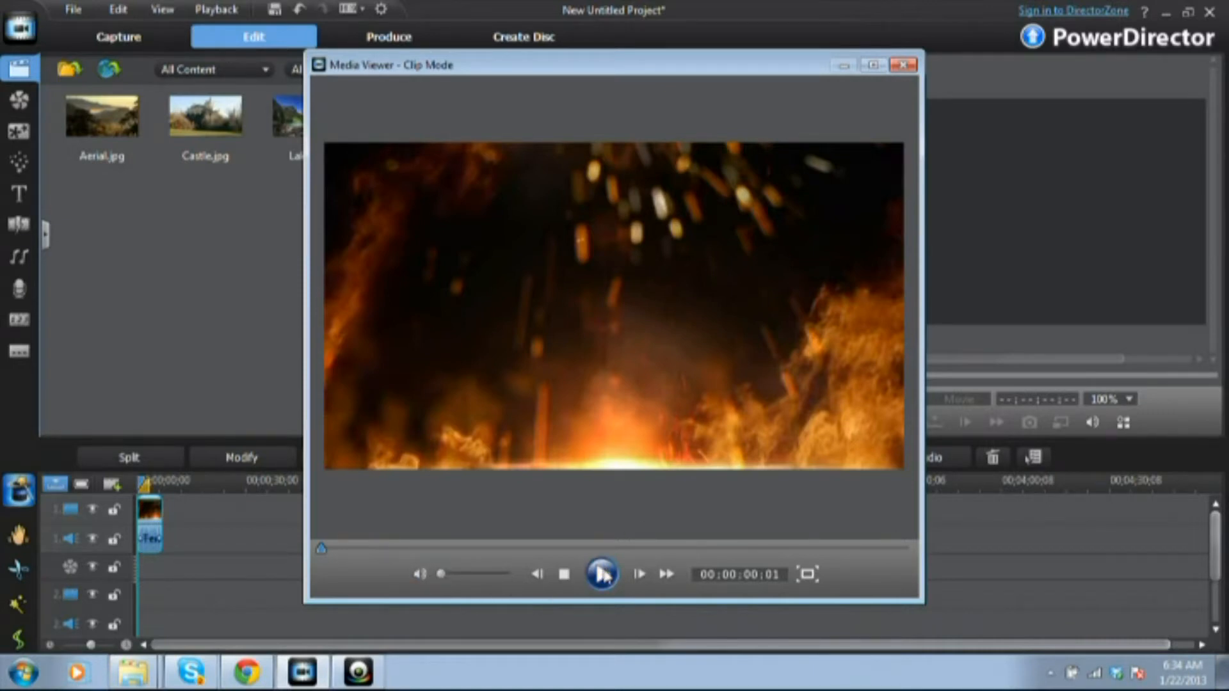
pyautogui.click(602, 575)
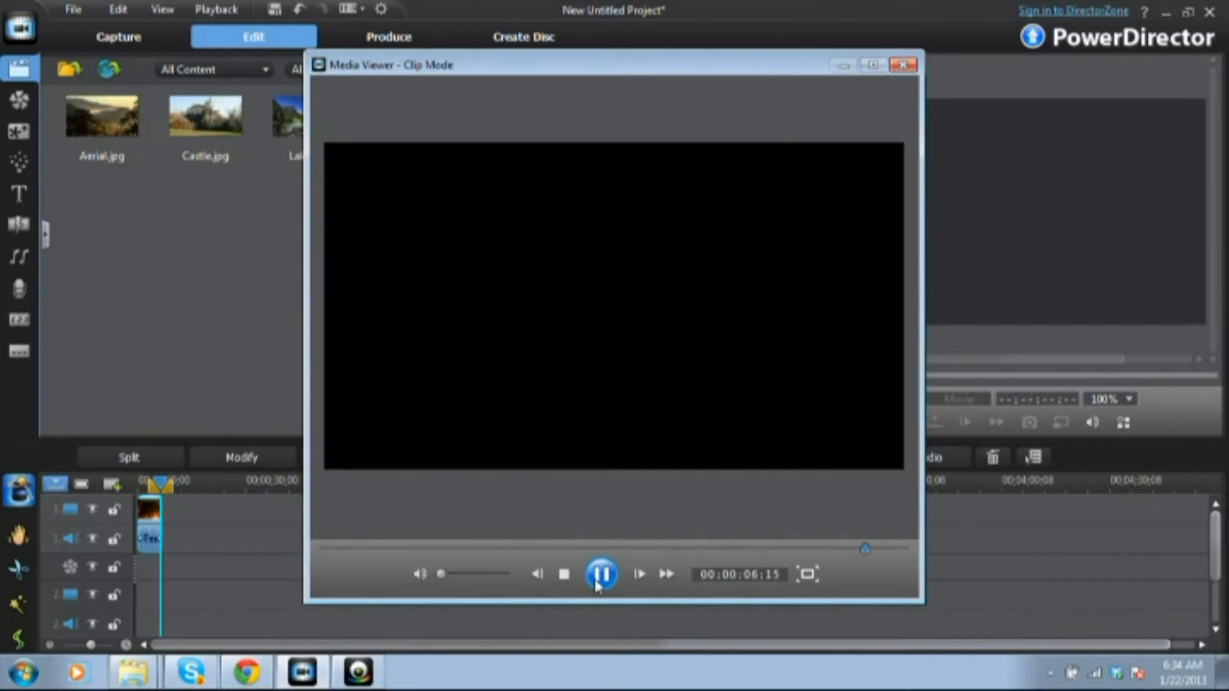
pyautogui.click(564, 575)
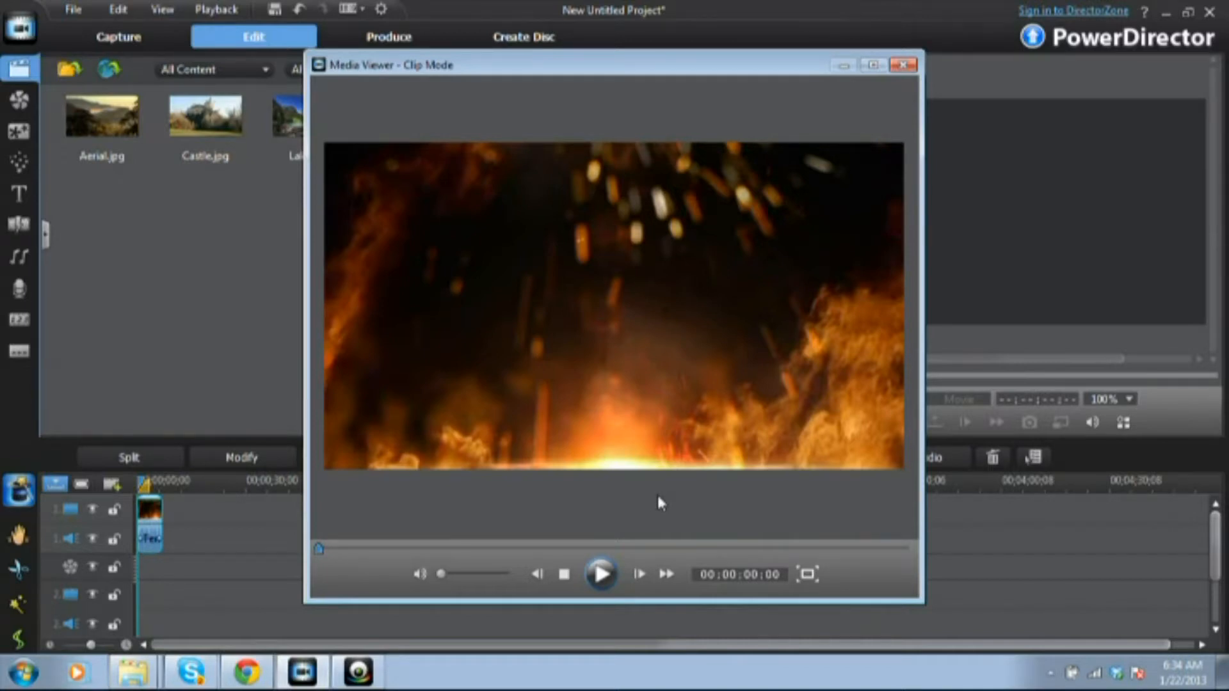
pyautogui.moveTo(668, 493)
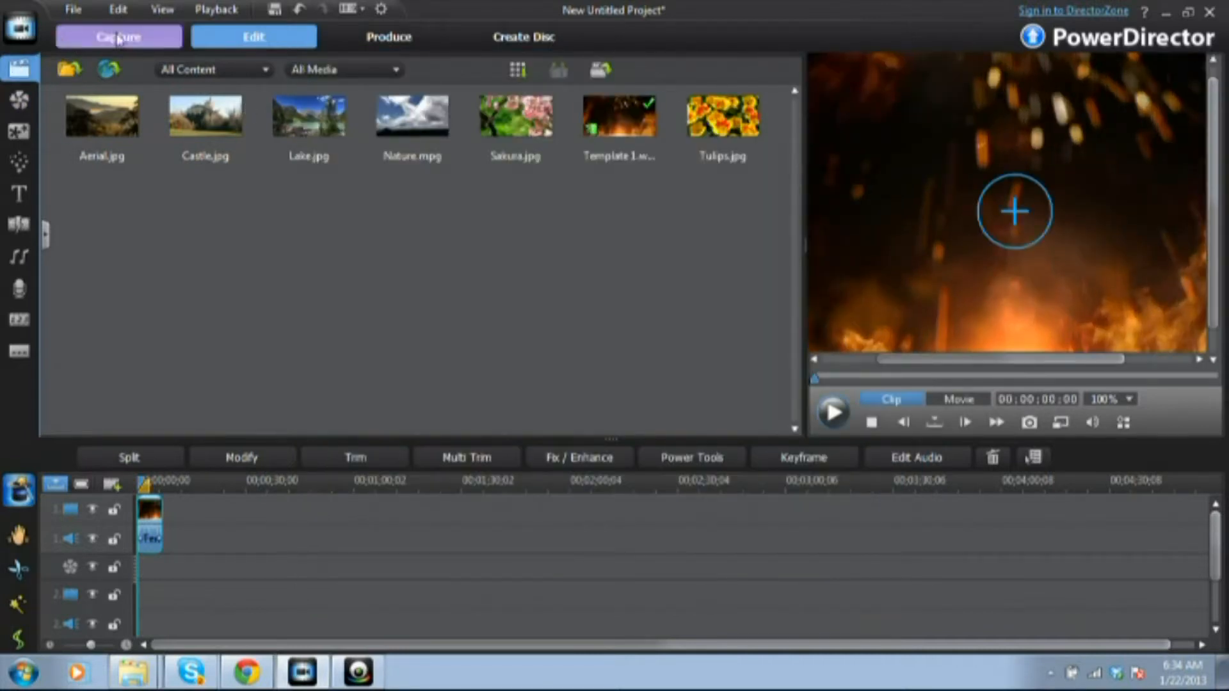
pyautogui.click(102, 115)
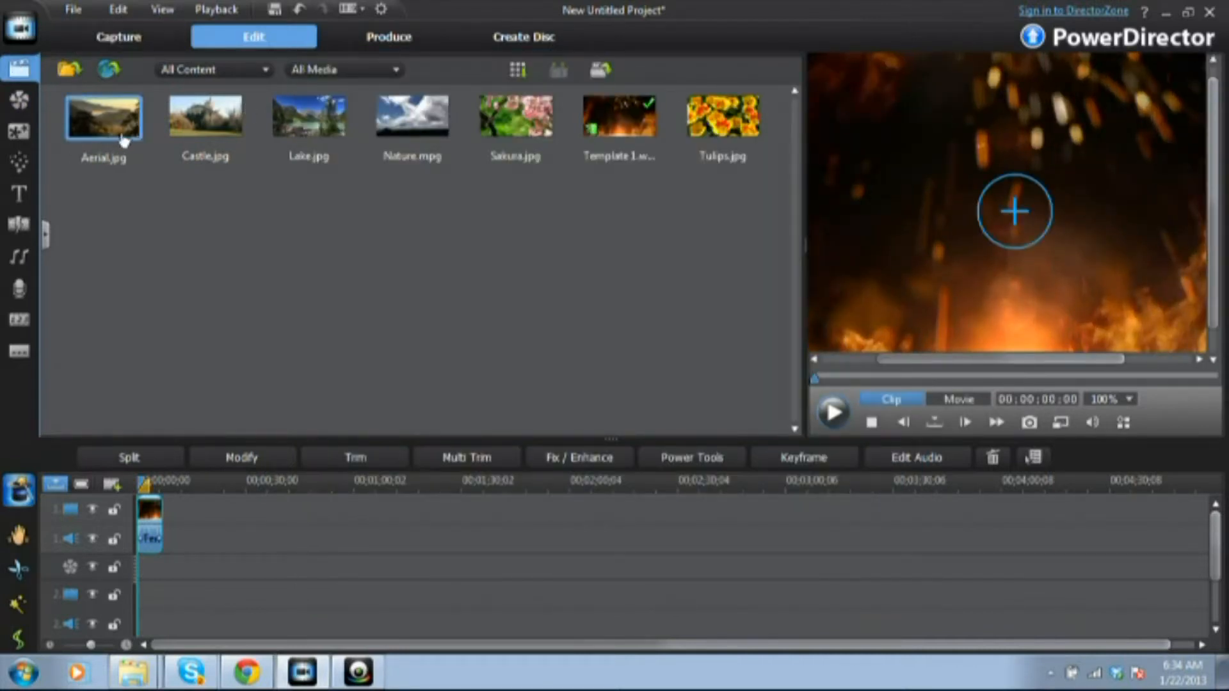
pyautogui.click(206, 116)
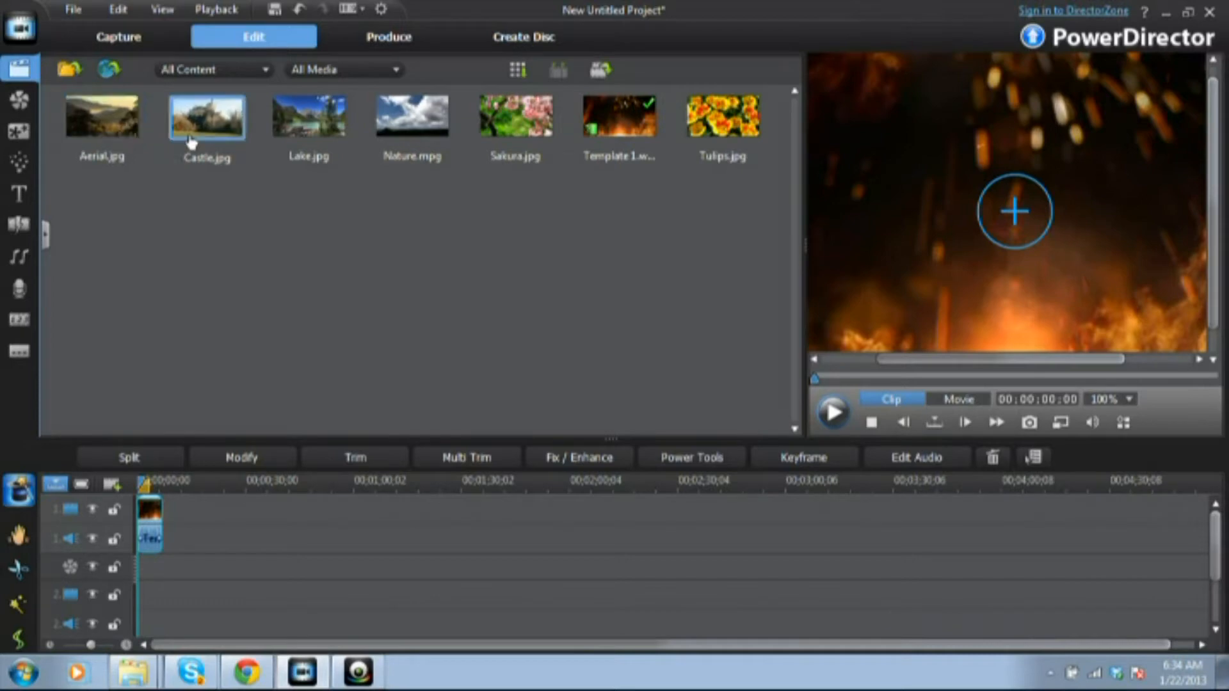
pyautogui.moveTo(145, 252)
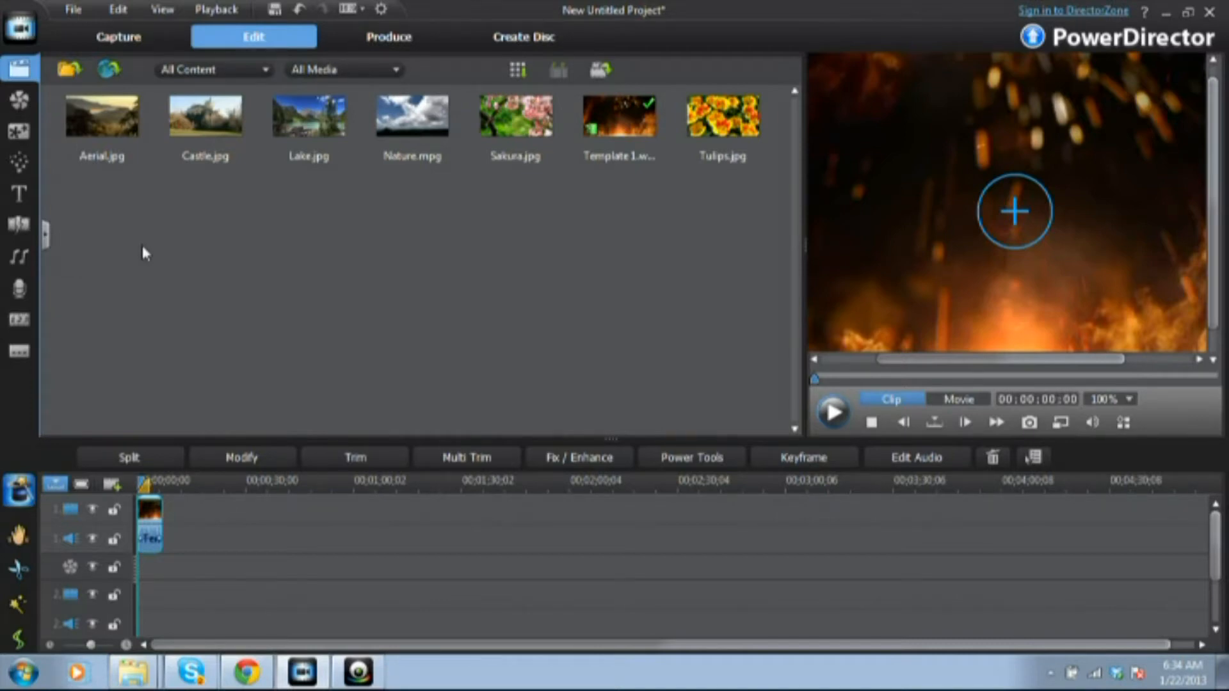
pyautogui.moveTo(69, 8)
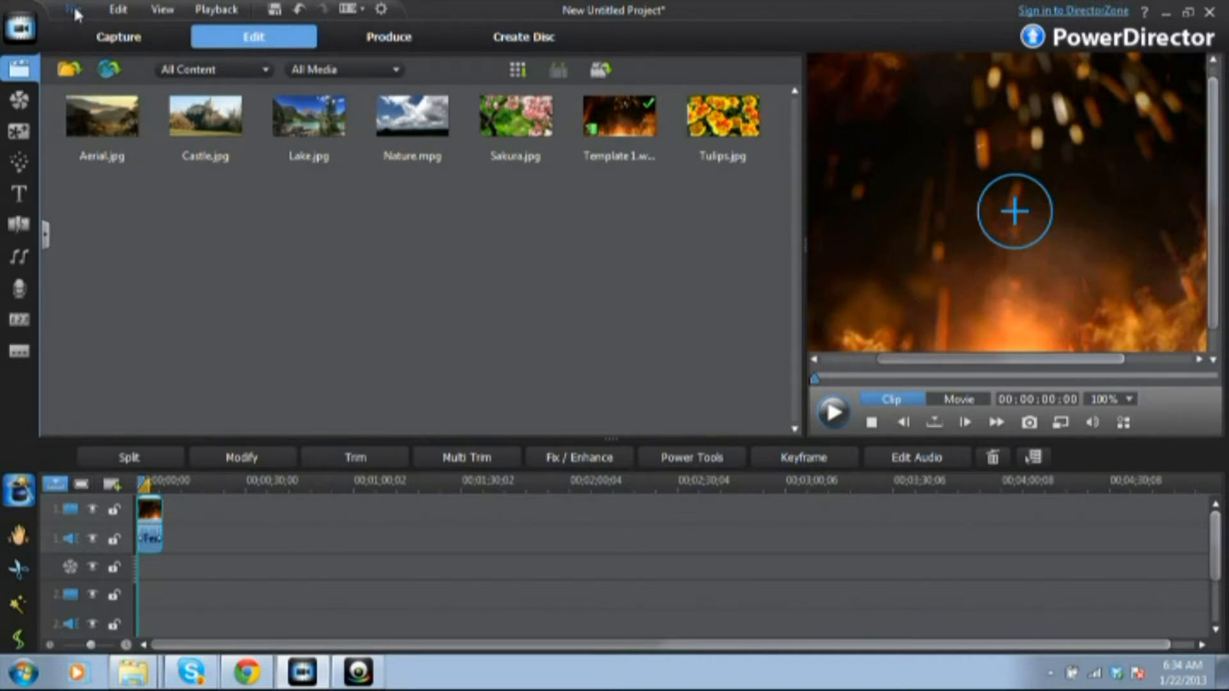
# Step: Import the crunch time coaching logo image from the Desktop folder
pyautogui.click(73, 10)
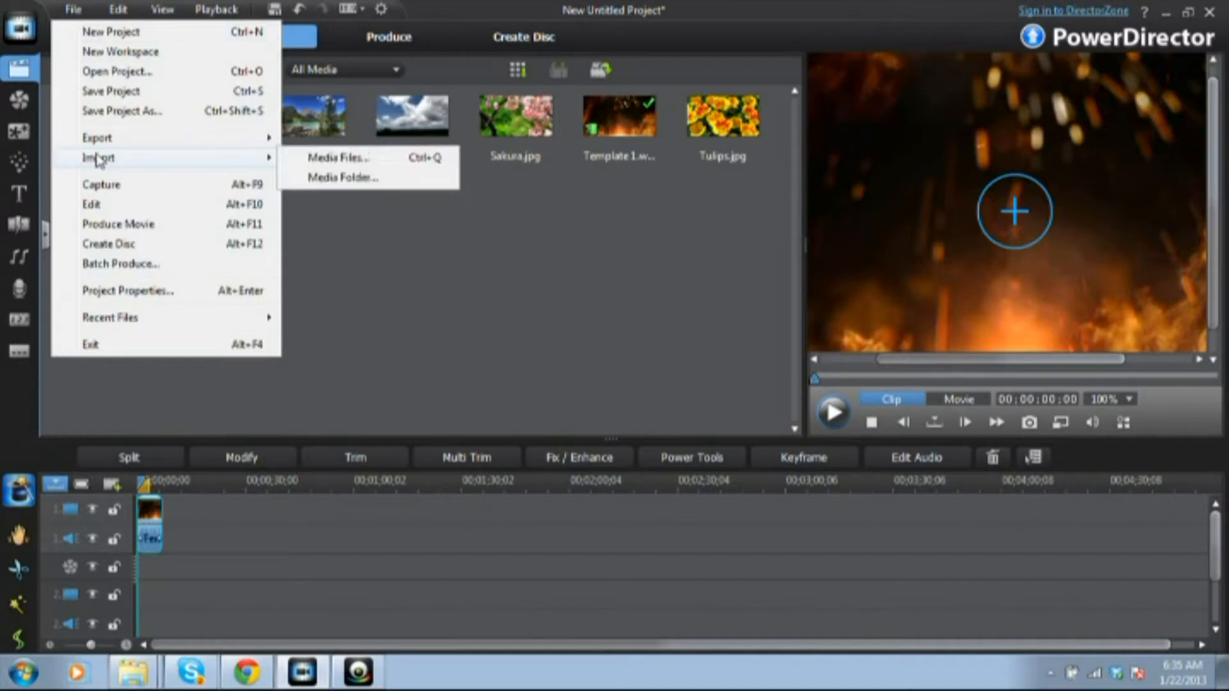
pyautogui.moveTo(117, 161)
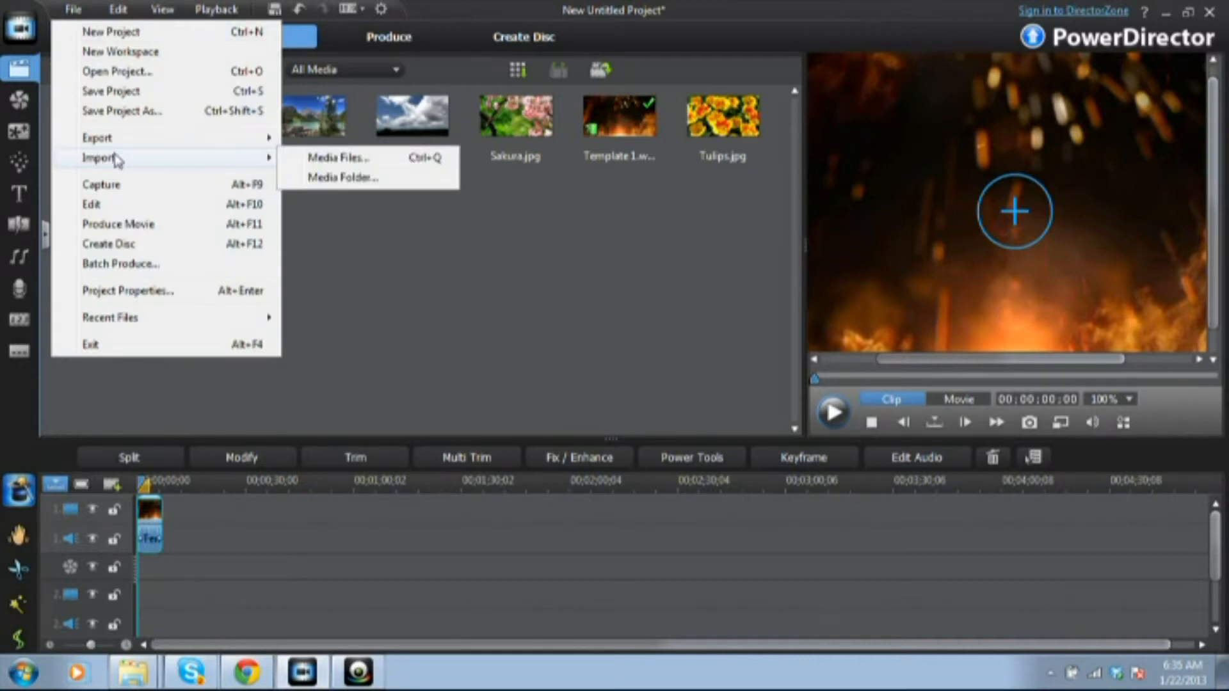
pyautogui.moveTo(192, 162)
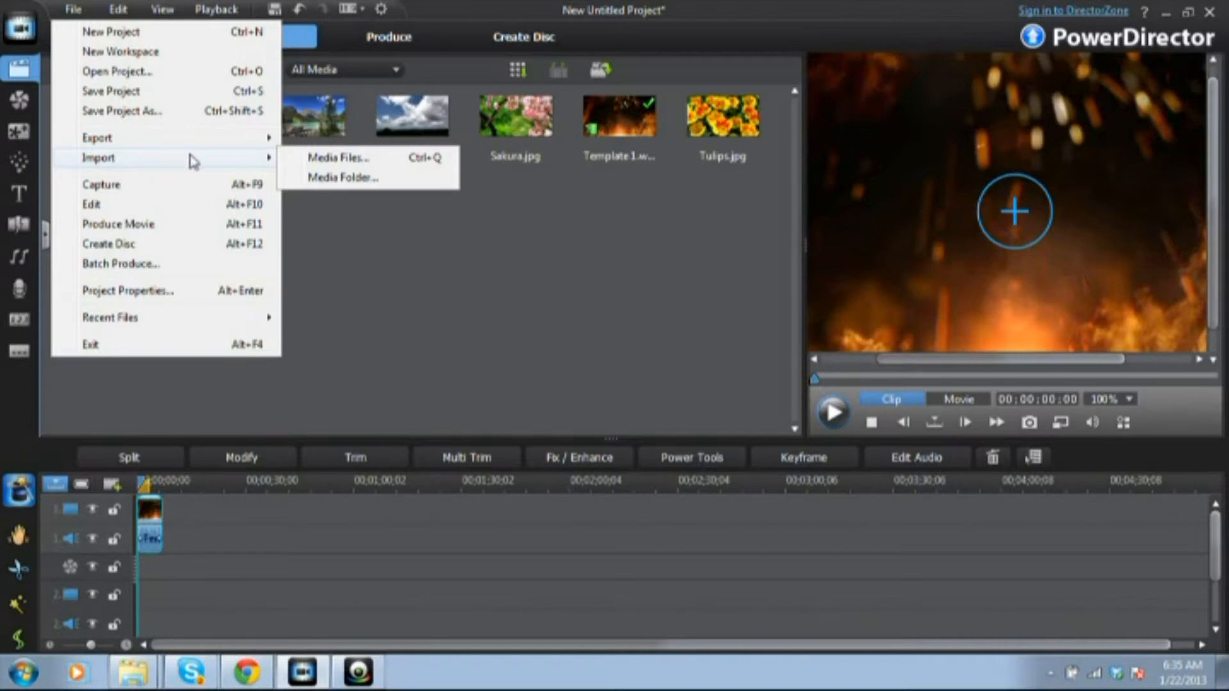
pyautogui.moveTo(335, 163)
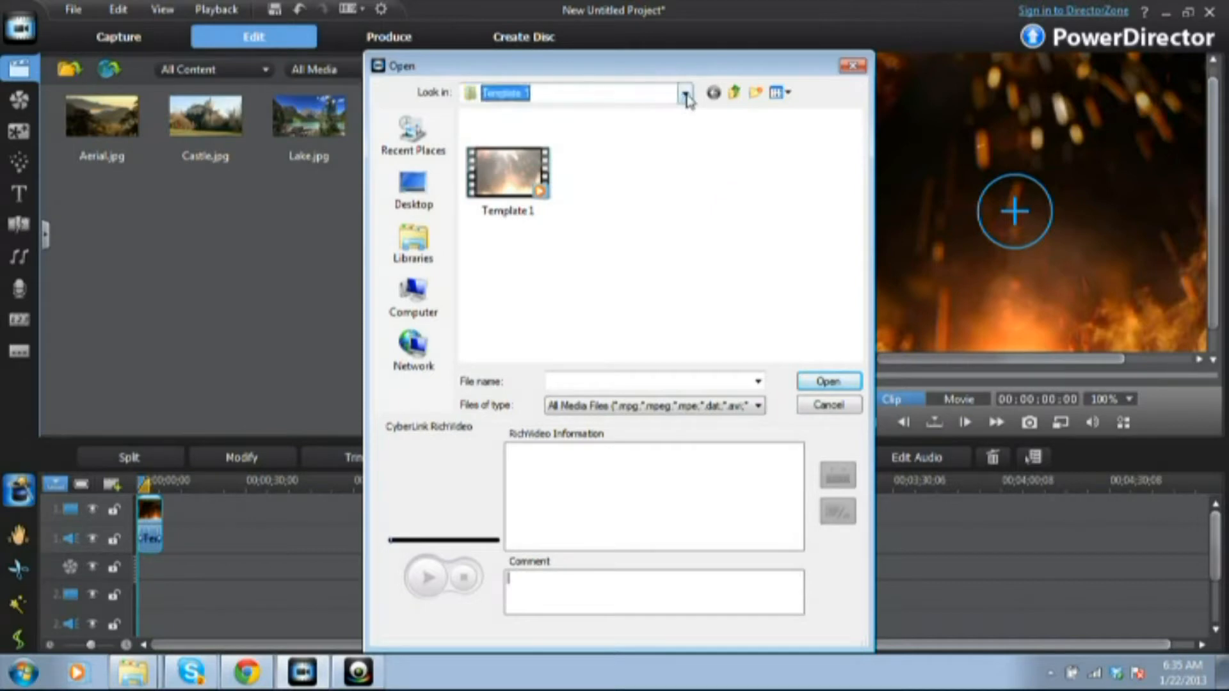
pyautogui.click(684, 92)
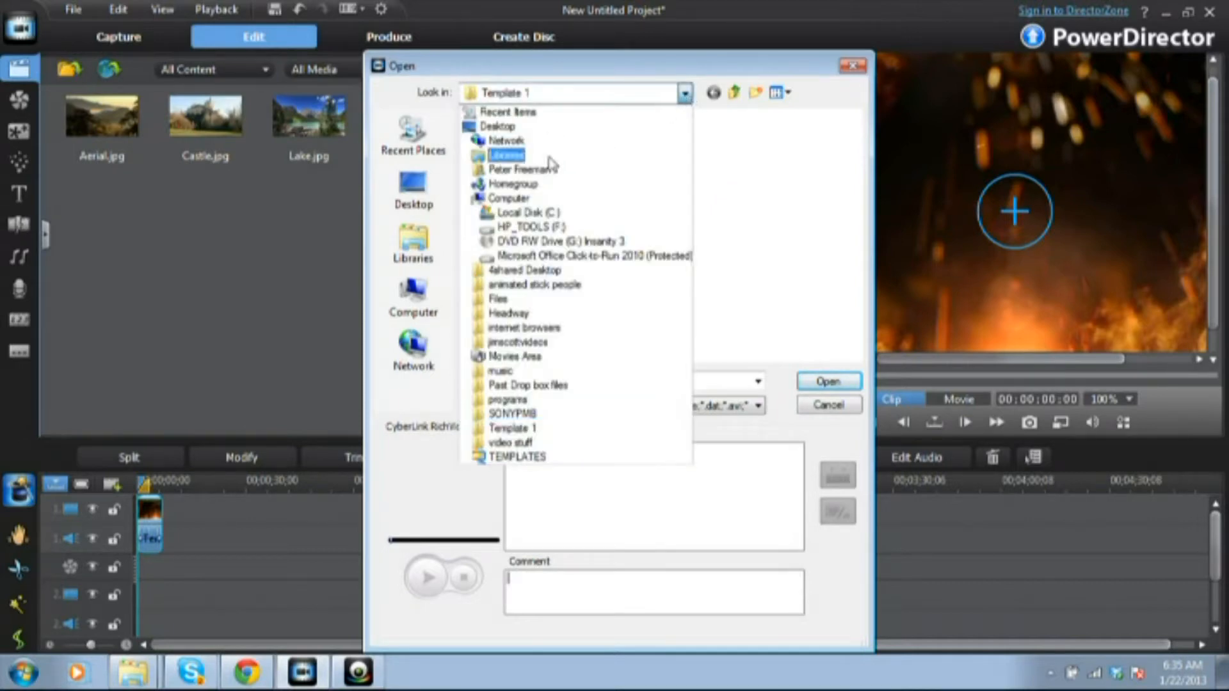
pyautogui.click(499, 126)
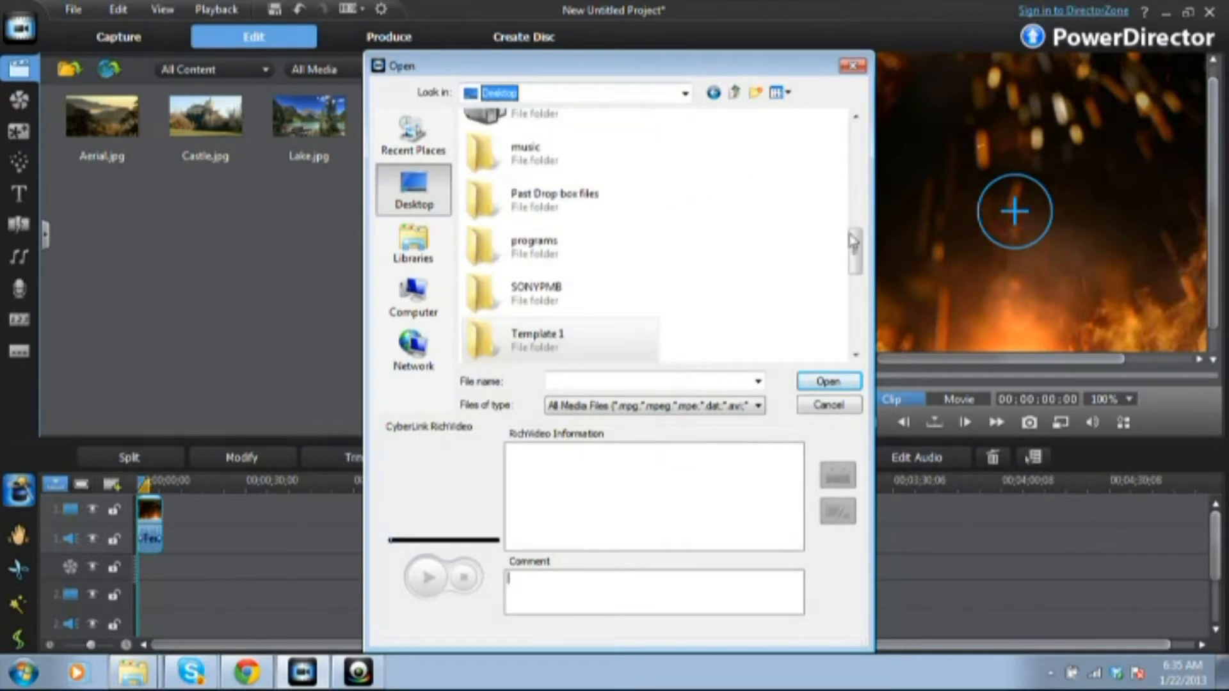
pyautogui.scroll(-3)
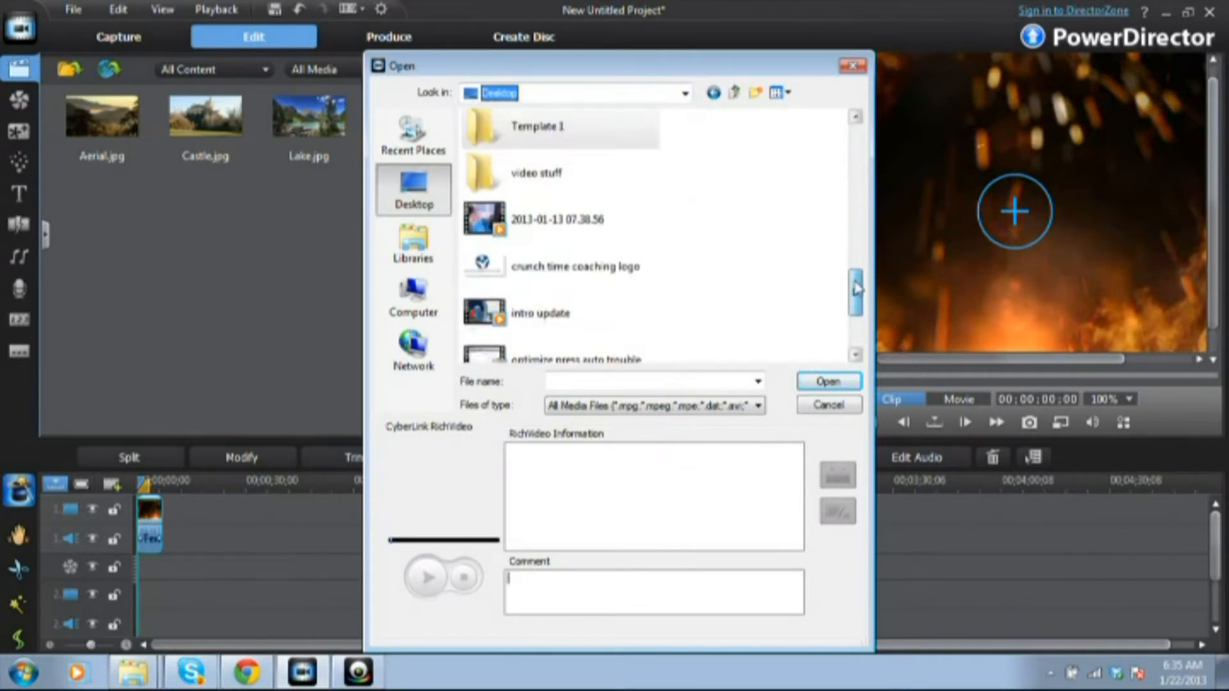
pyautogui.scroll(-3)
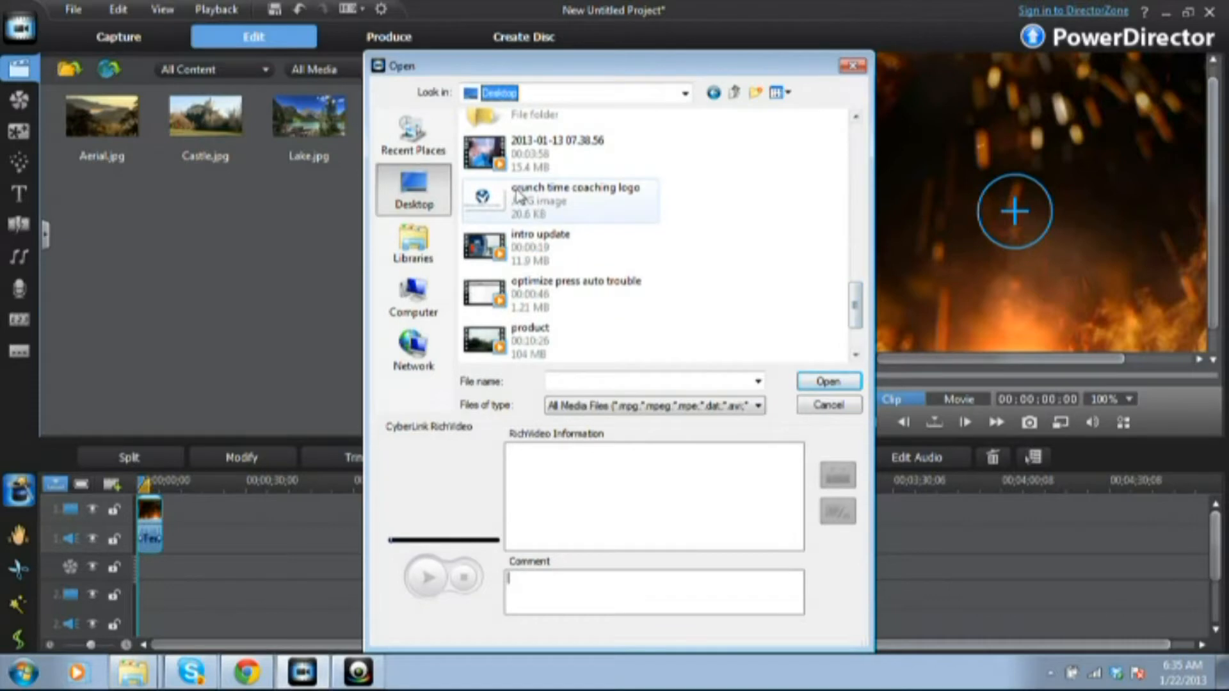
pyautogui.click(827, 381)
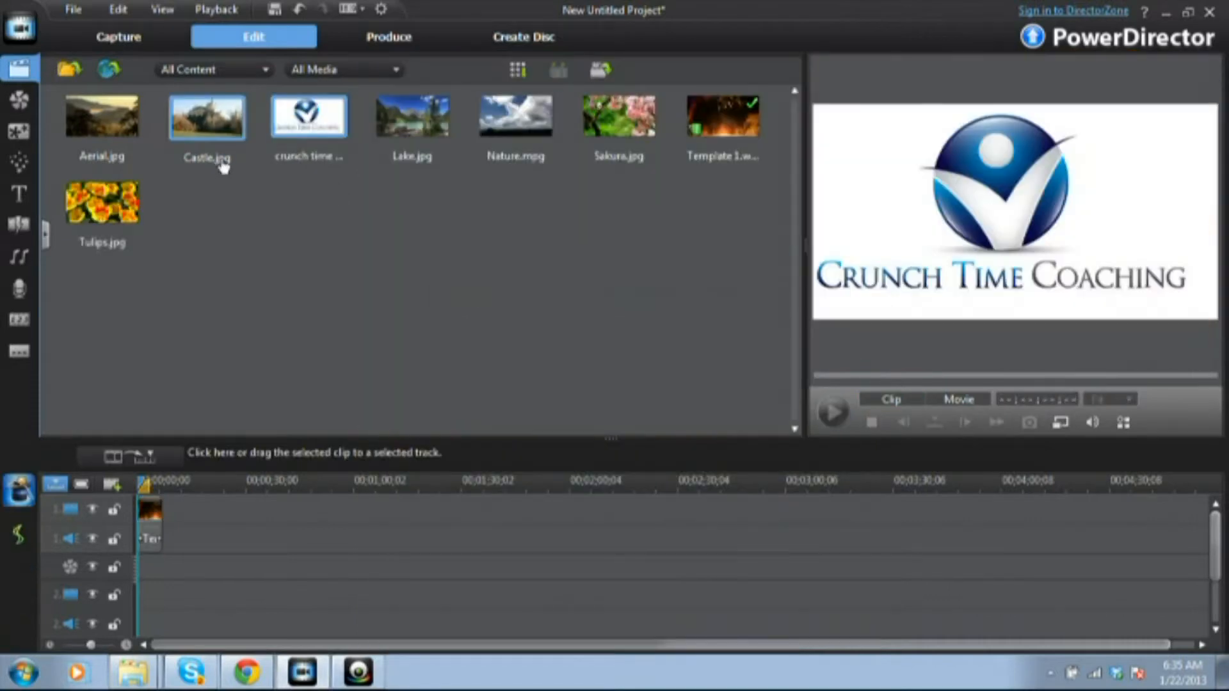
# Step: Place the crunch time coaching logo on video track 2 at the timeline start
pyautogui.click(308, 115)
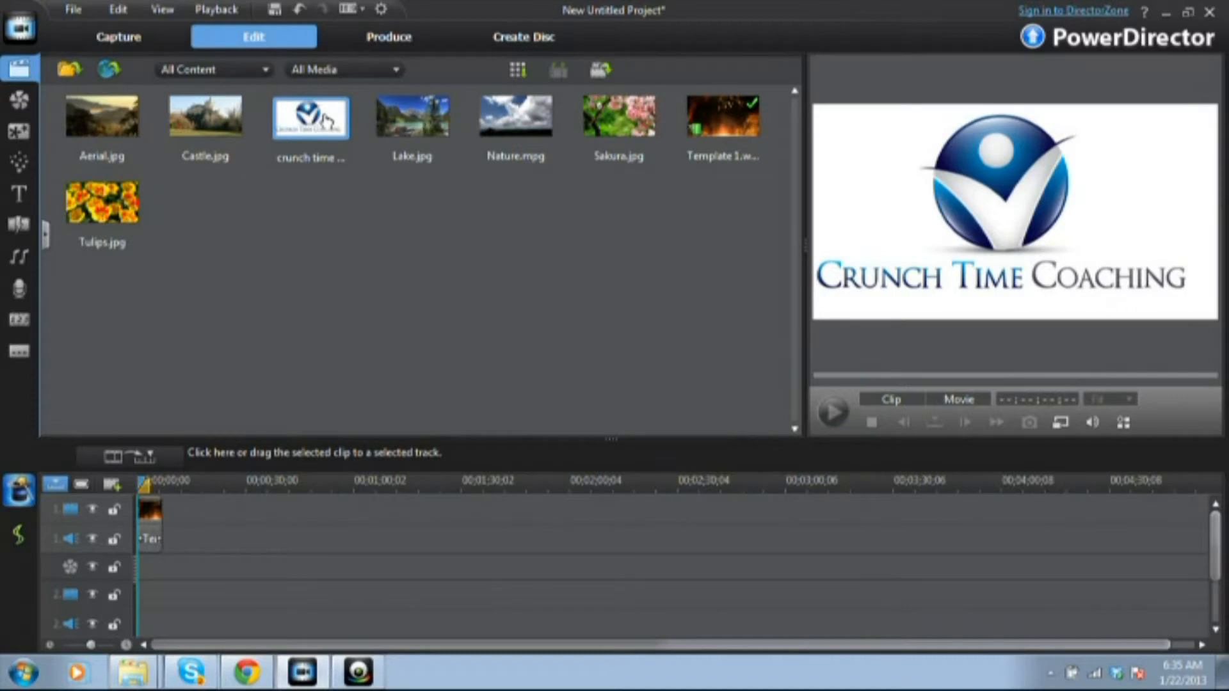
pyautogui.click(205, 116)
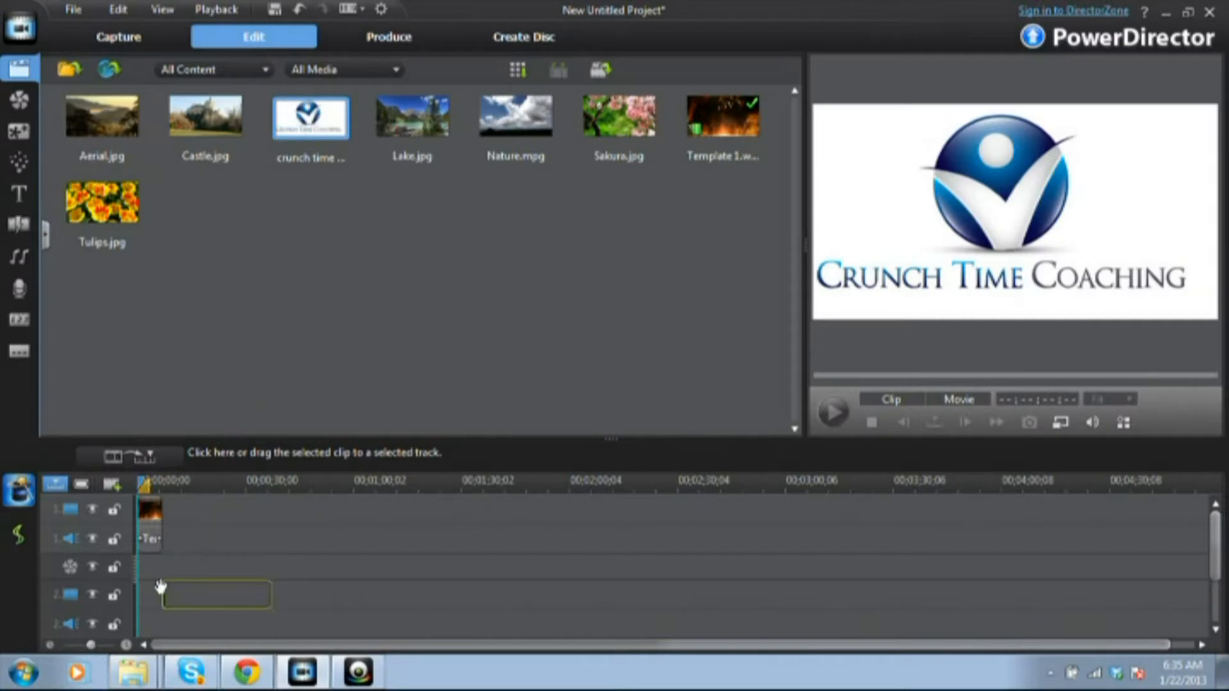
pyautogui.moveTo(310, 118); pyautogui.dragTo(190, 594)
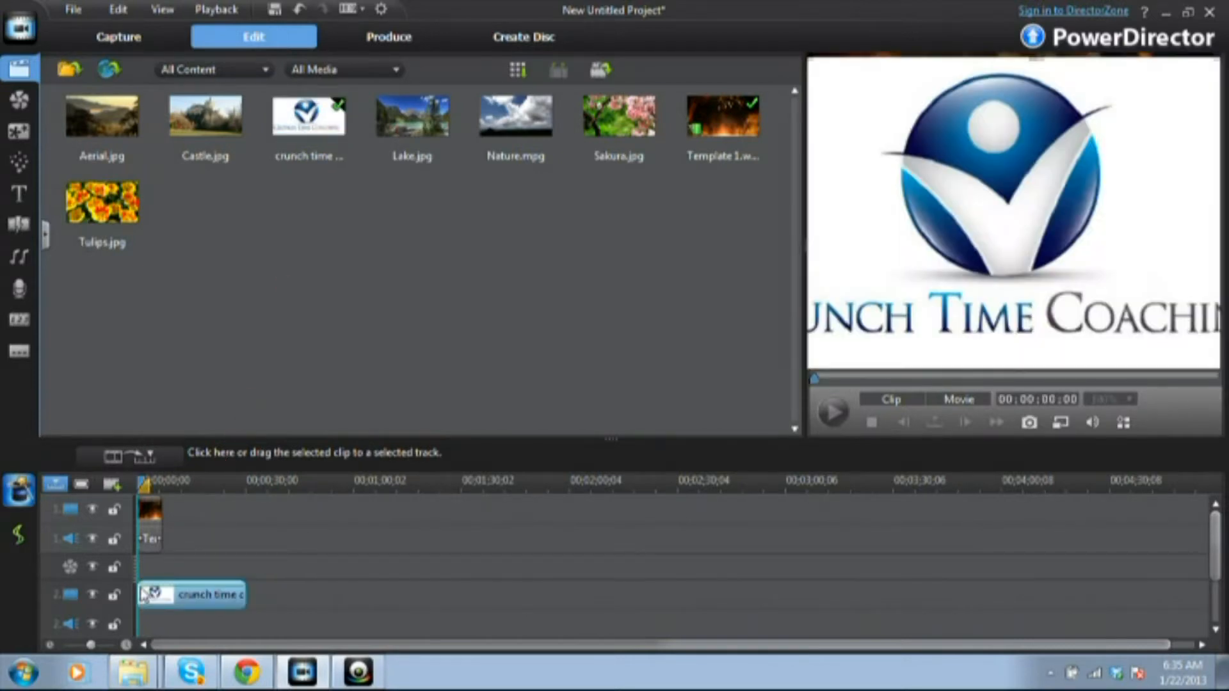
pyautogui.click(192, 594)
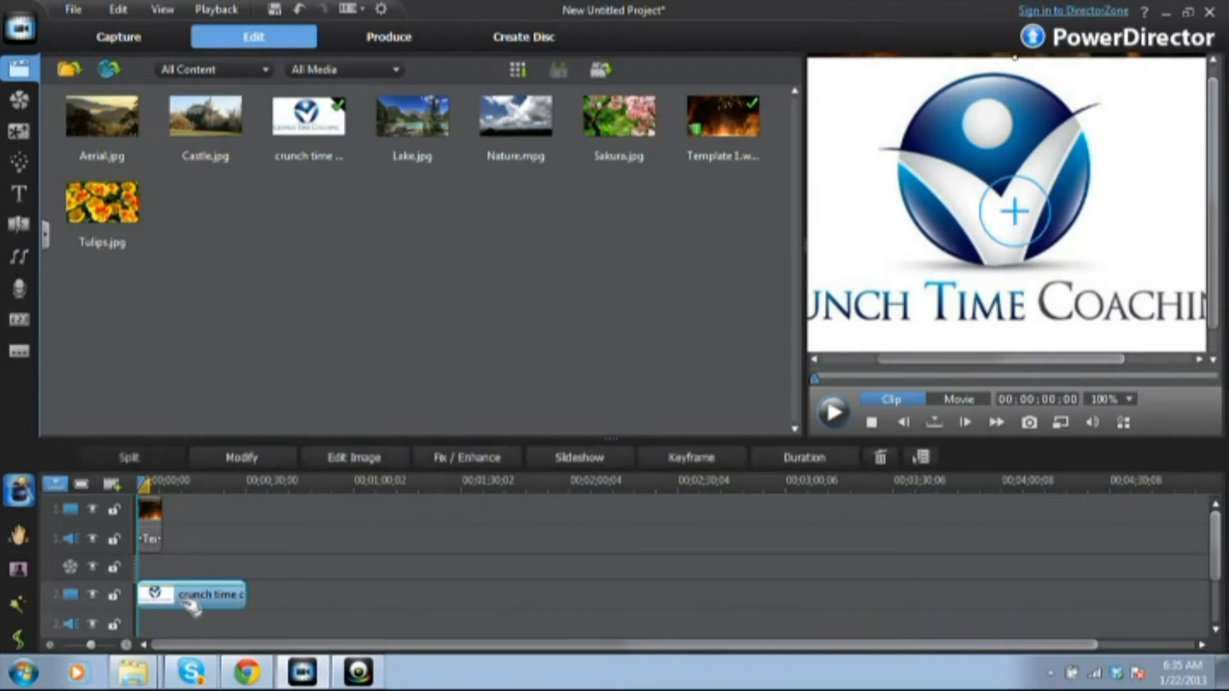
pyautogui.moveTo(364, 441)
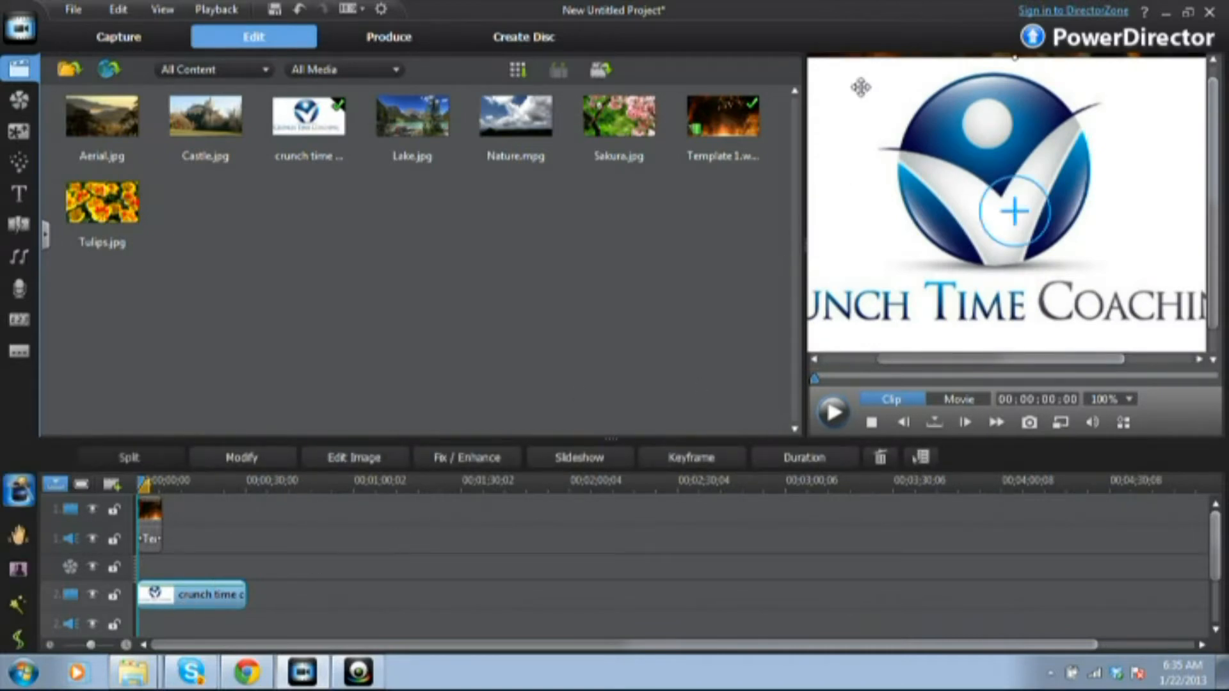
pyautogui.moveTo(965, 133)
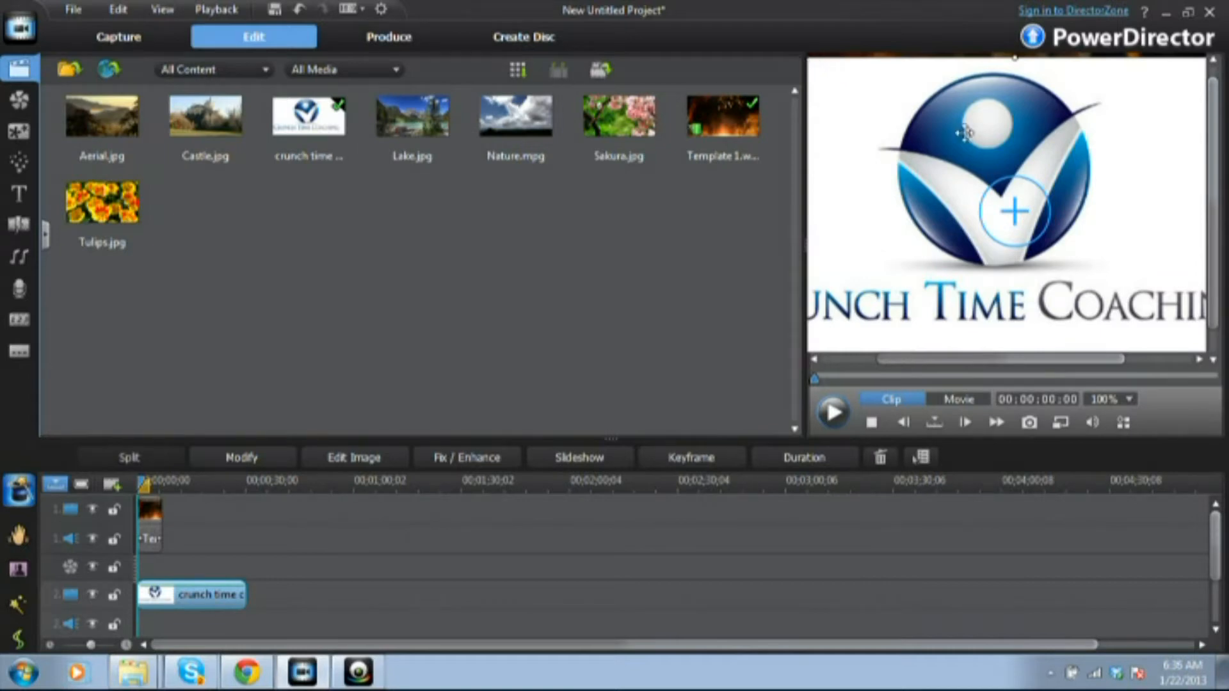
pyautogui.moveTo(1014, 62)
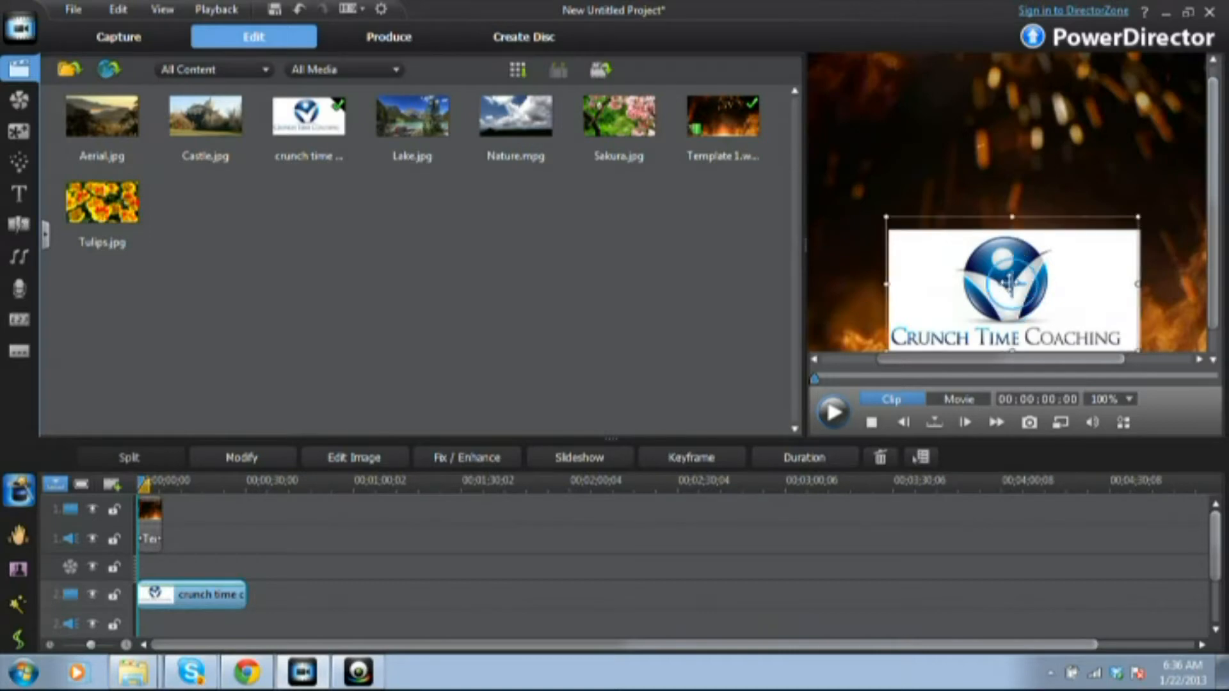
# Step: Move the logo to the top centre of the frame and select its track 2 clip
pyautogui.moveTo(1012, 289); pyautogui.dragTo(1003, 156)
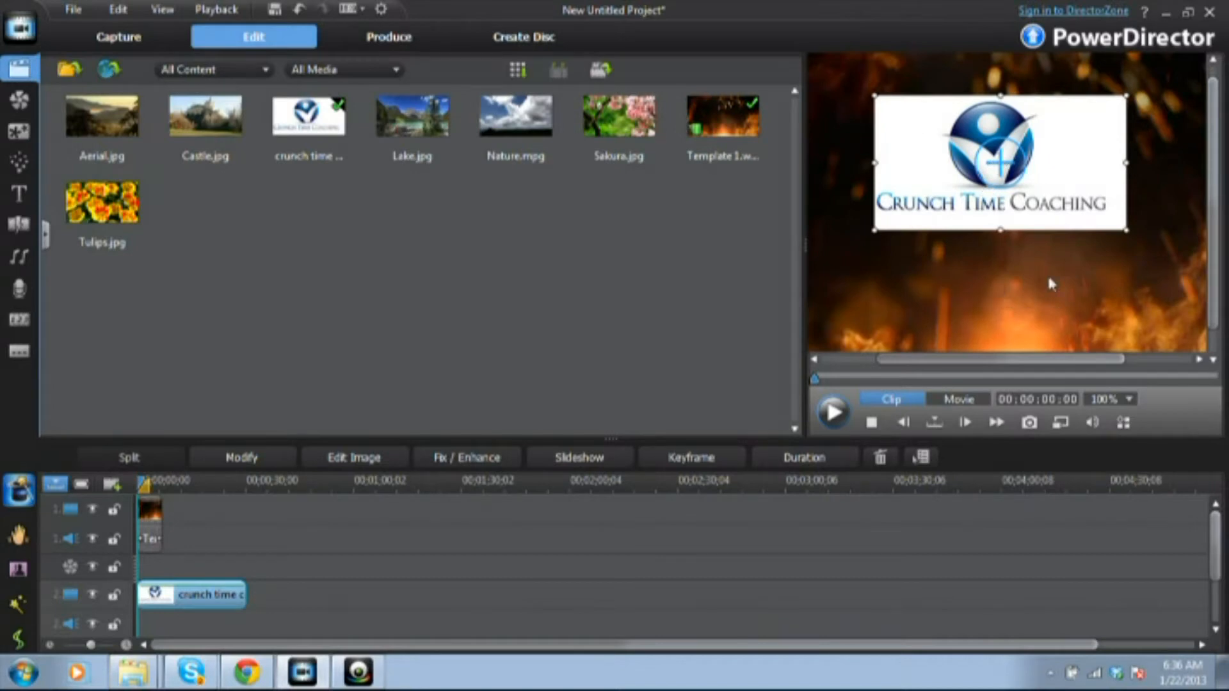
pyautogui.moveTo(499, 453)
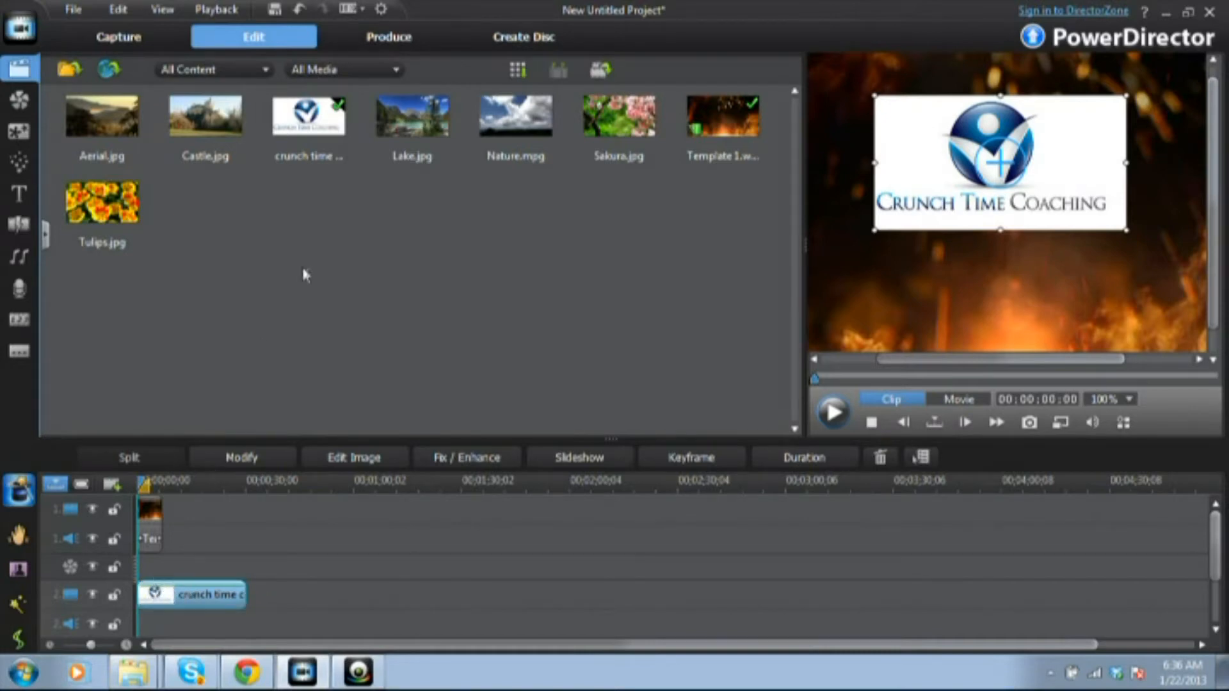
pyautogui.moveTo(390, 273)
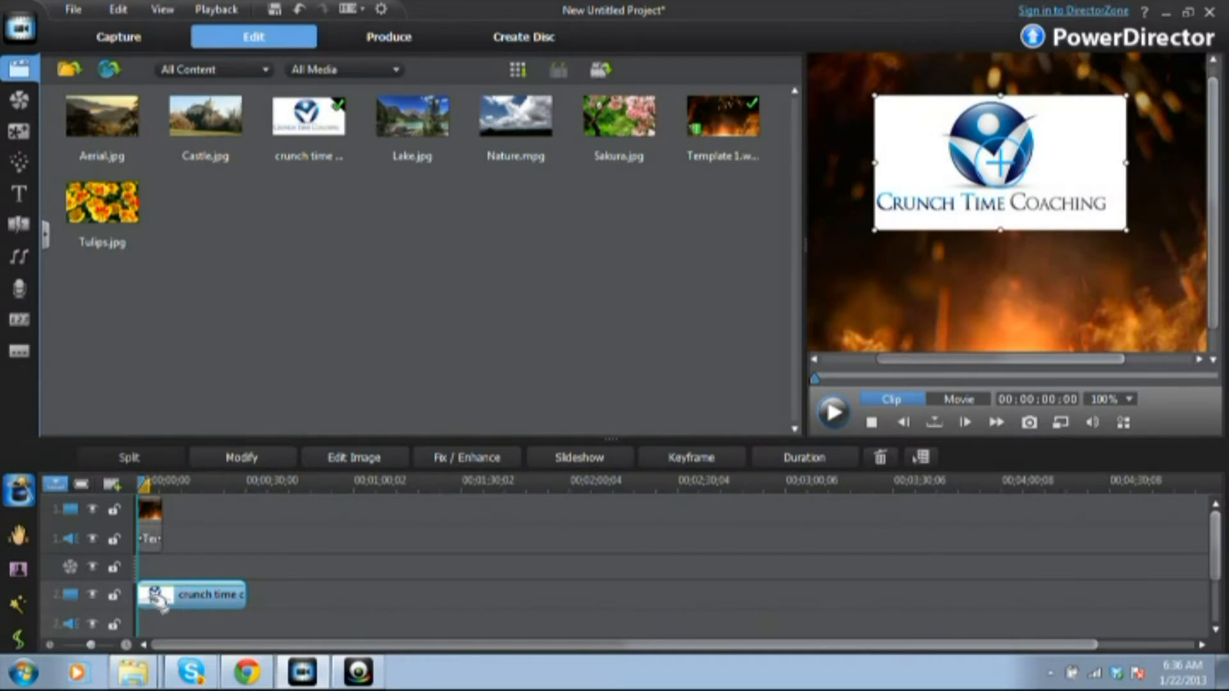
pyautogui.click(192, 594)
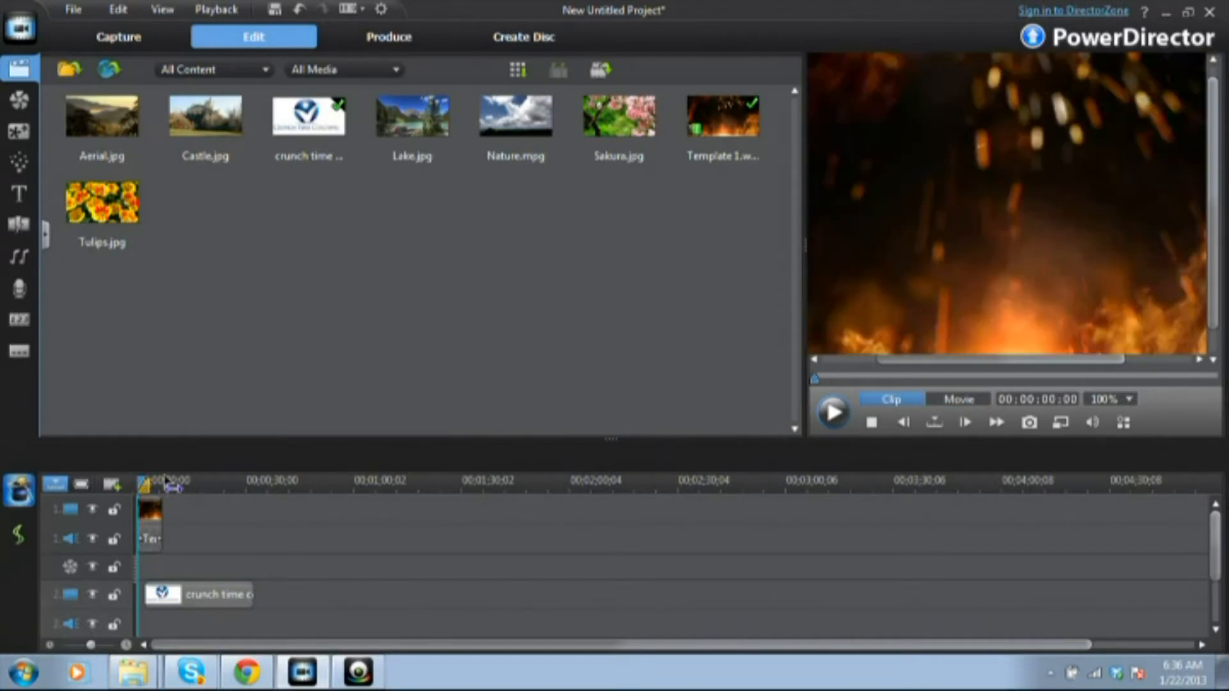
pyautogui.click(149, 521)
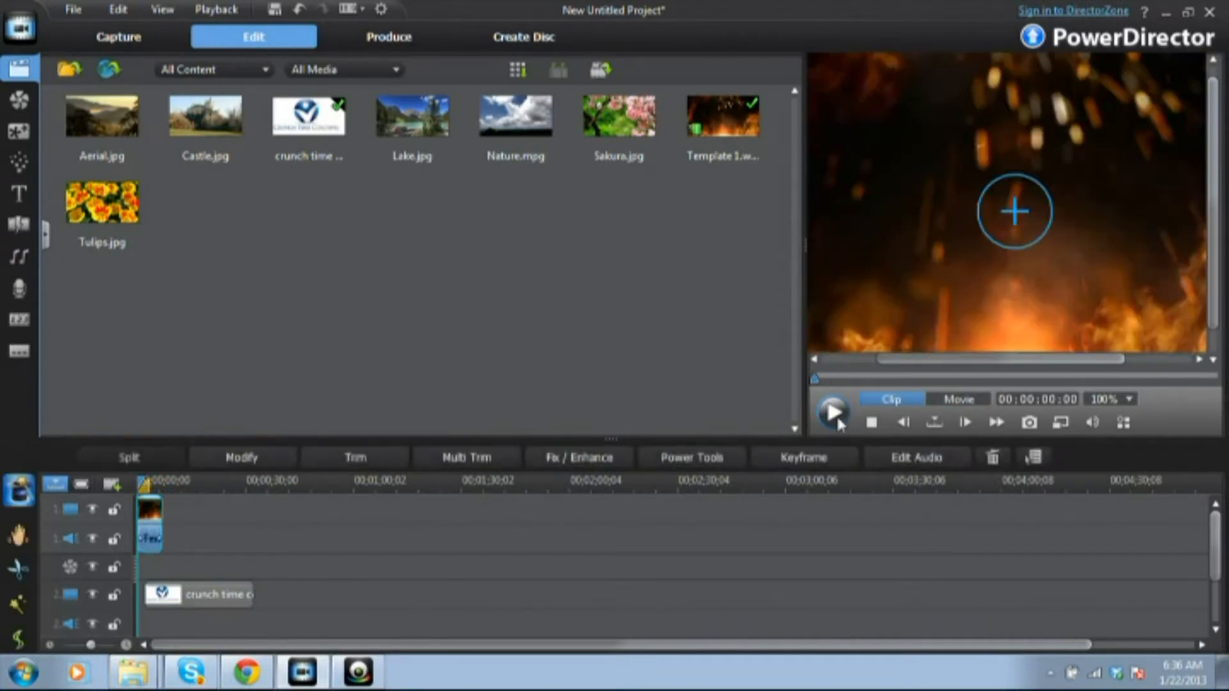
pyautogui.click(832, 411)
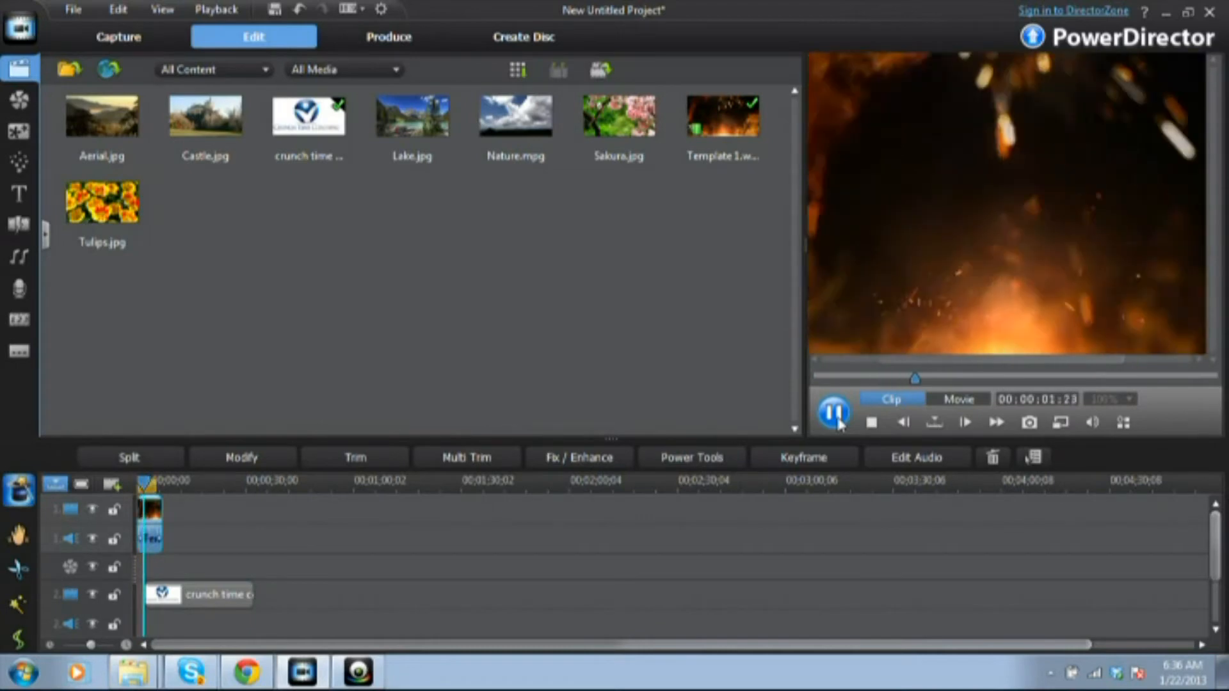
pyautogui.click(834, 412)
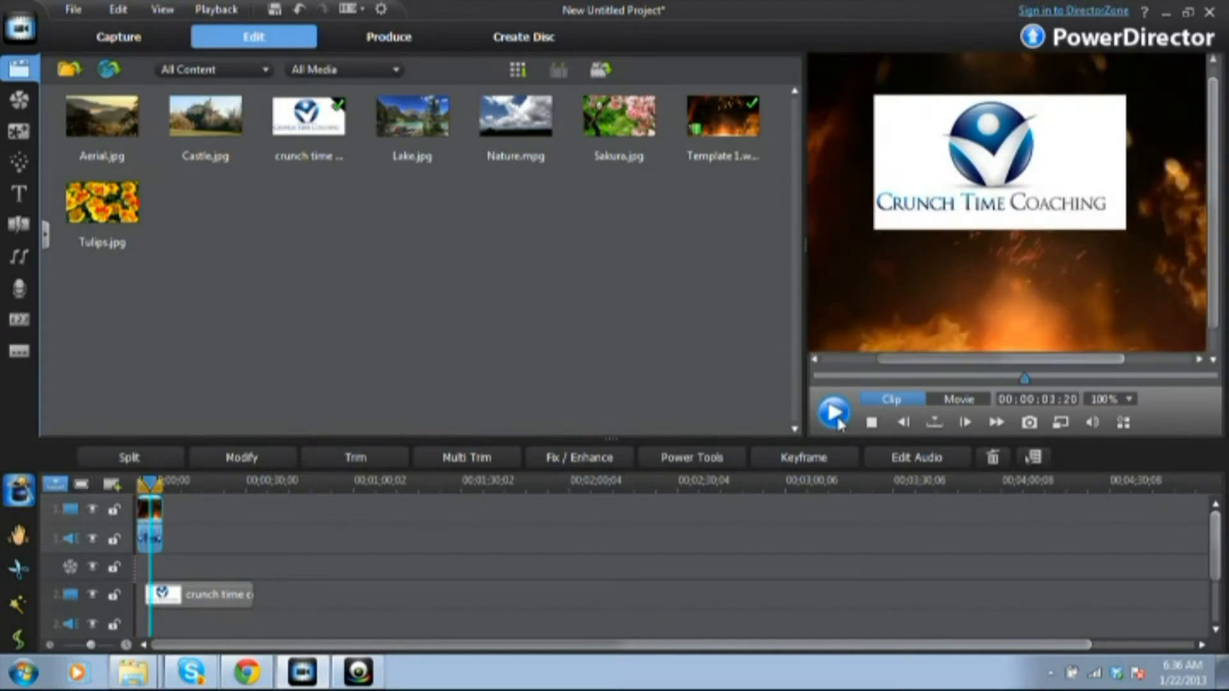
pyautogui.click(834, 412)
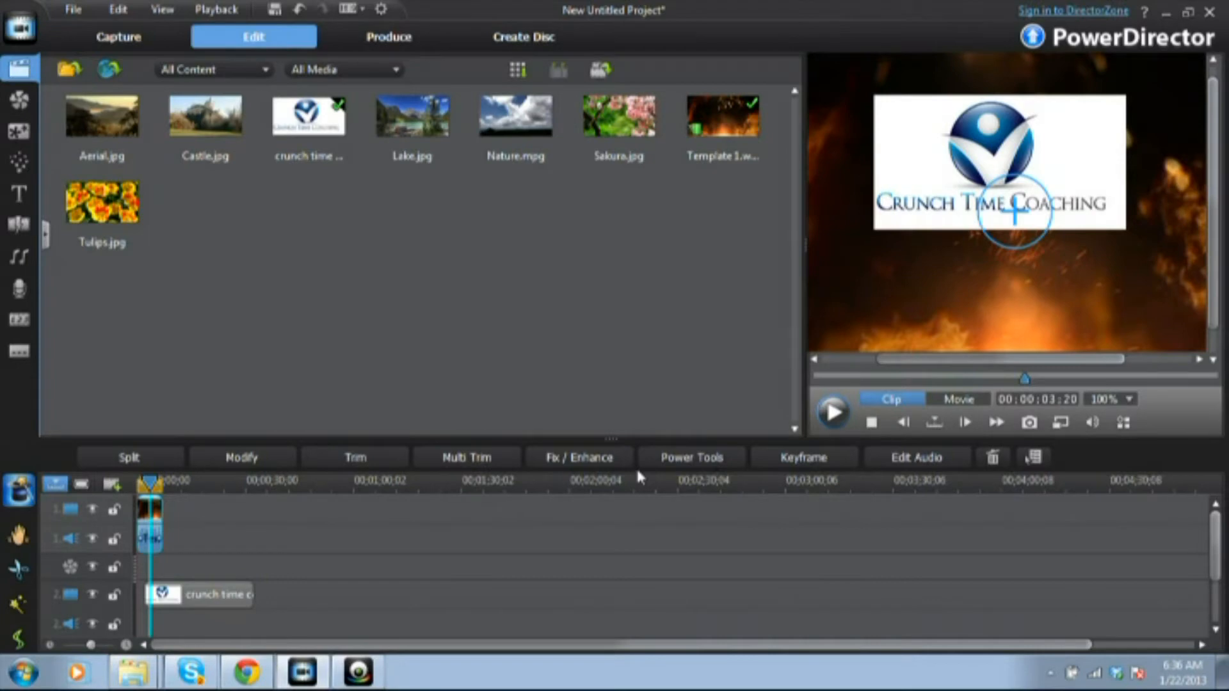
pyautogui.moveTo(382, 329)
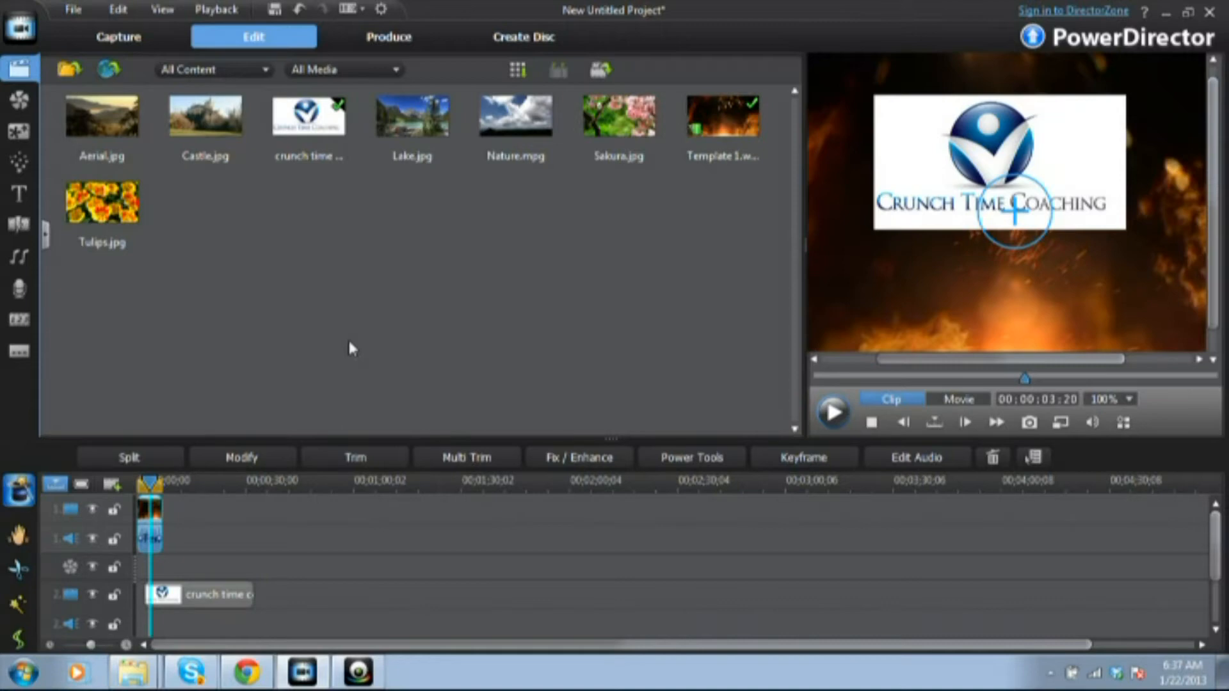
pyautogui.moveTo(166, 516)
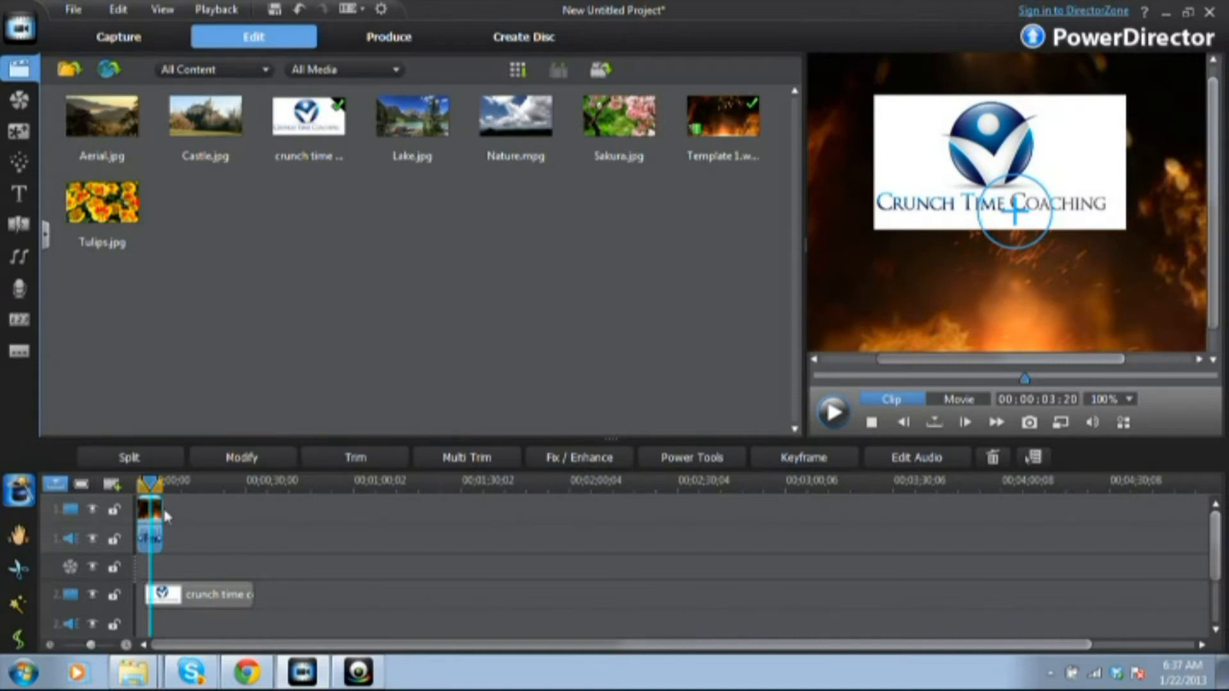
# Step: In Movie mode, cut the timeline range after the fire clip ends
pyautogui.click(958, 399)
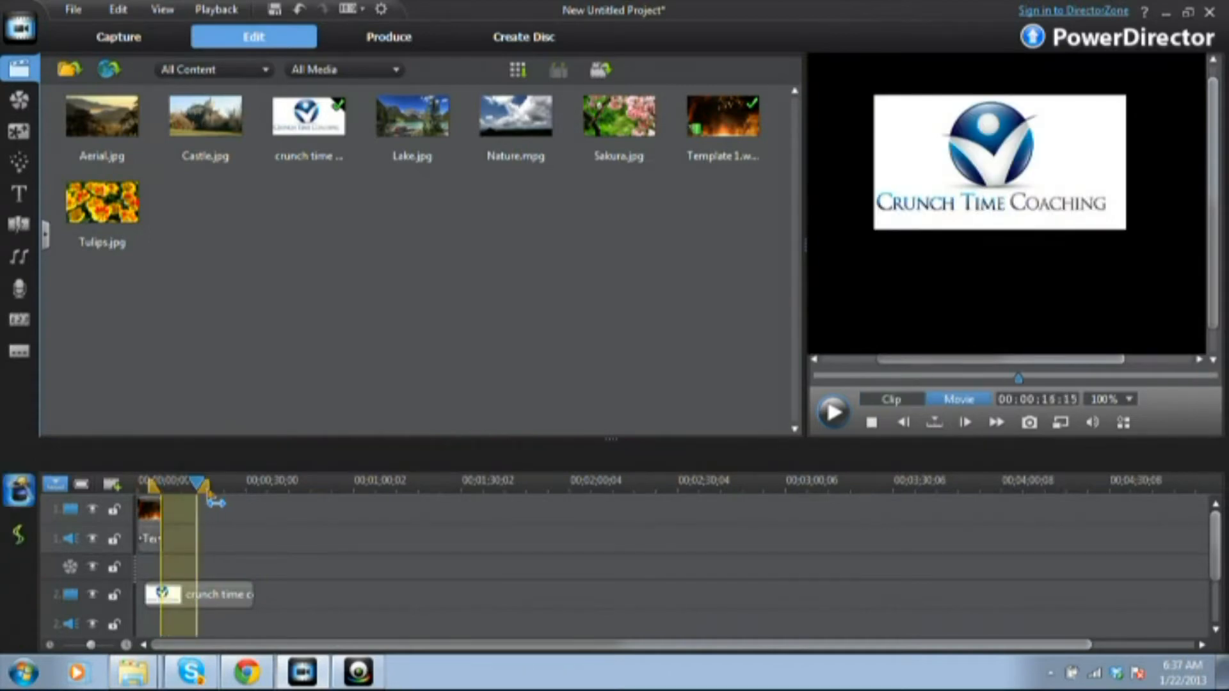
pyautogui.moveTo(200, 480); pyautogui.dragTo(239, 481)
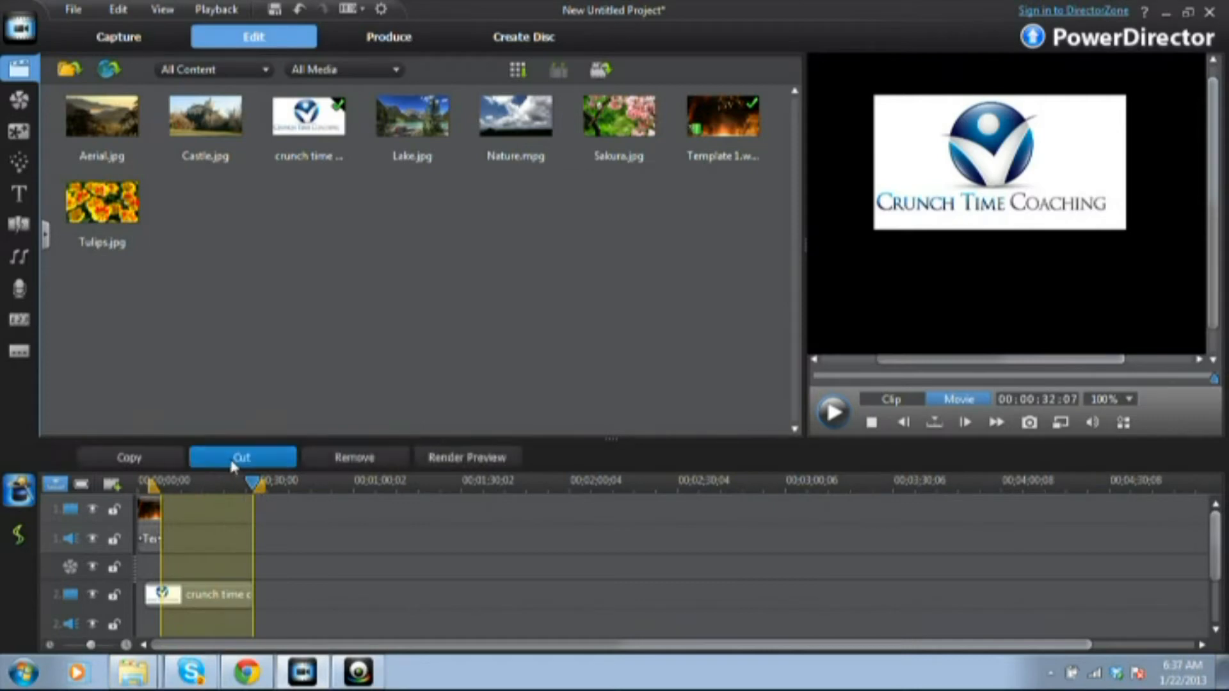
pyautogui.click(241, 457)
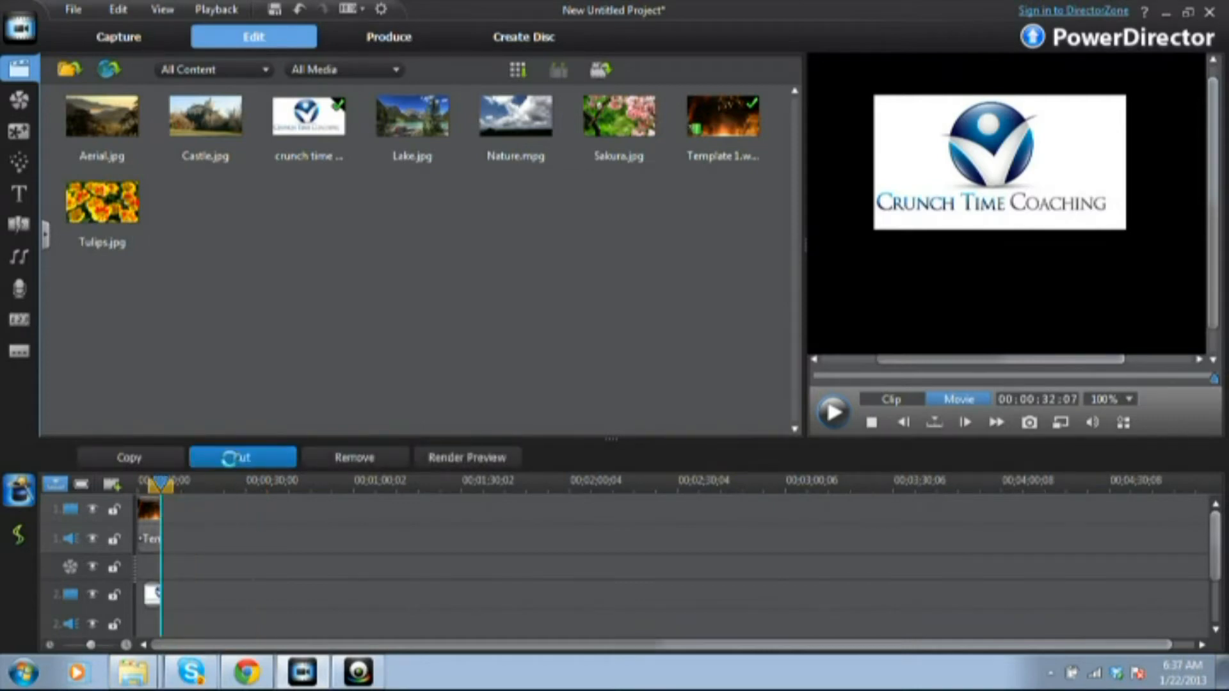
pyautogui.click(242, 457)
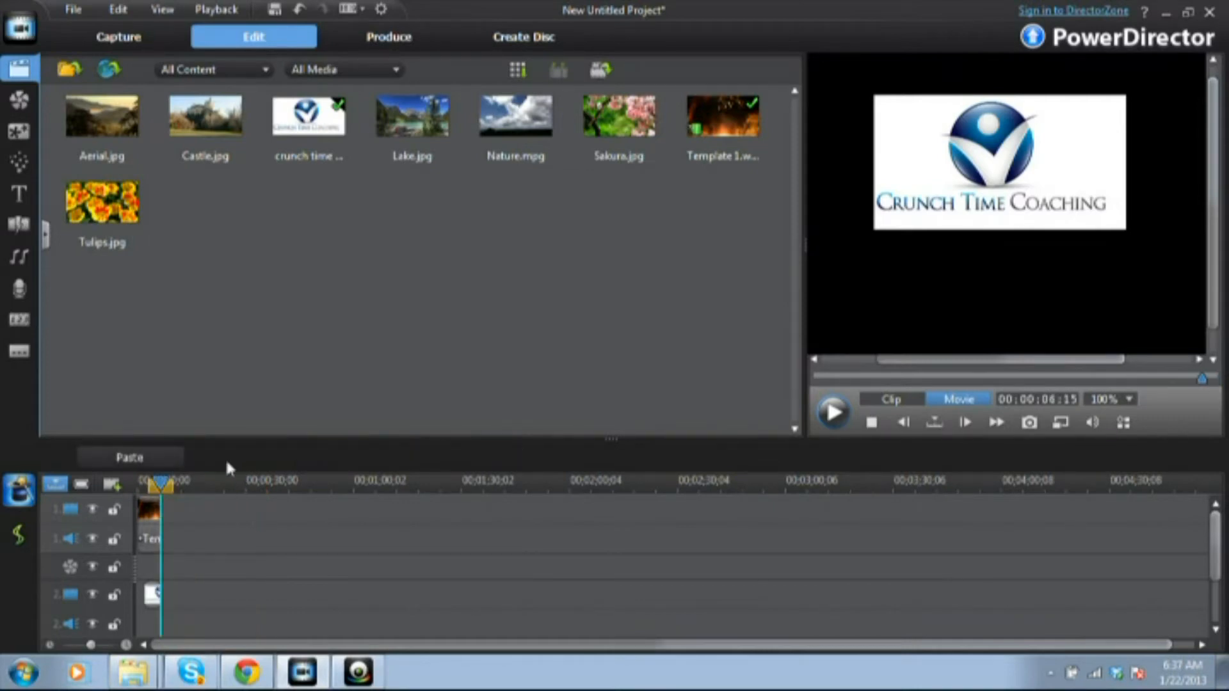
pyautogui.moveTo(141, 495)
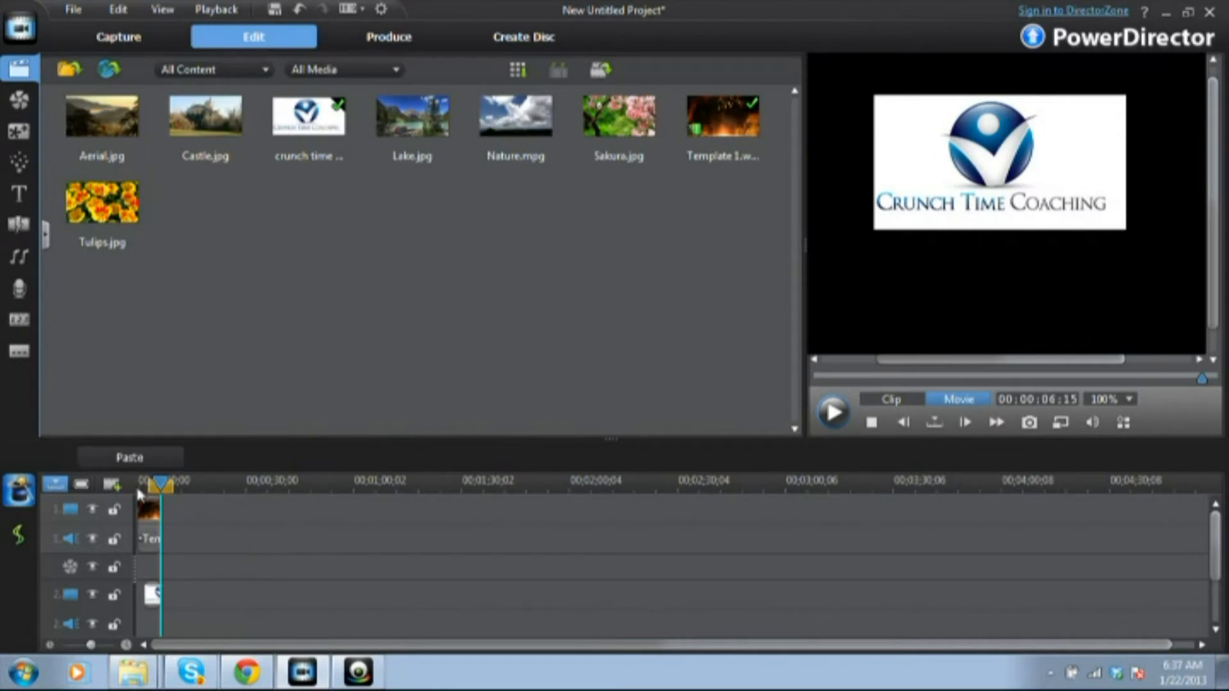
pyautogui.moveTo(157, 484); pyautogui.dragTo(167, 484)
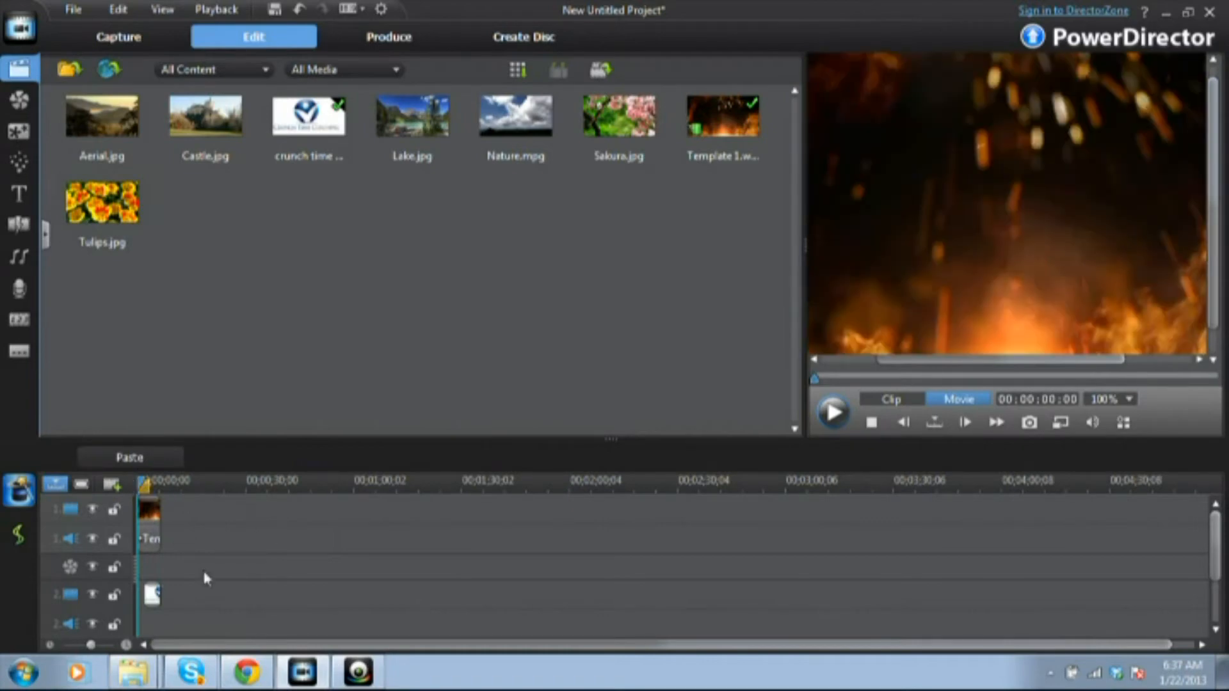
pyautogui.moveTo(82, 337)
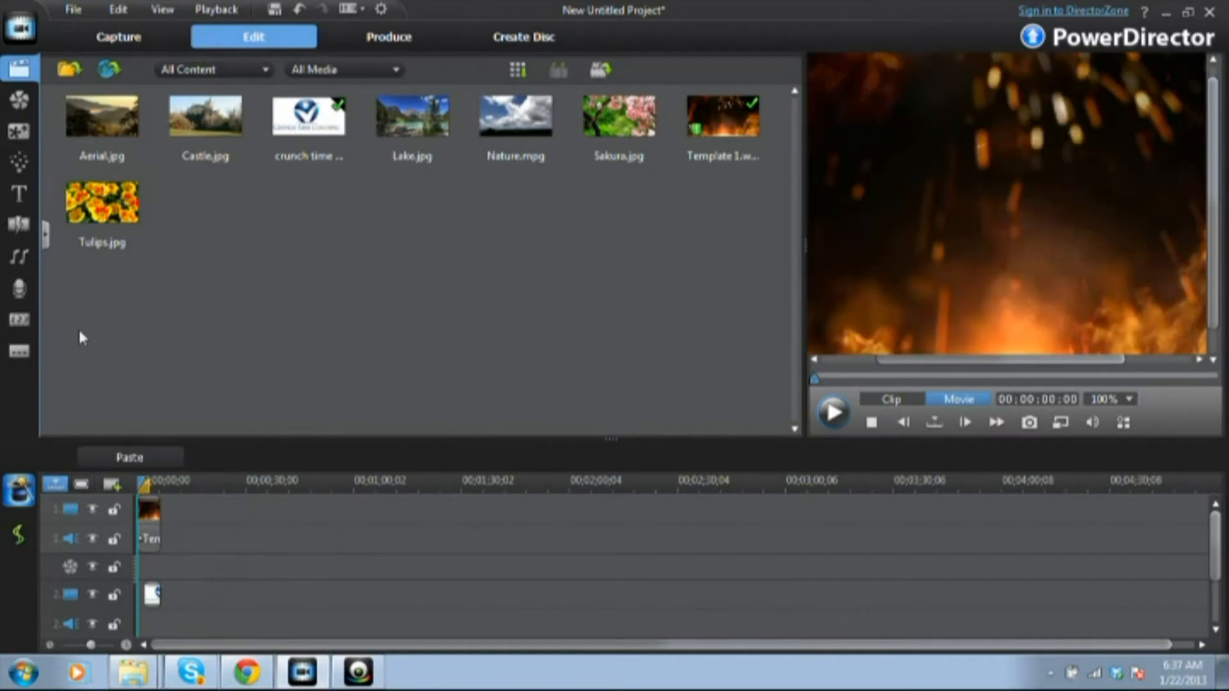
pyautogui.moveTo(298, 328)
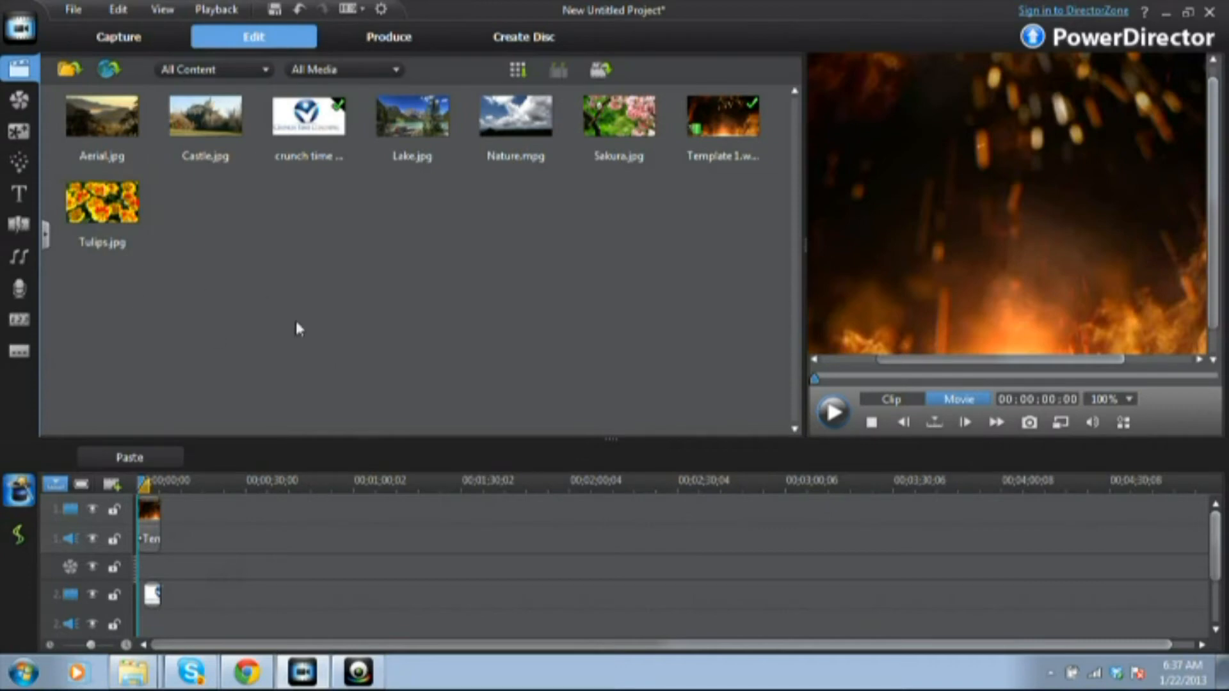
pyautogui.moveTo(270, 337)
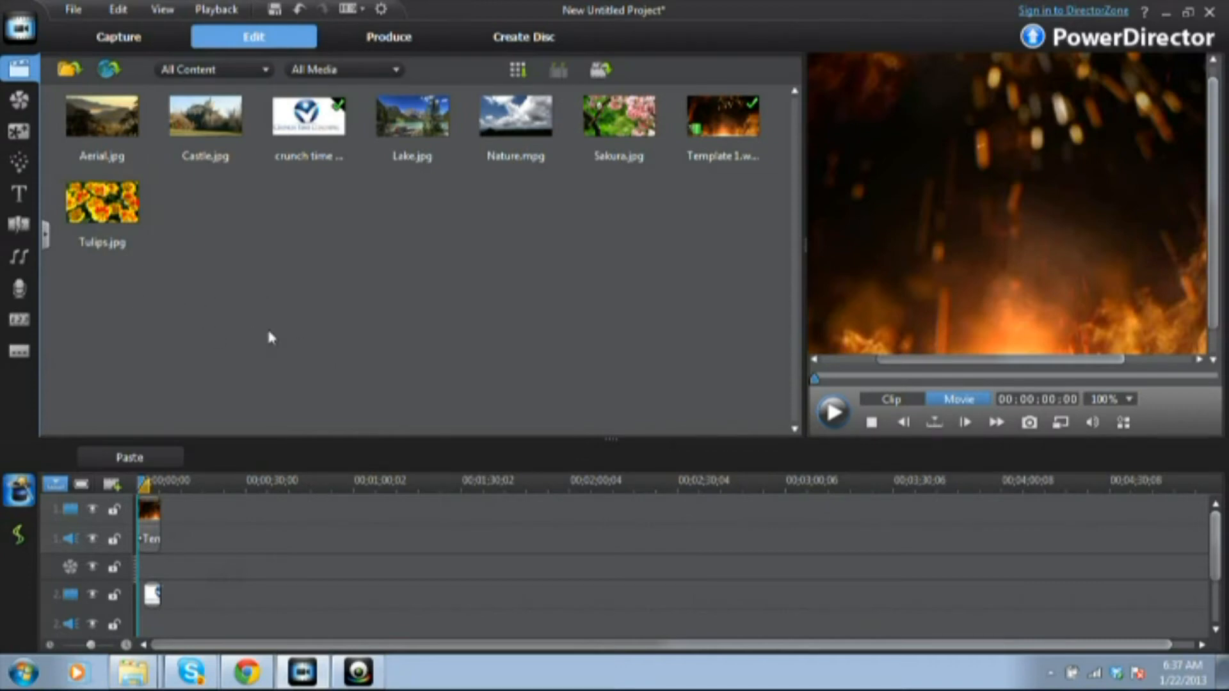
pyautogui.moveTo(286, 343)
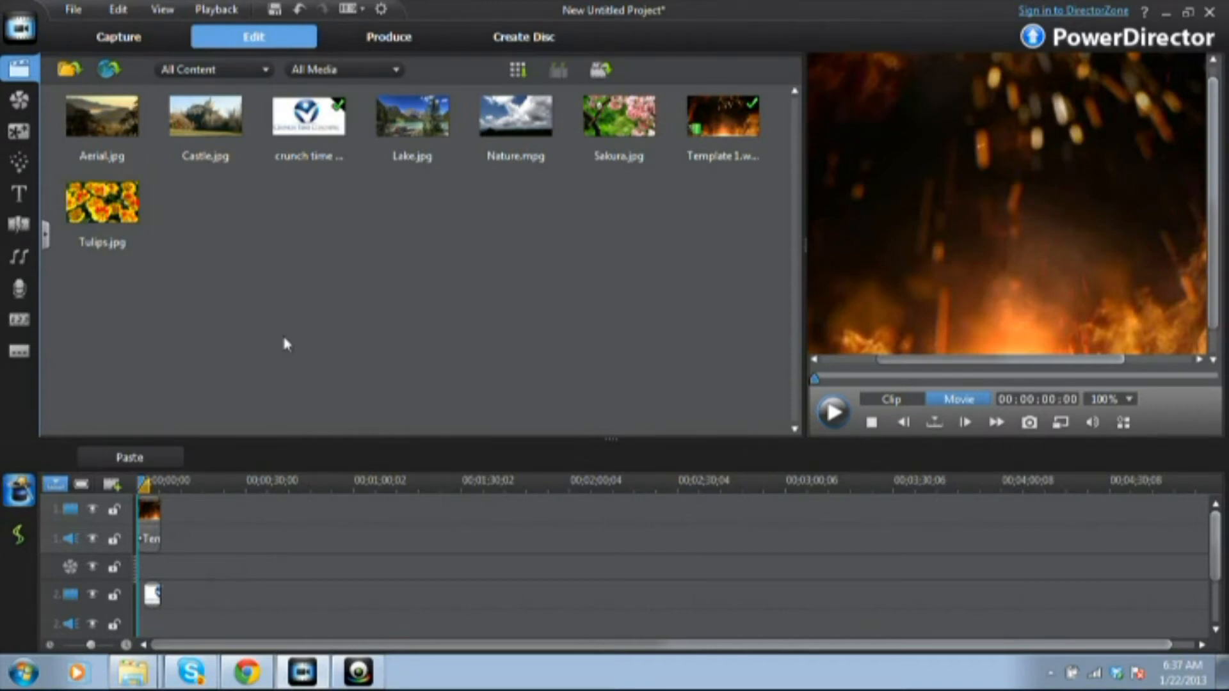
pyautogui.moveTo(112, 348)
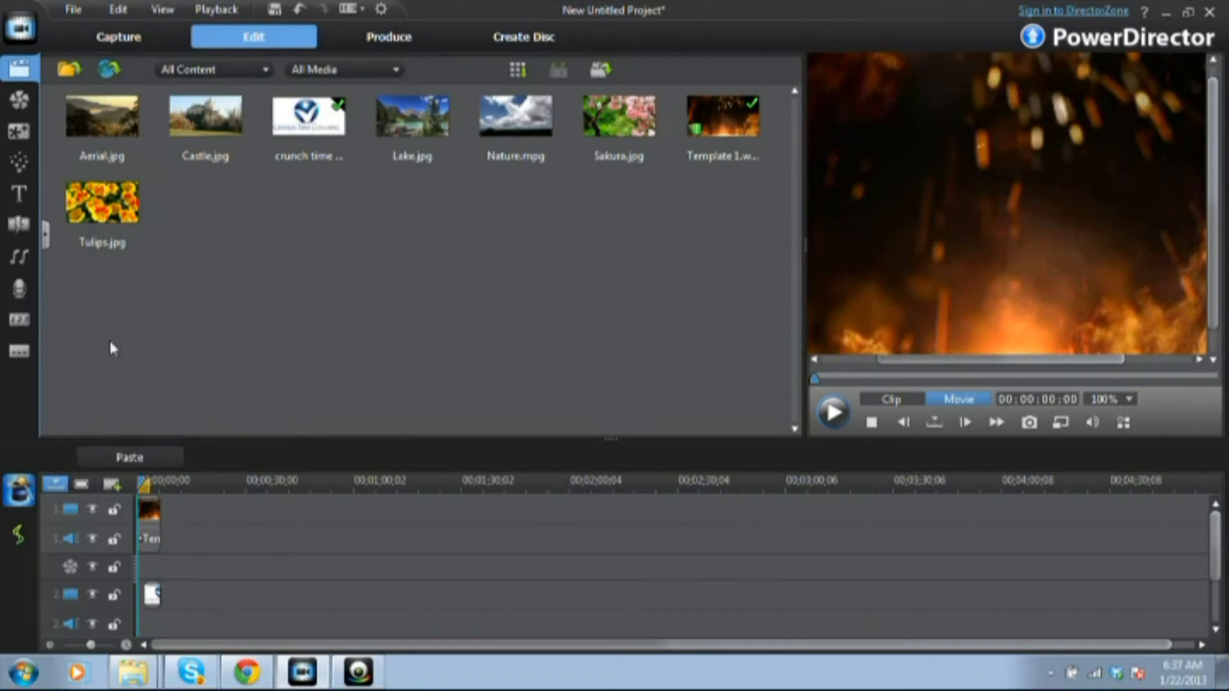
pyautogui.moveTo(552, 390)
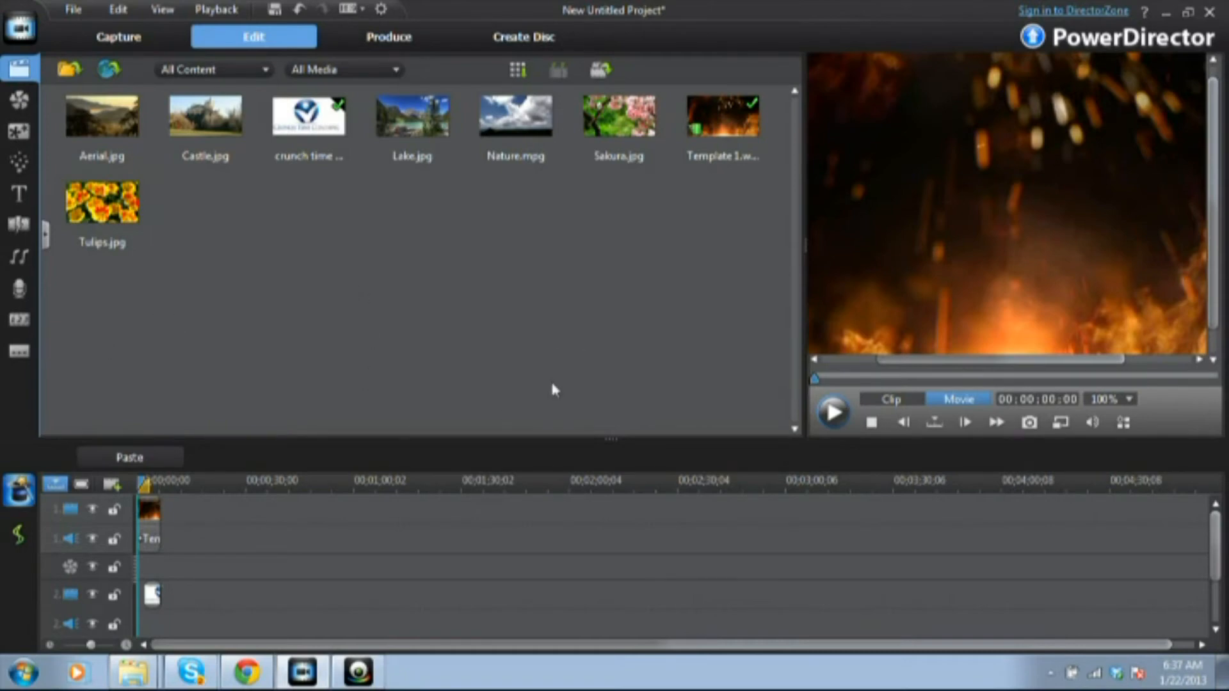
# Step: Switch the library to the Title Room to list the title templates
pyautogui.click(101, 202)
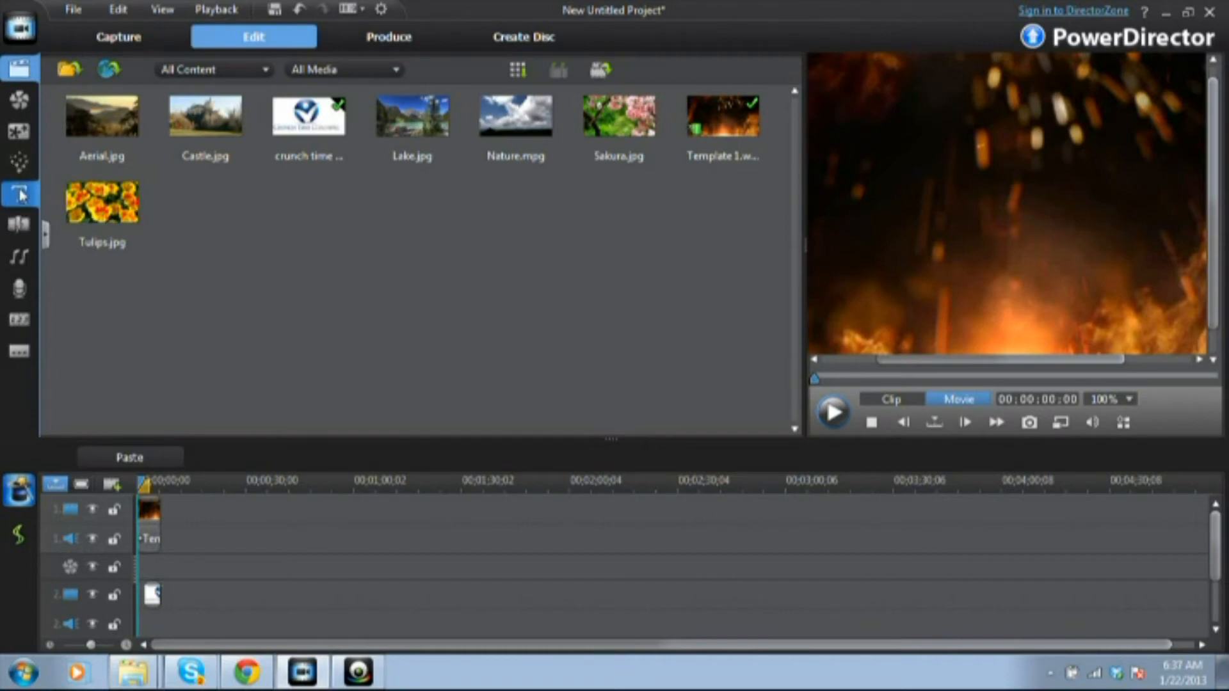
pyautogui.click(20, 195)
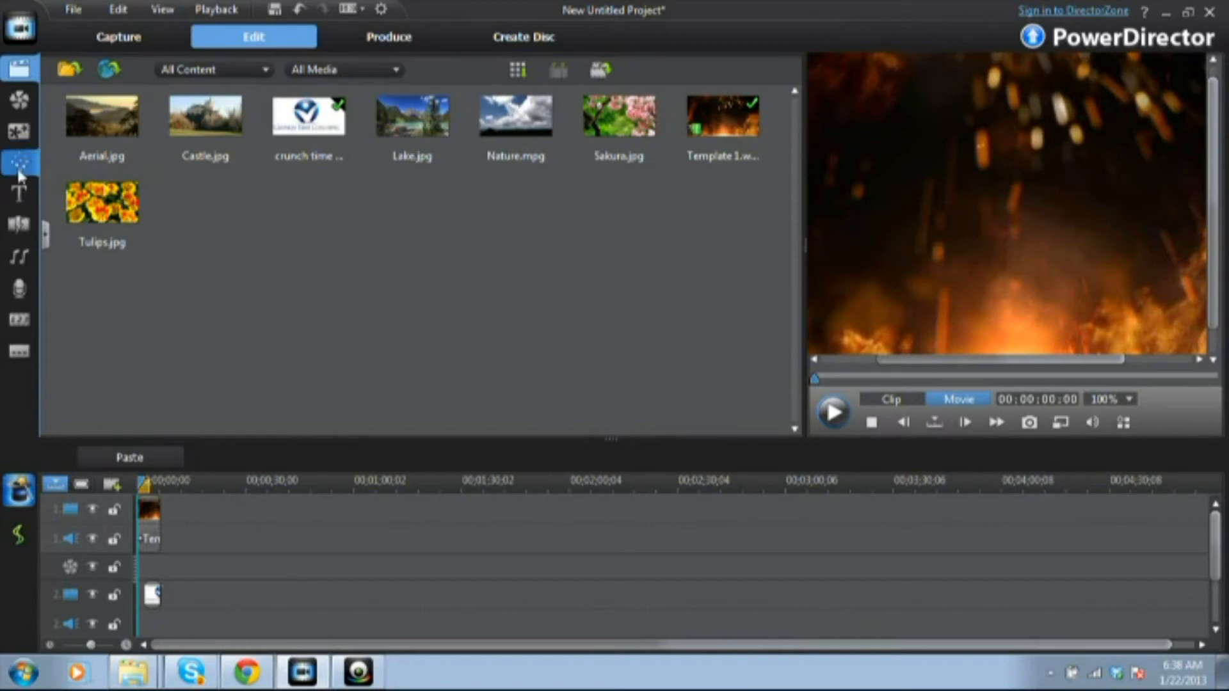
pyautogui.click(18, 194)
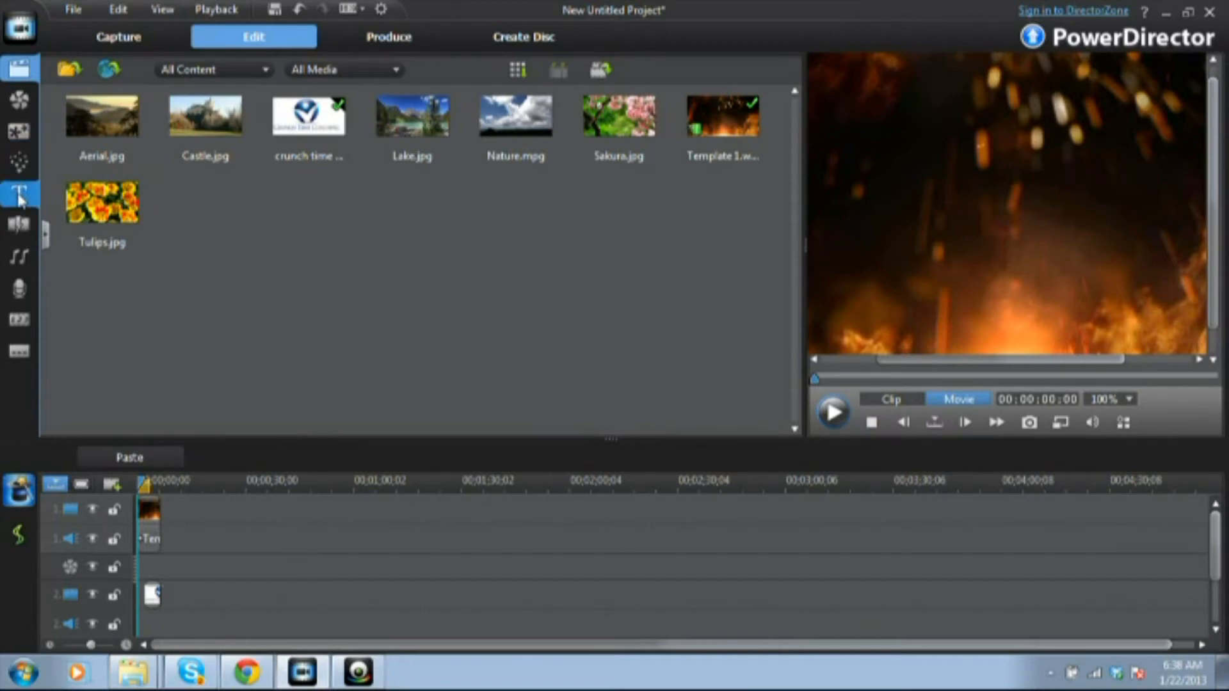
pyautogui.click(18, 193)
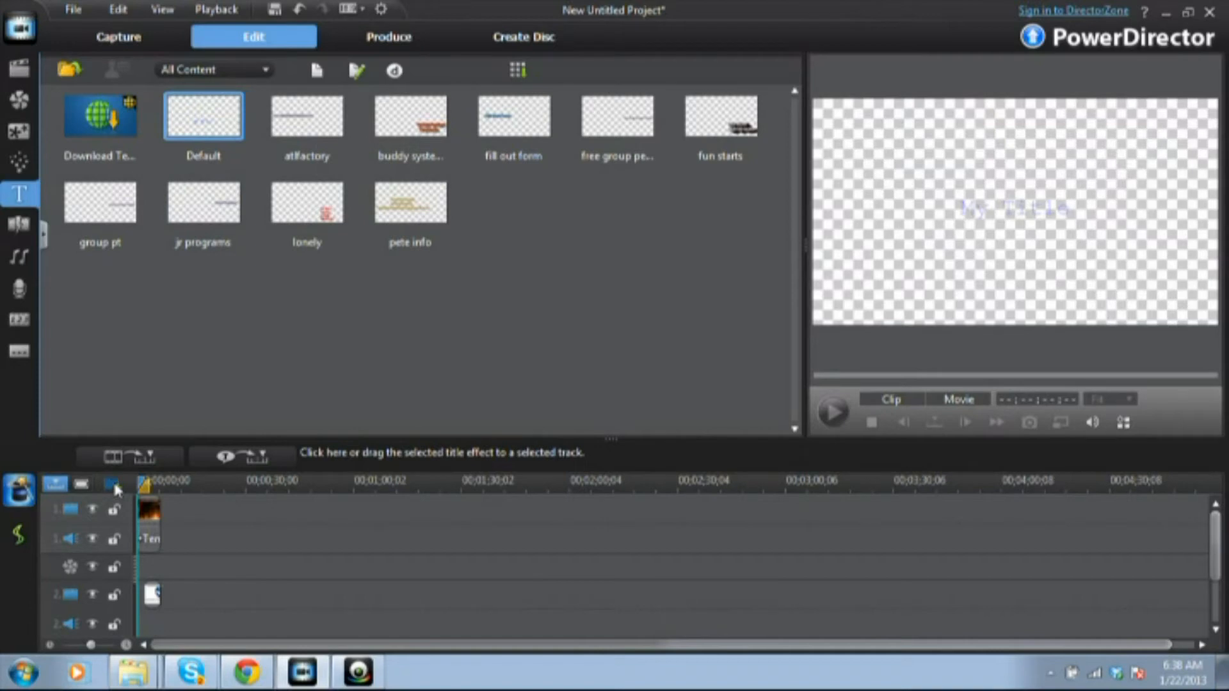
# Step: Add one video track and one audio track below Track 2
pyautogui.click(112, 485)
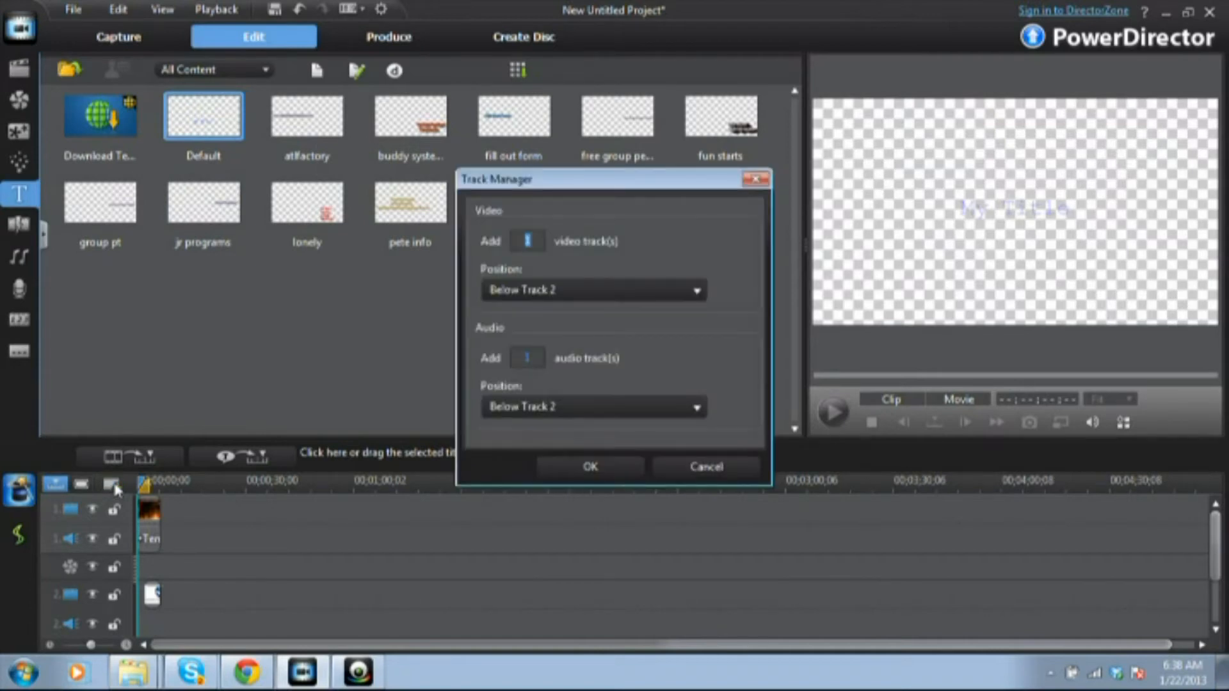
pyautogui.moveTo(594, 460)
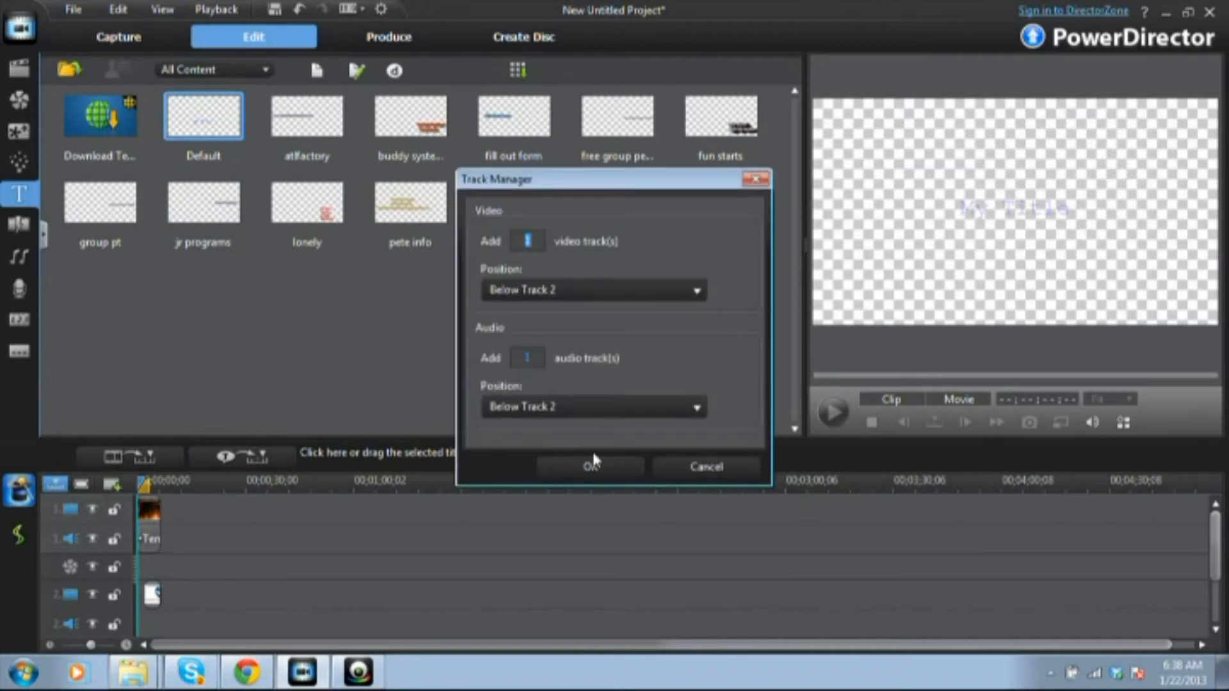
pyautogui.click(592, 289)
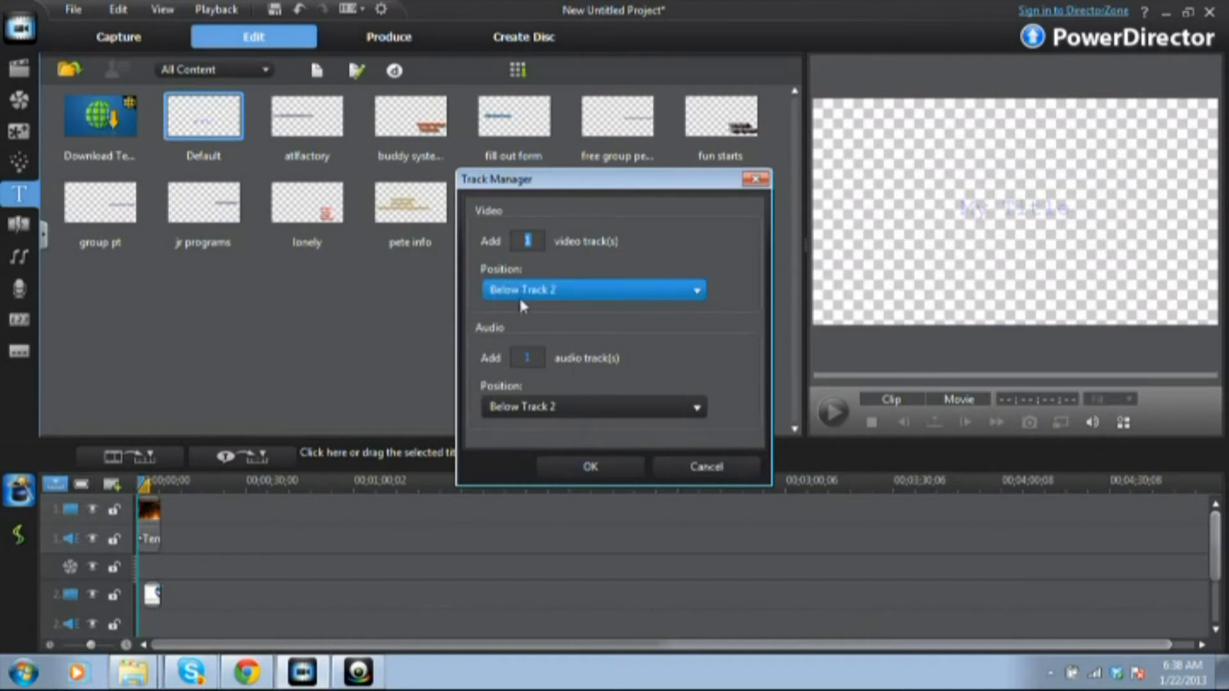
pyautogui.click(590, 465)
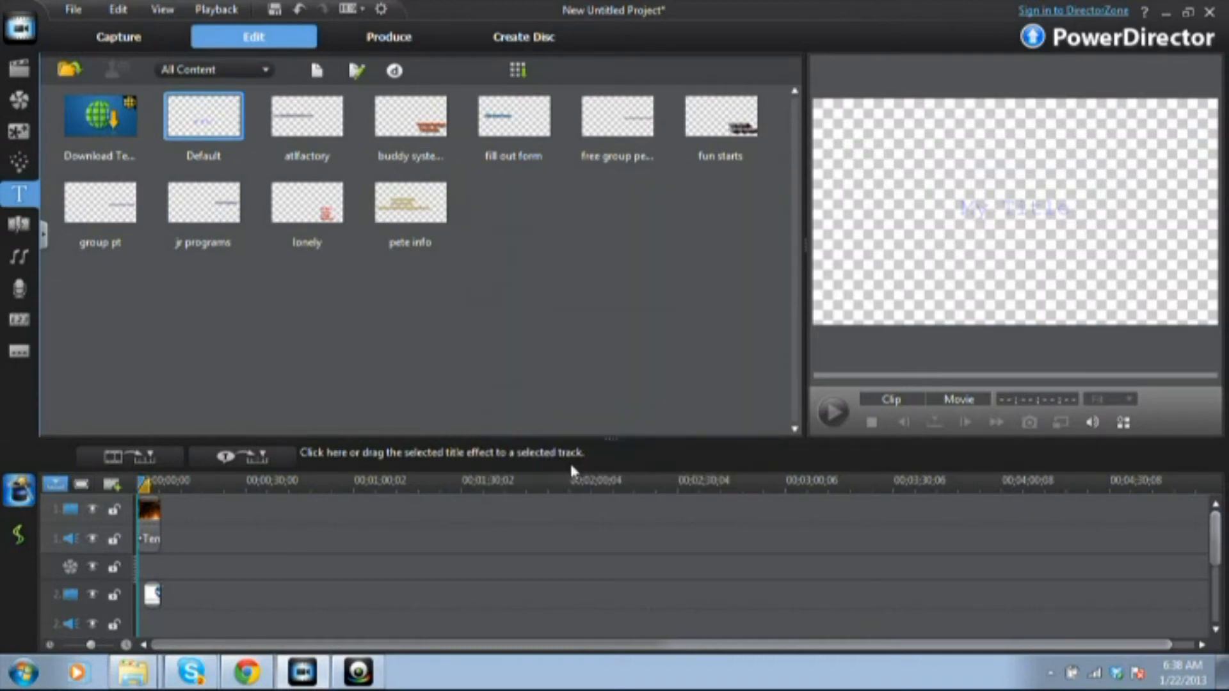
pyautogui.moveTo(697, 249)
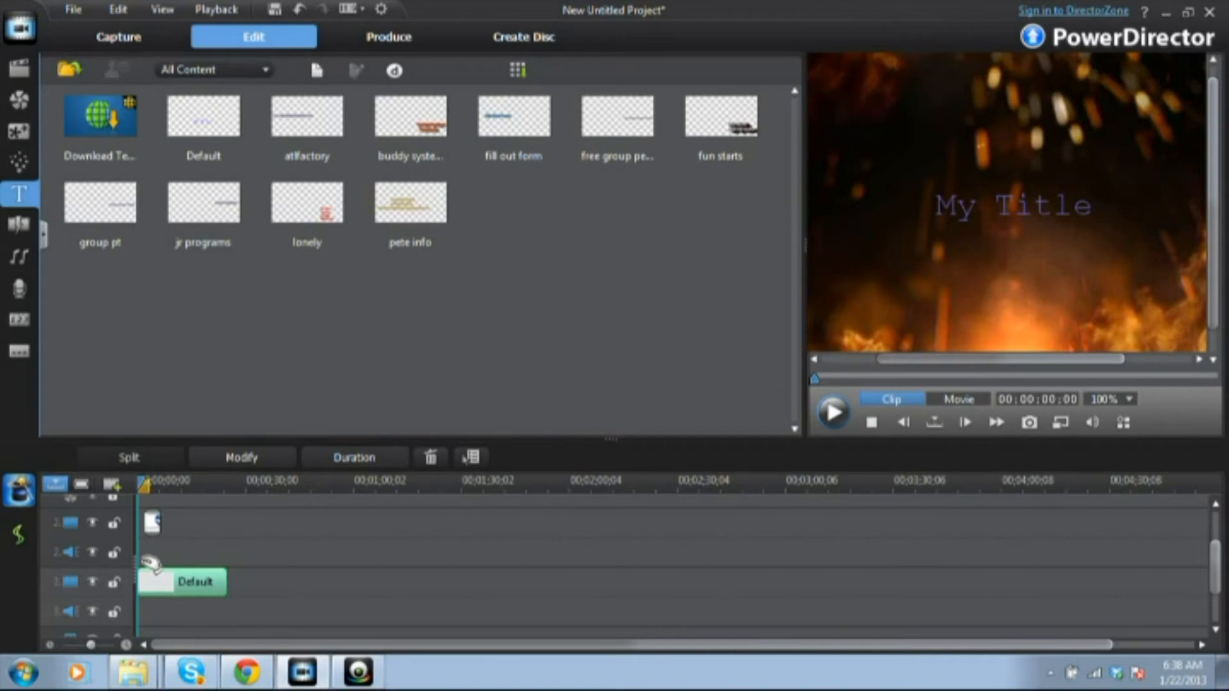
# Step: Open the Default 'My Title' clip on track 3 in Title Designer
pyautogui.doubleClick(182, 582)
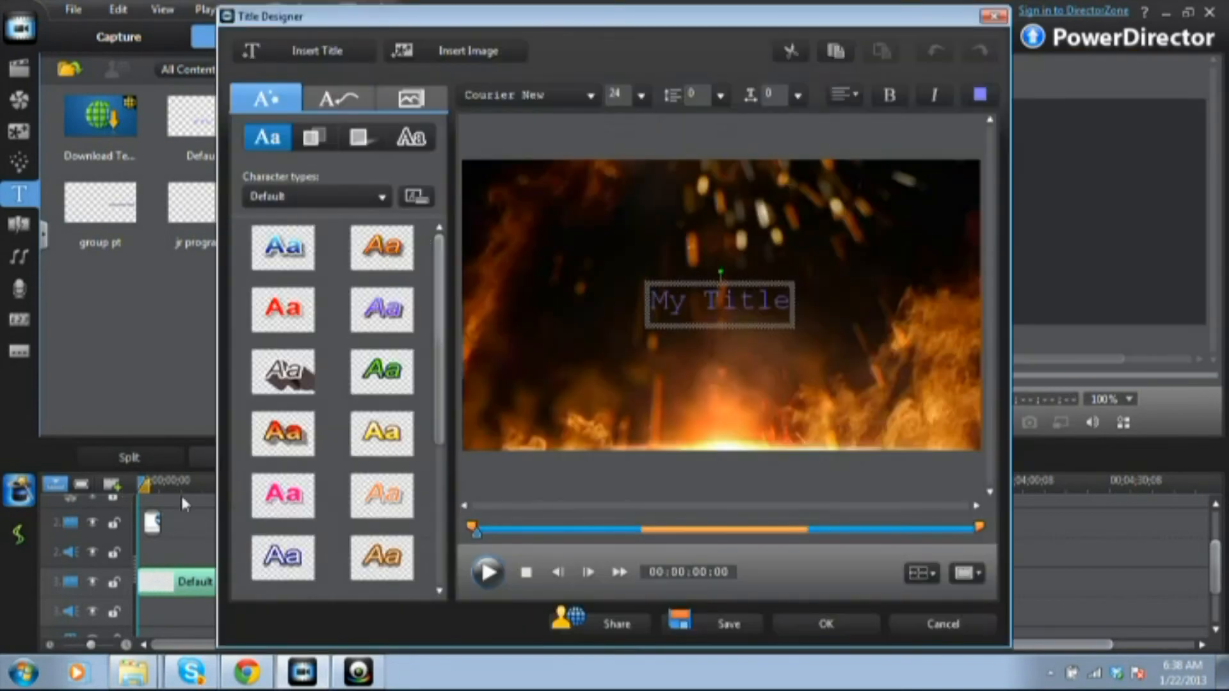
pyautogui.moveTo(788, 306)
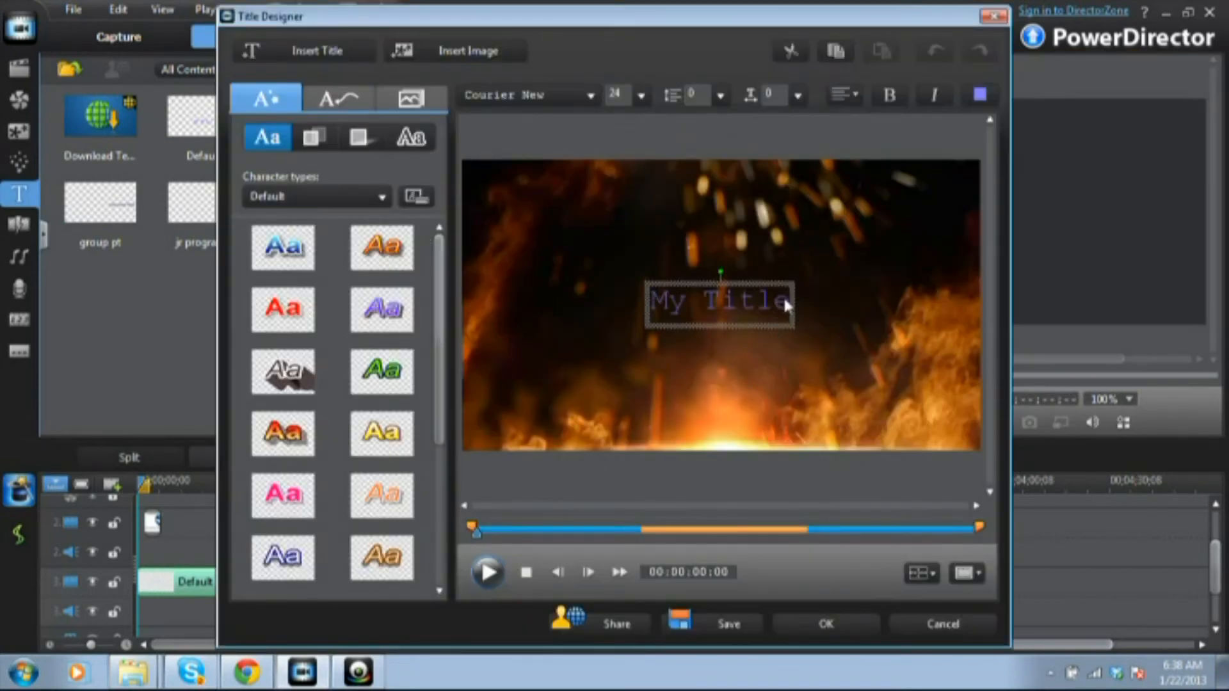
pyautogui.moveTo(778, 308)
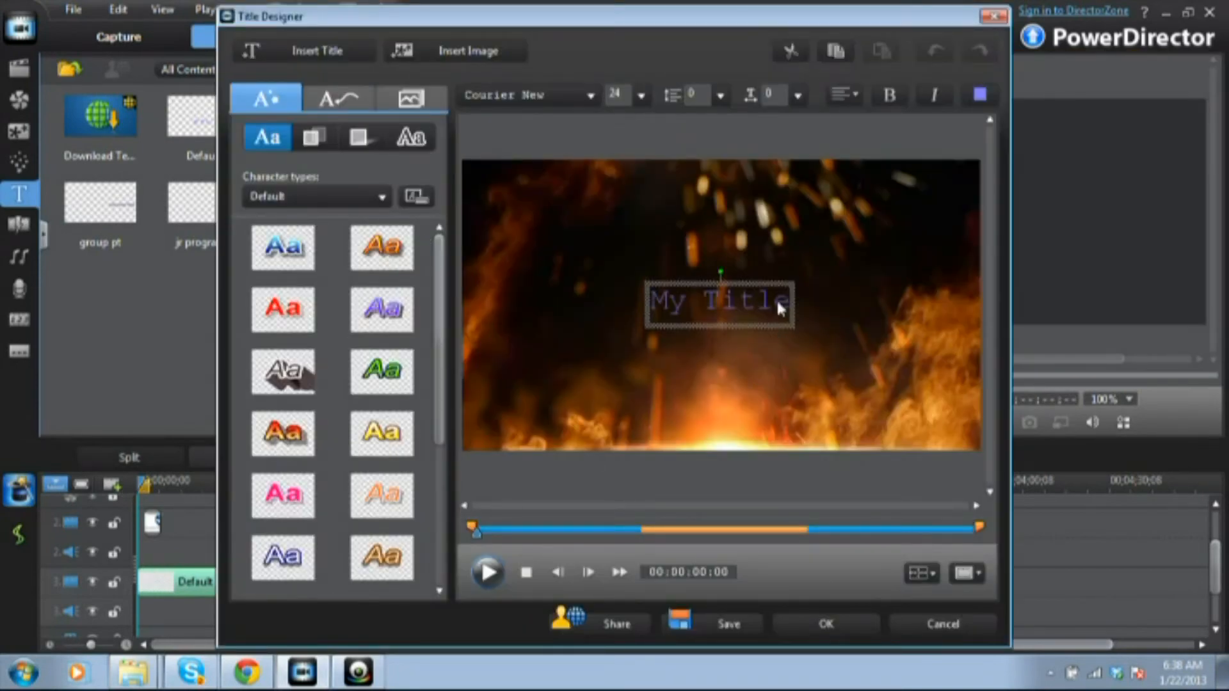
pyautogui.moveTo(720, 260)
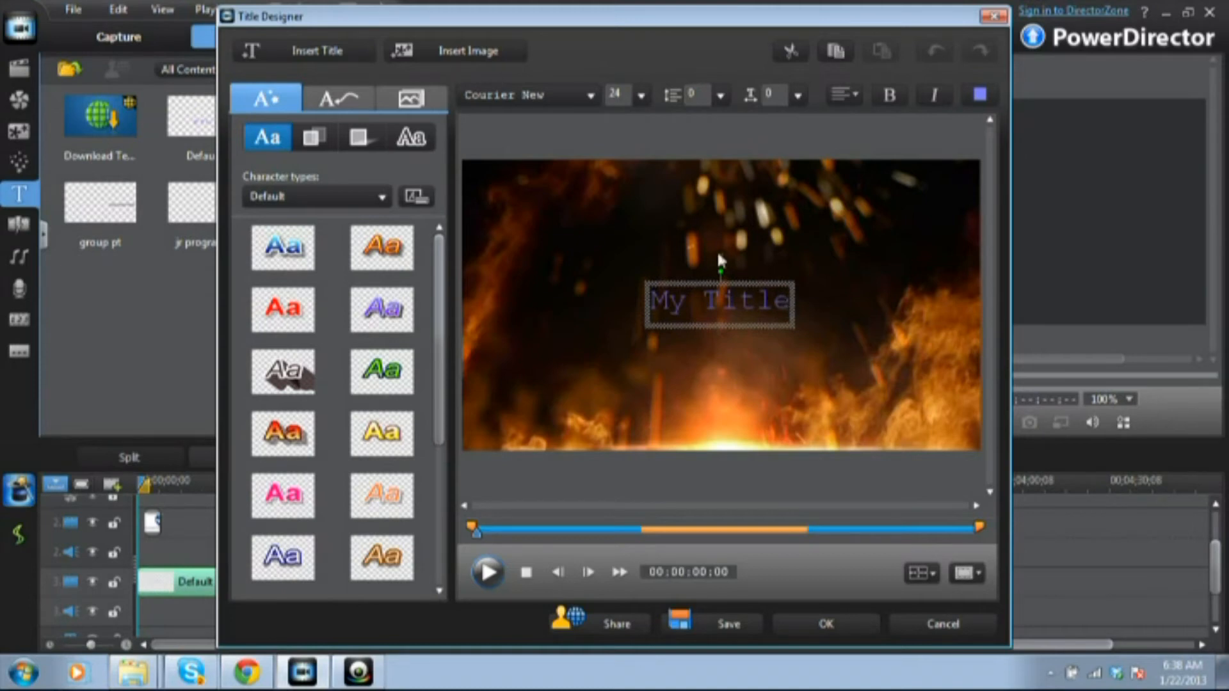
pyautogui.moveTo(584, 127)
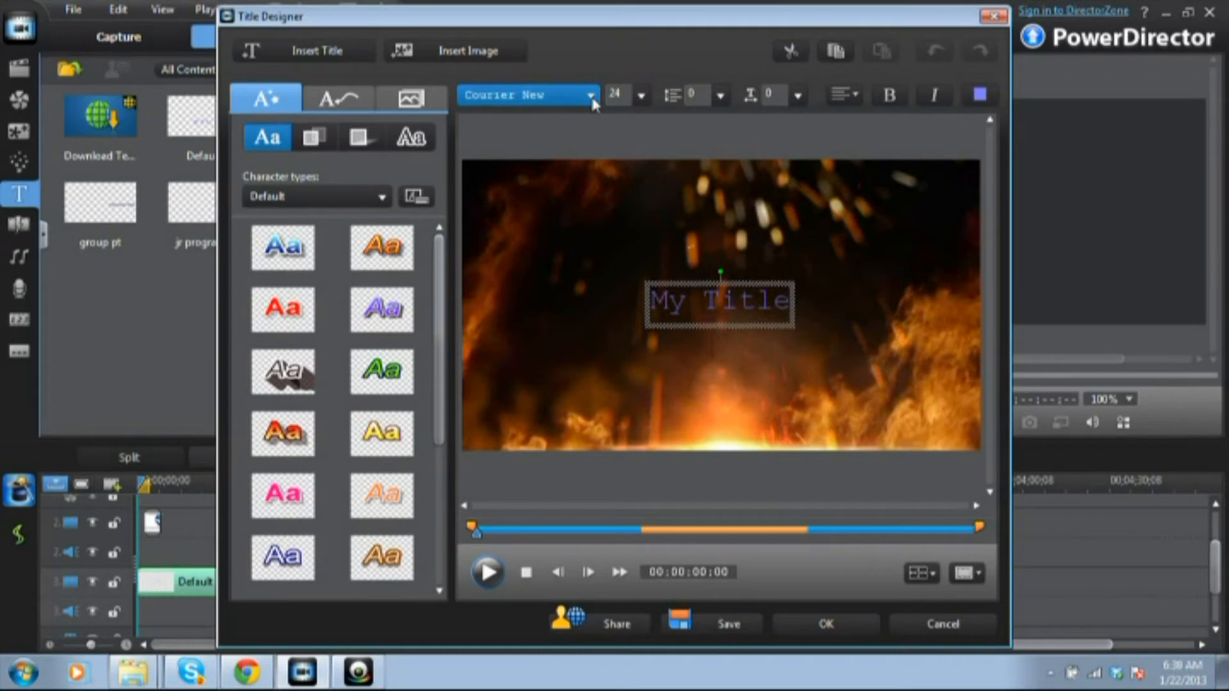
# Step: Set the title font to Arial
pyautogui.click(584, 95)
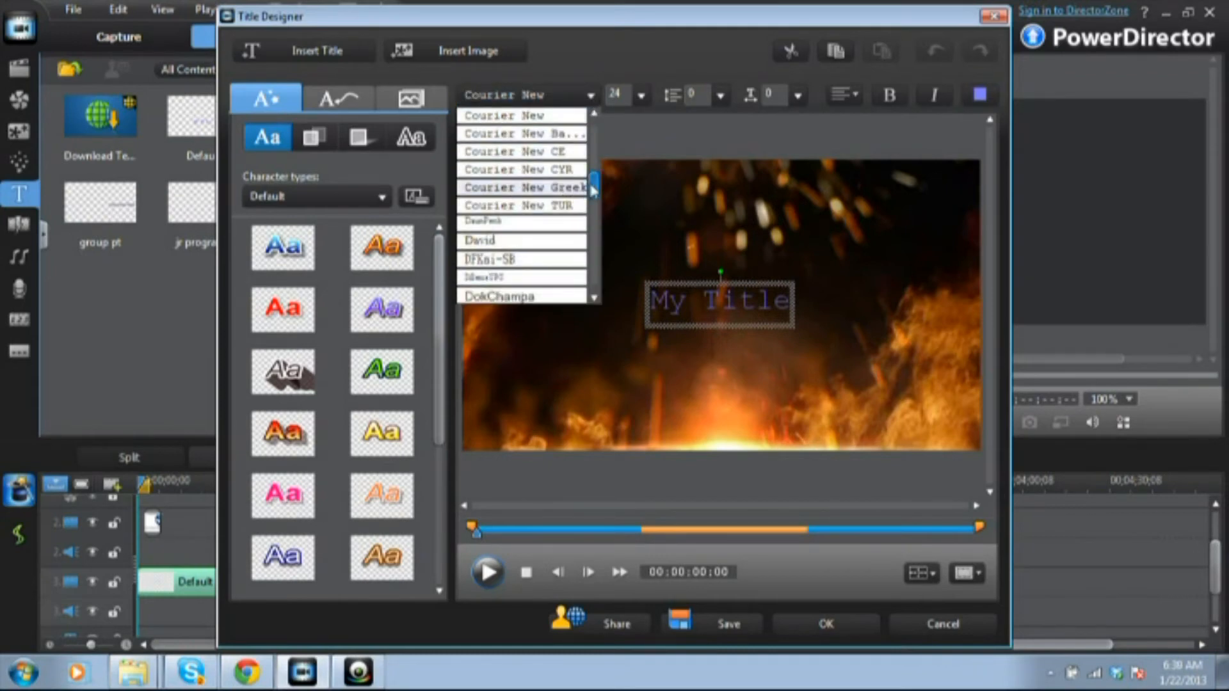
pyautogui.scroll(-3)
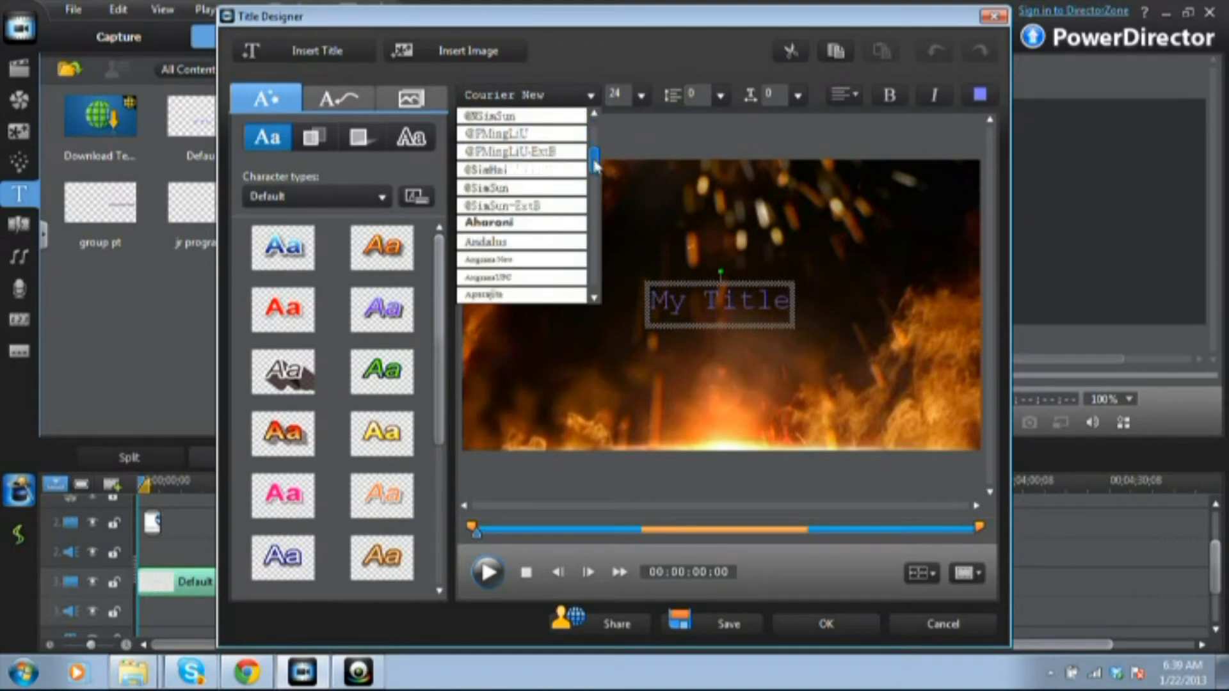
pyautogui.scroll(-3)
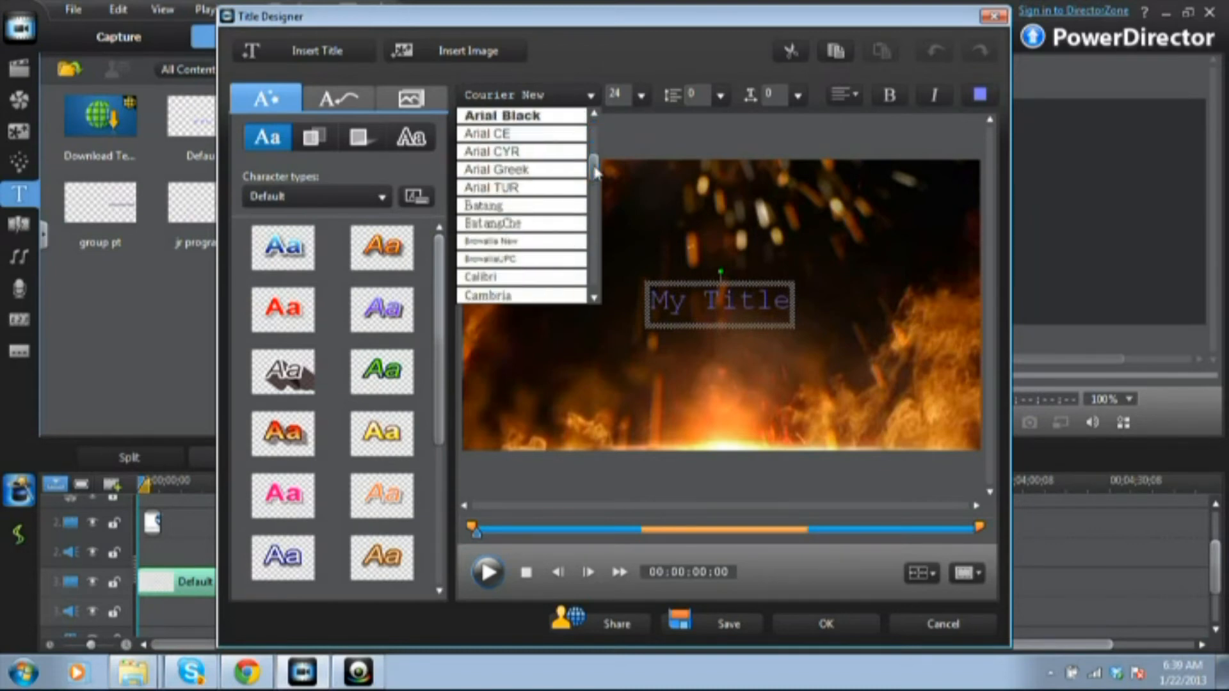
pyautogui.click(502, 116)
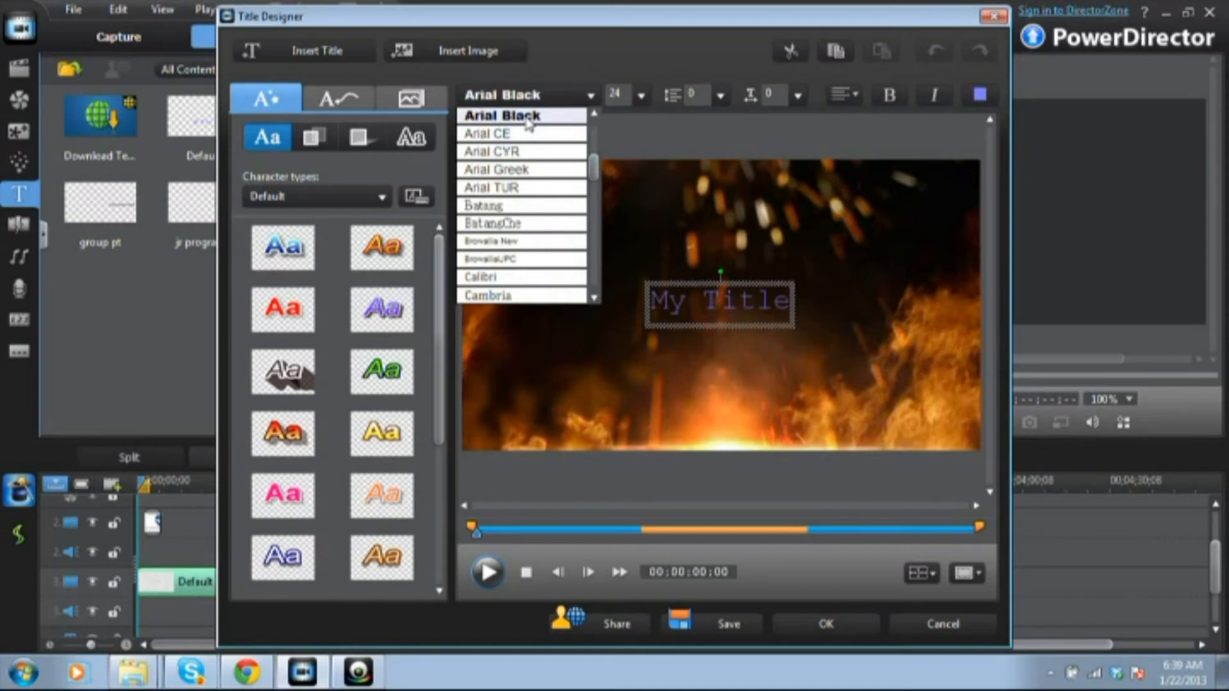
# Step: Try the shadowed, blue, pale green and red presets, settling on bold yellow
pyautogui.click(383, 434)
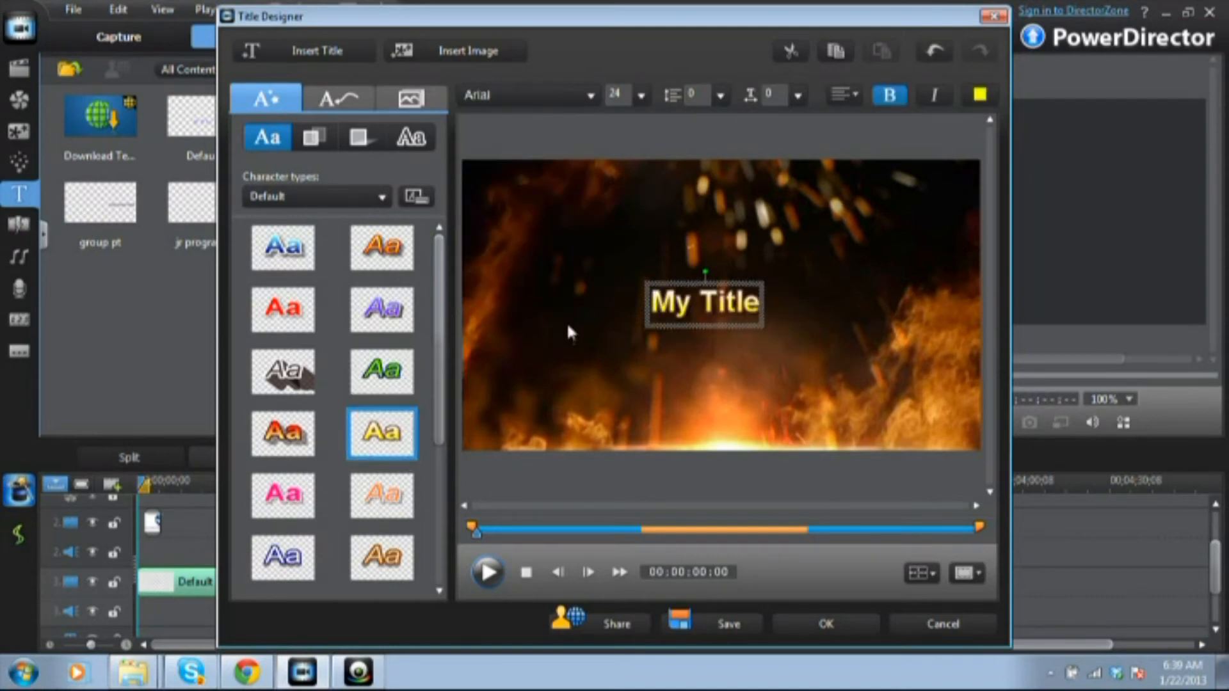
pyautogui.click(381, 248)
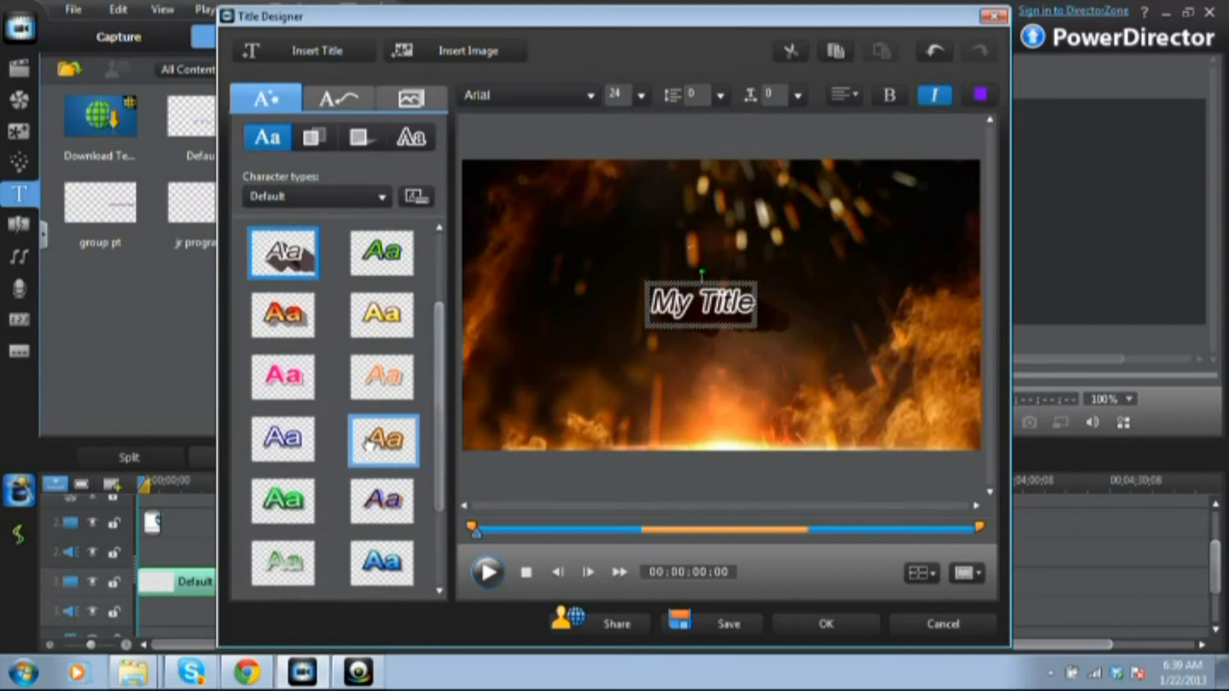
pyautogui.click(282, 502)
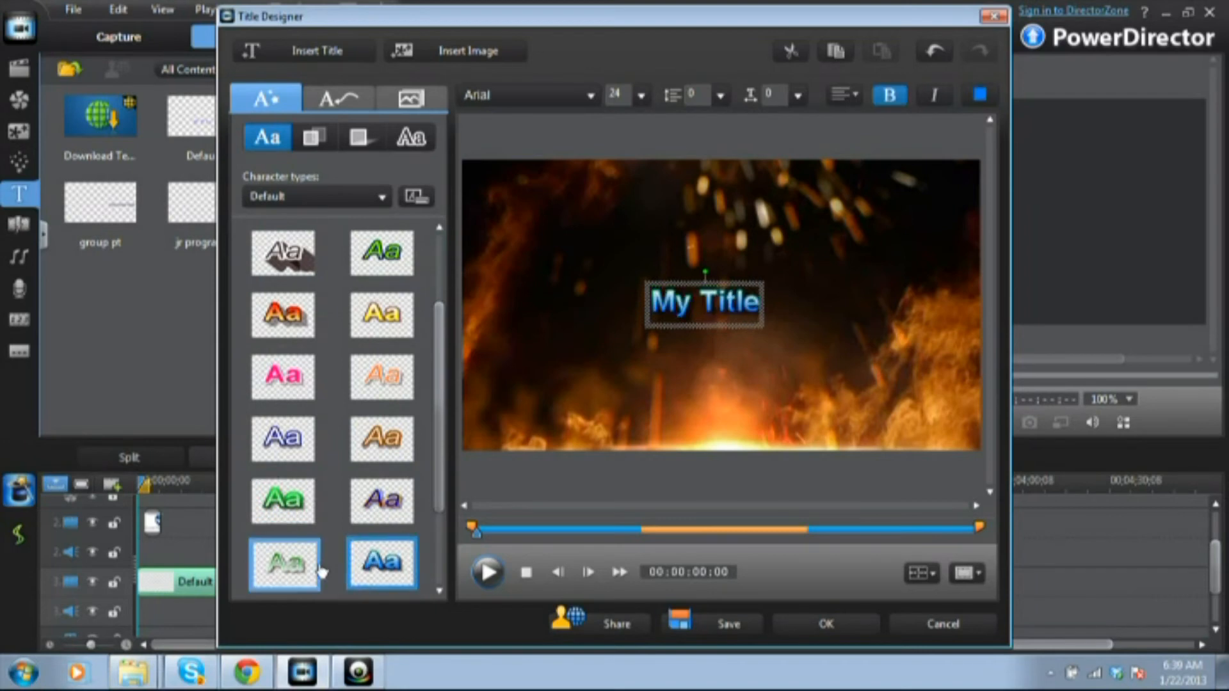
pyautogui.click(283, 563)
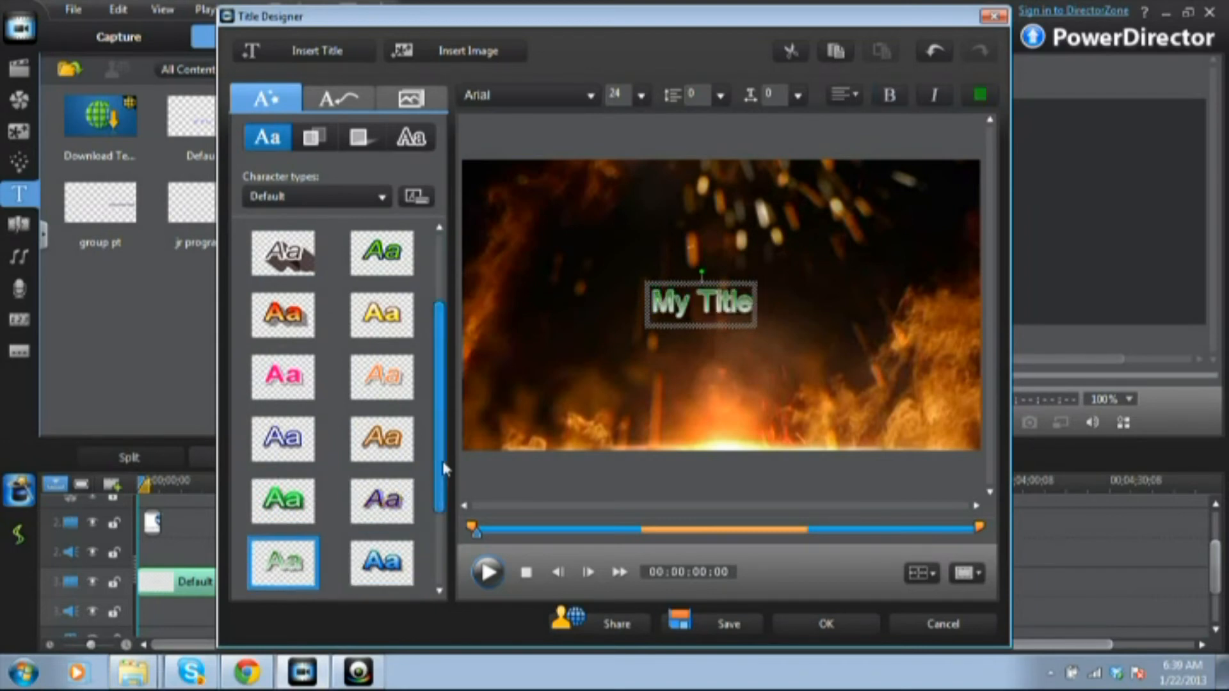
pyautogui.scroll(-3)
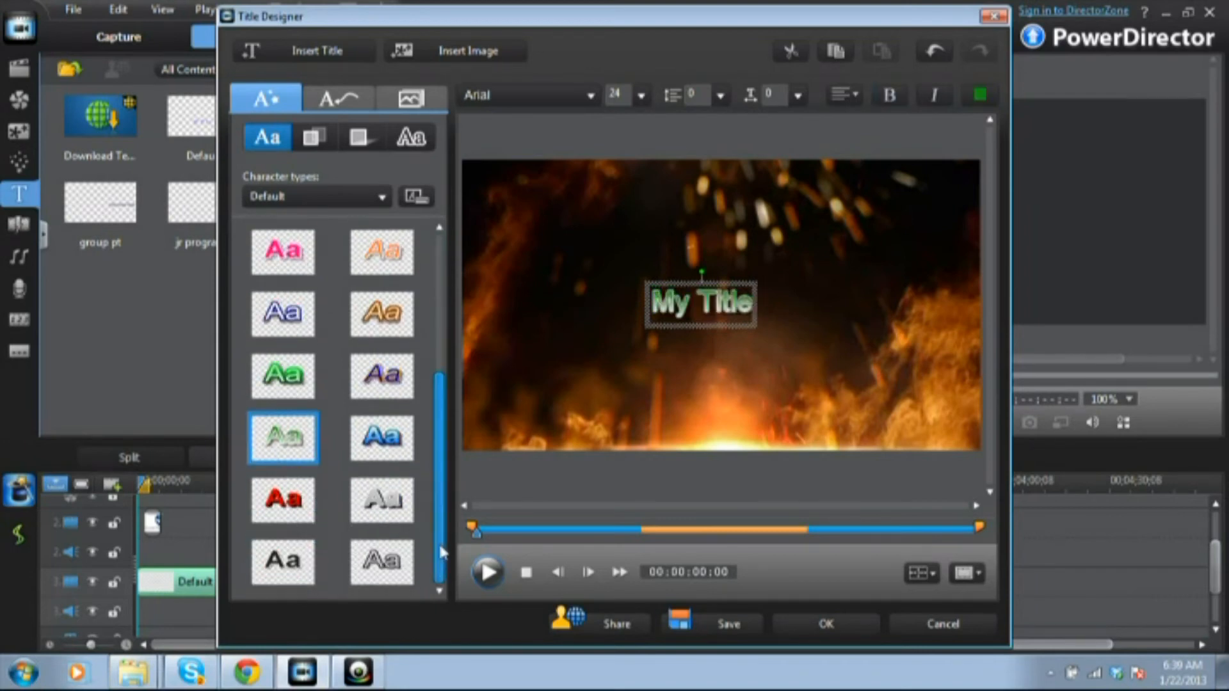
pyautogui.click(282, 502)
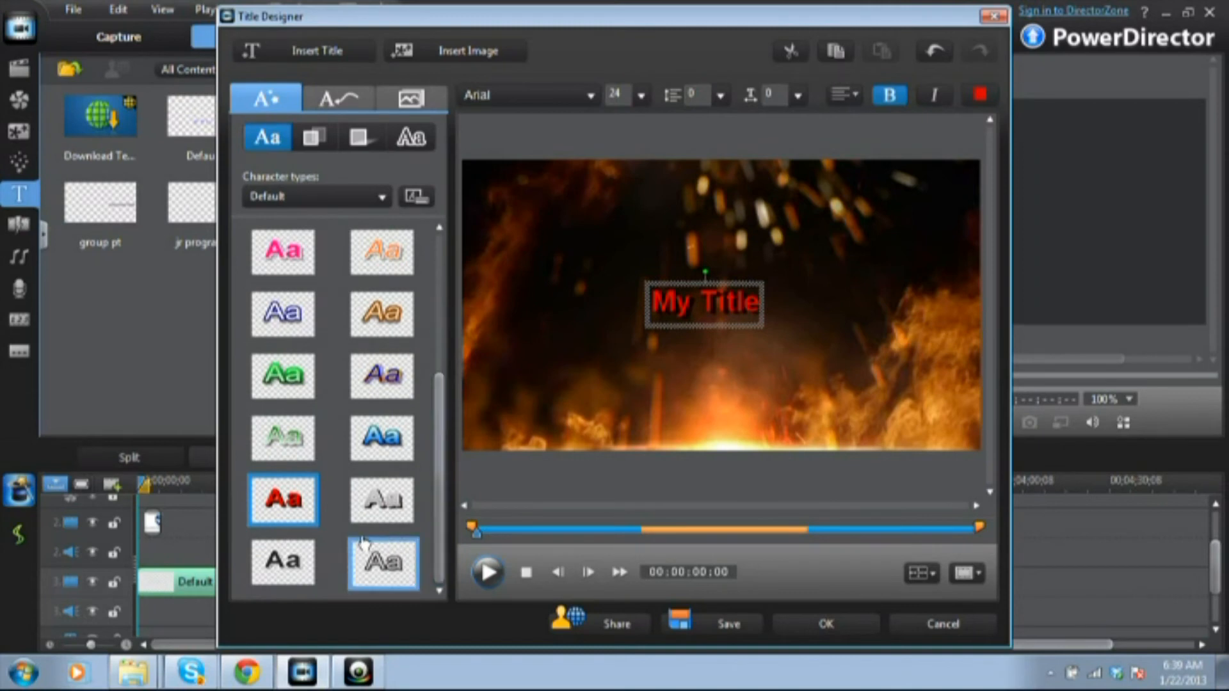
pyautogui.click(282, 561)
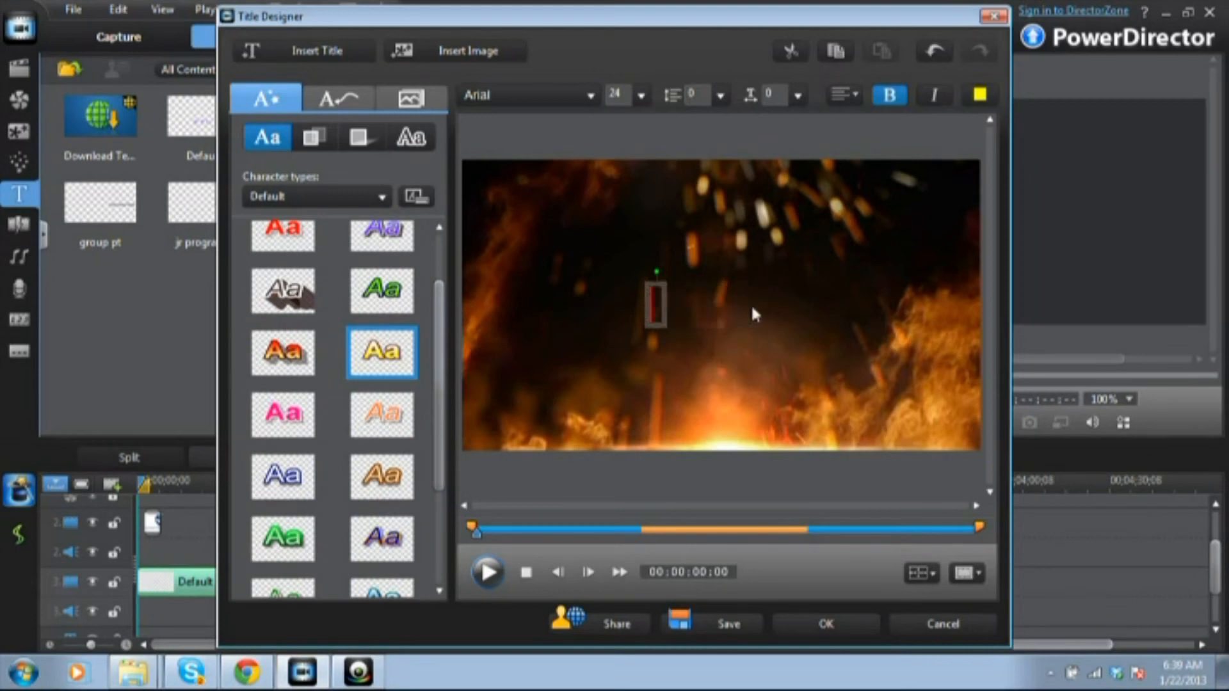
pyautogui.write('WWW')
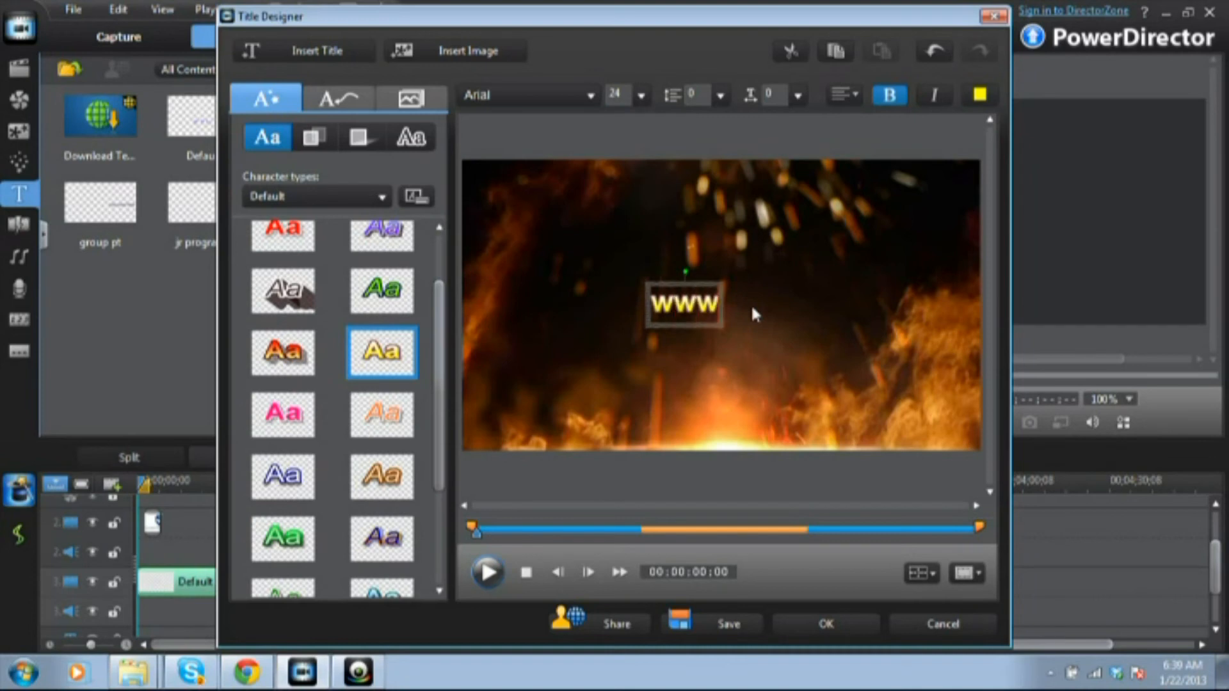
pyautogui.write('.')
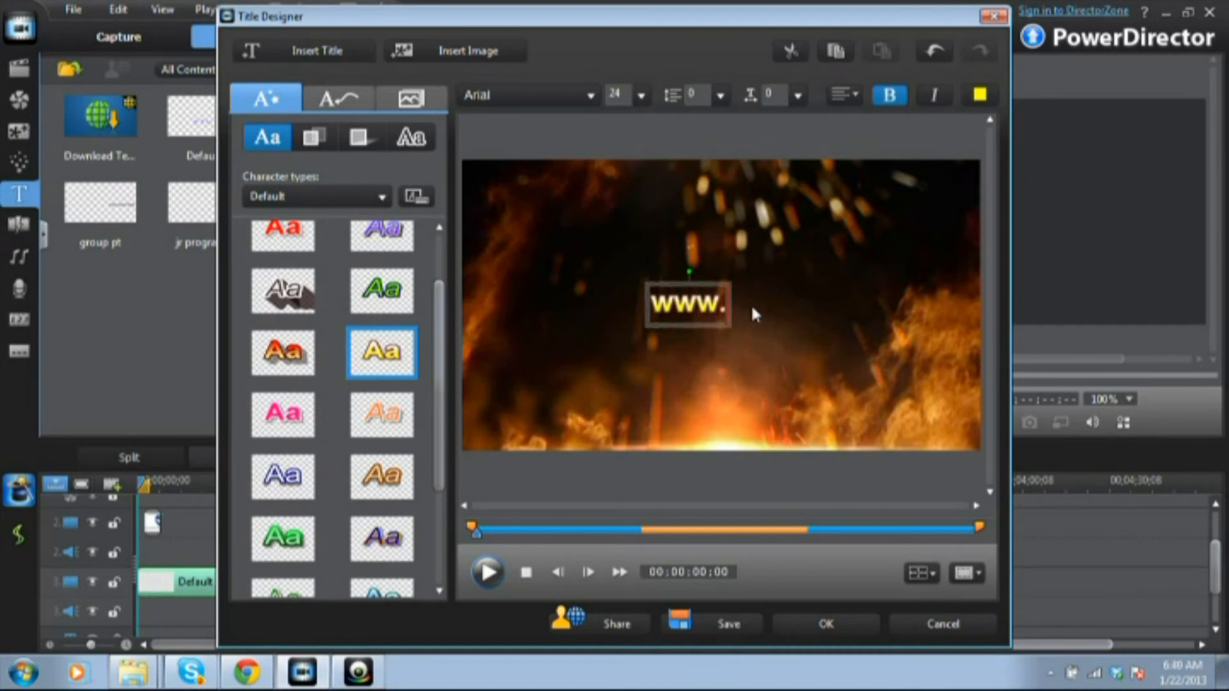
pyautogui.write('c')
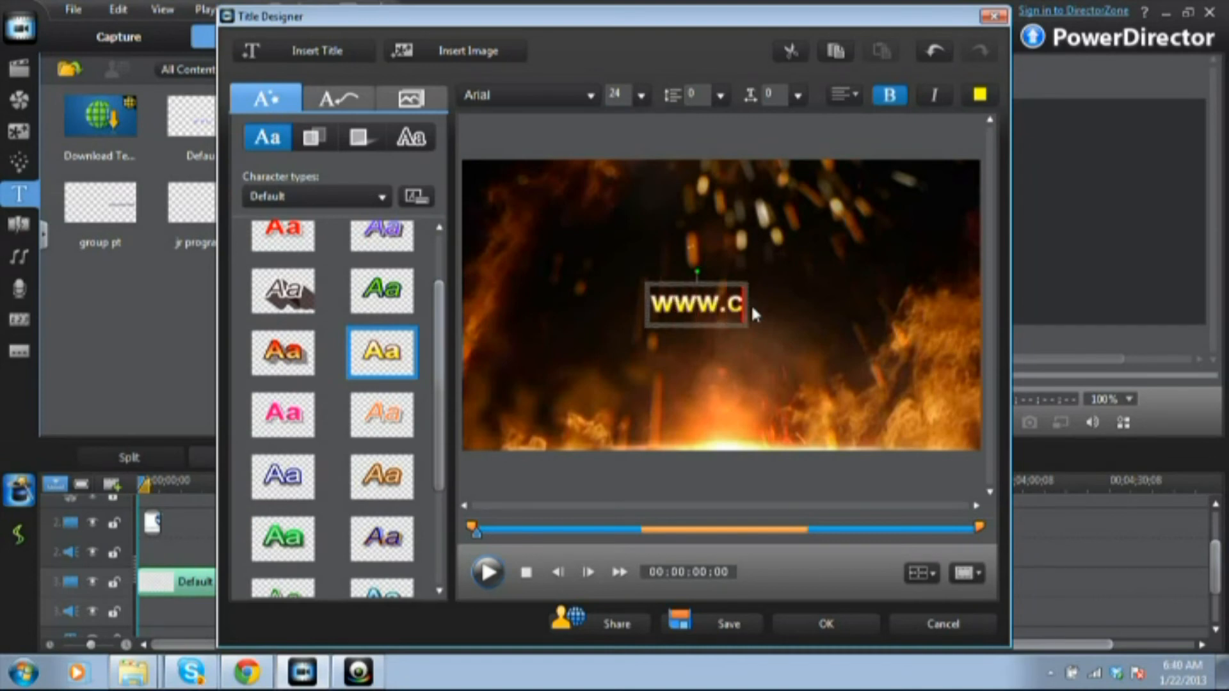
pyautogui.write('runc')
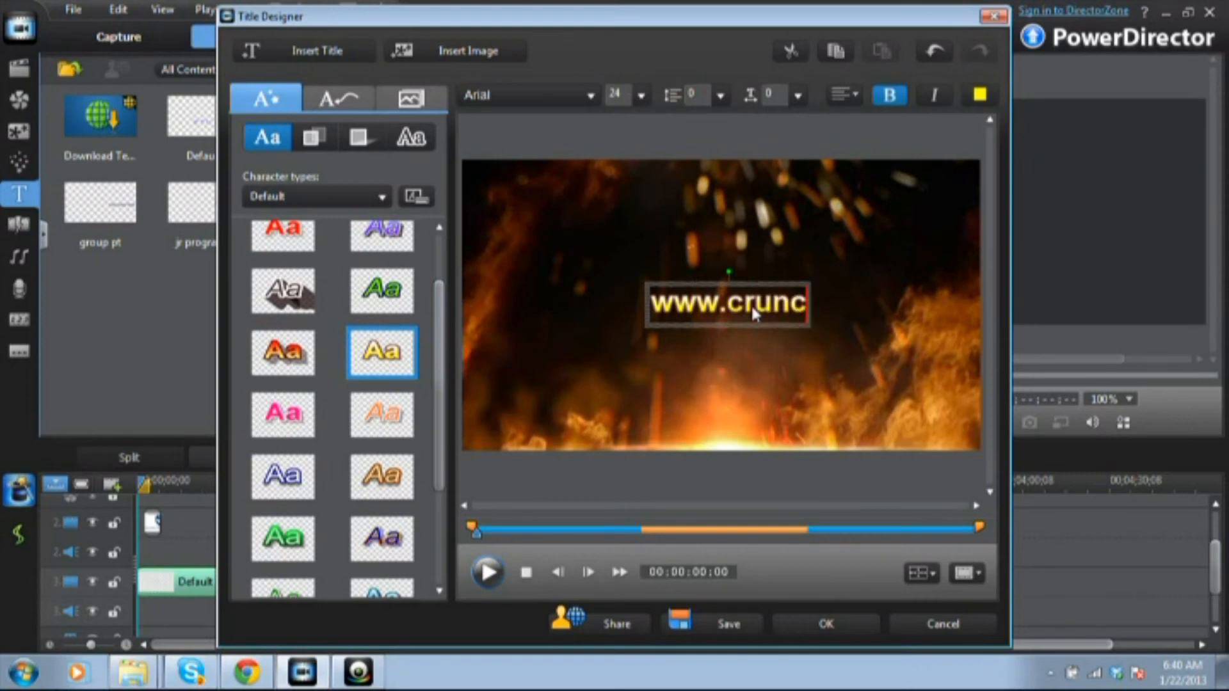
pyautogui.write('ht')
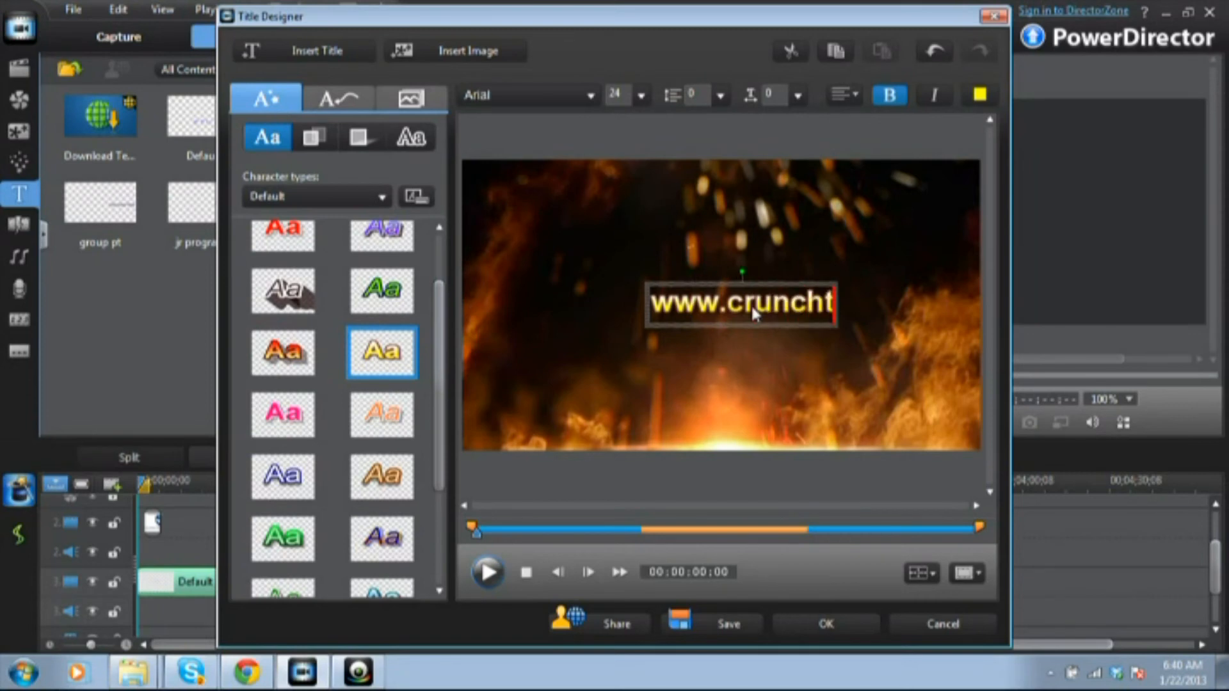
pyautogui.write('imecoaching.com')
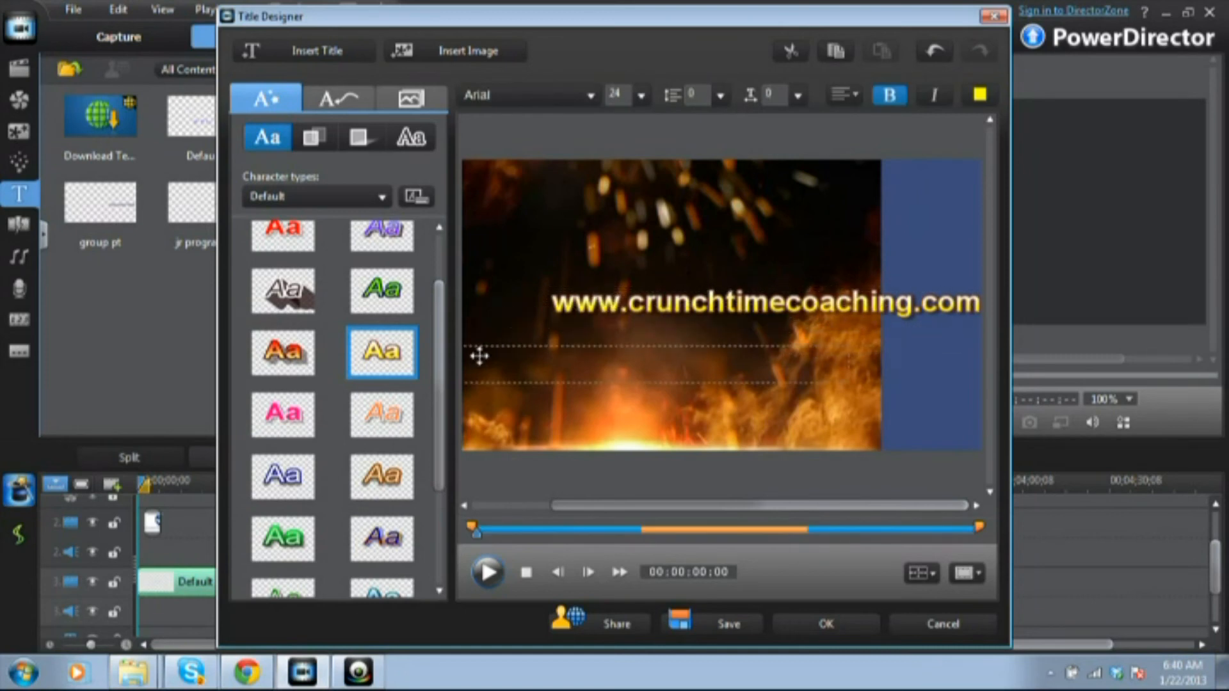
# Step: Move the website title down toward the bottom of the frame
pyautogui.moveTo(761, 301); pyautogui.dragTo(730, 392)
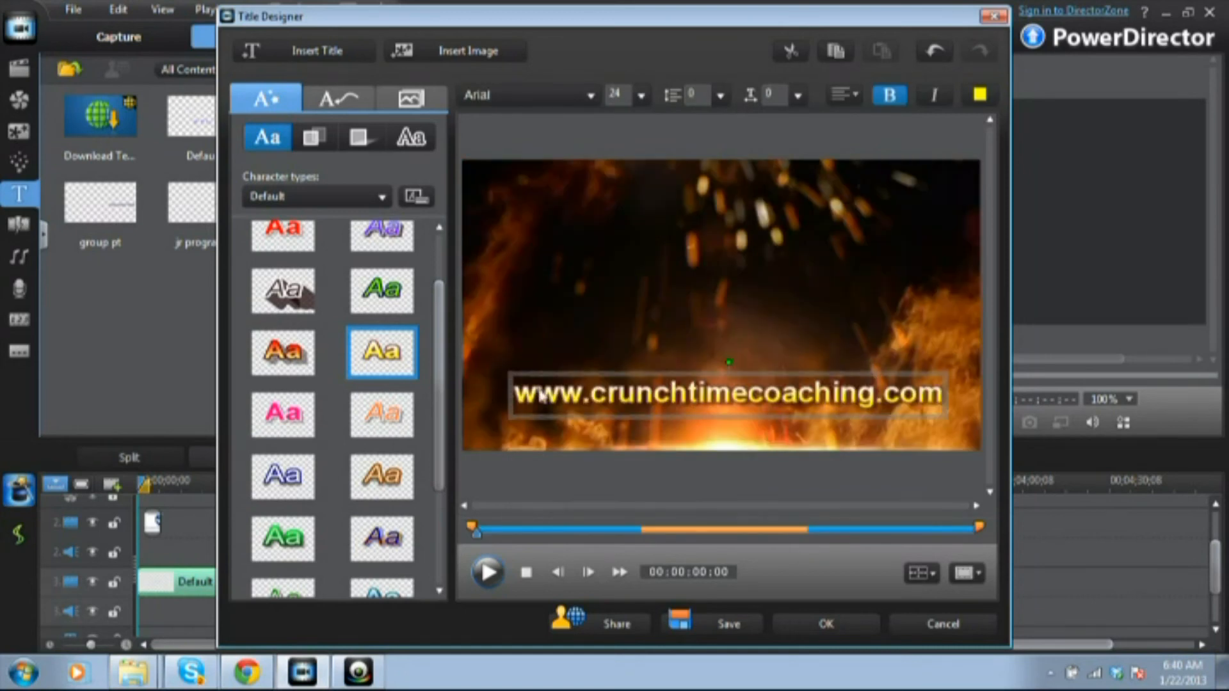
pyautogui.moveTo(708, 378)
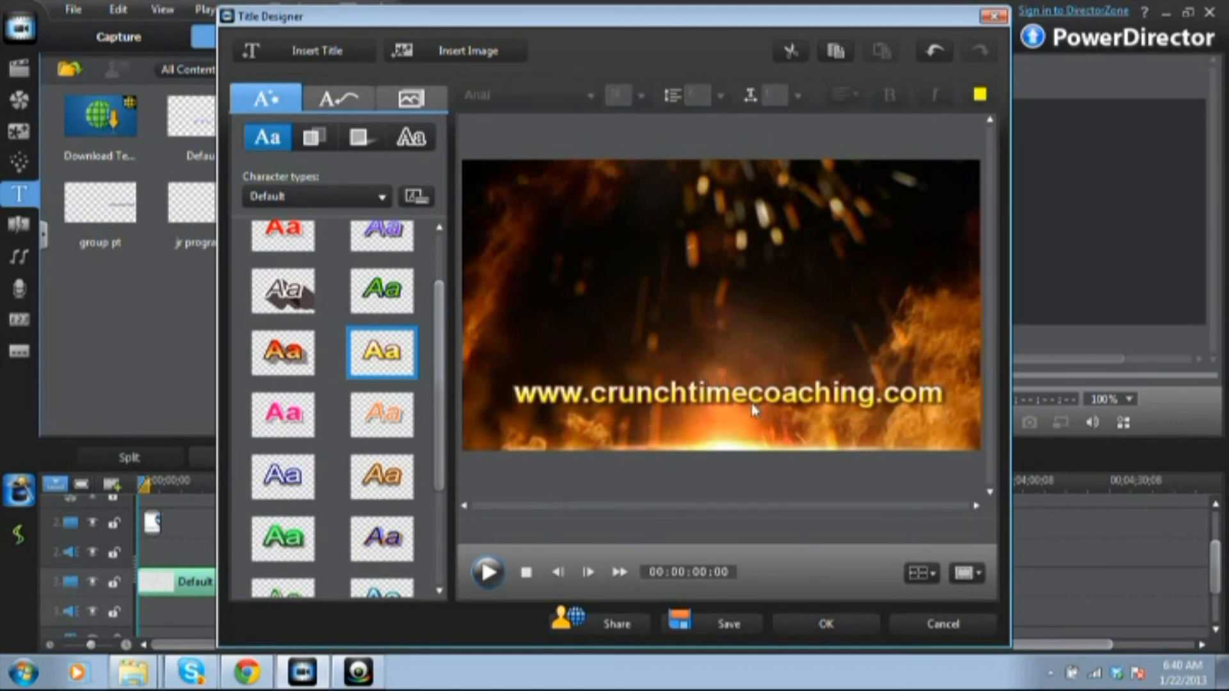
pyautogui.click(722, 394)
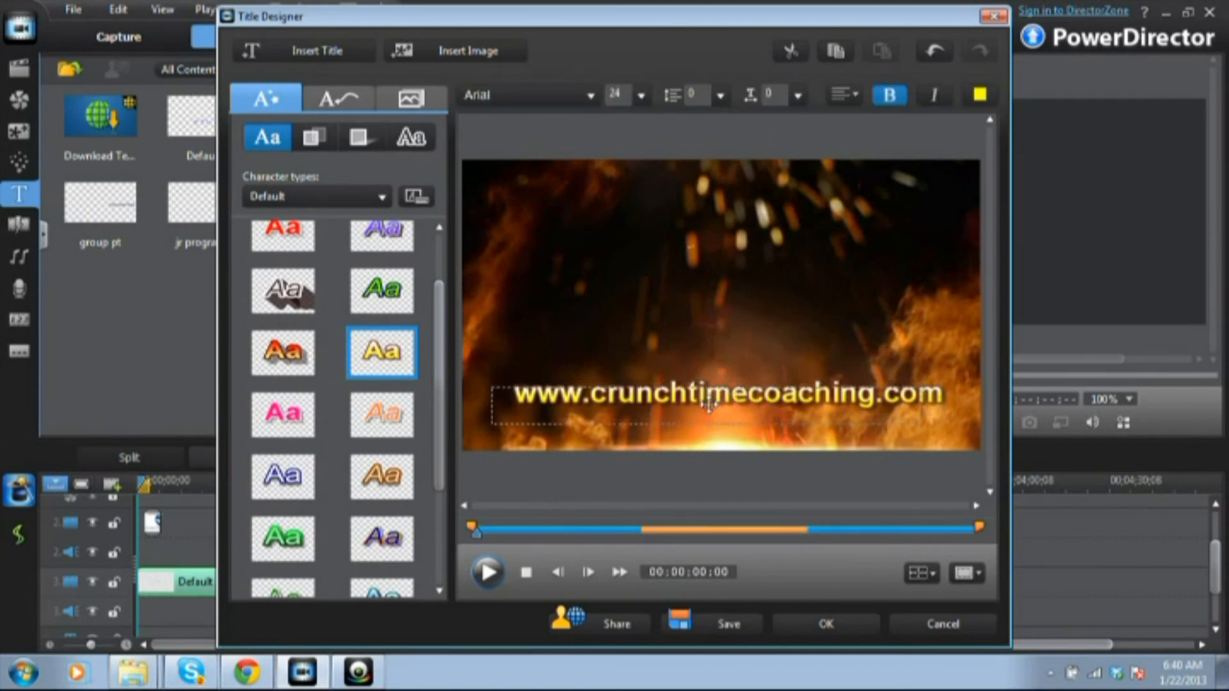
pyautogui.moveTo(706, 395); pyautogui.dragTo(698, 413)
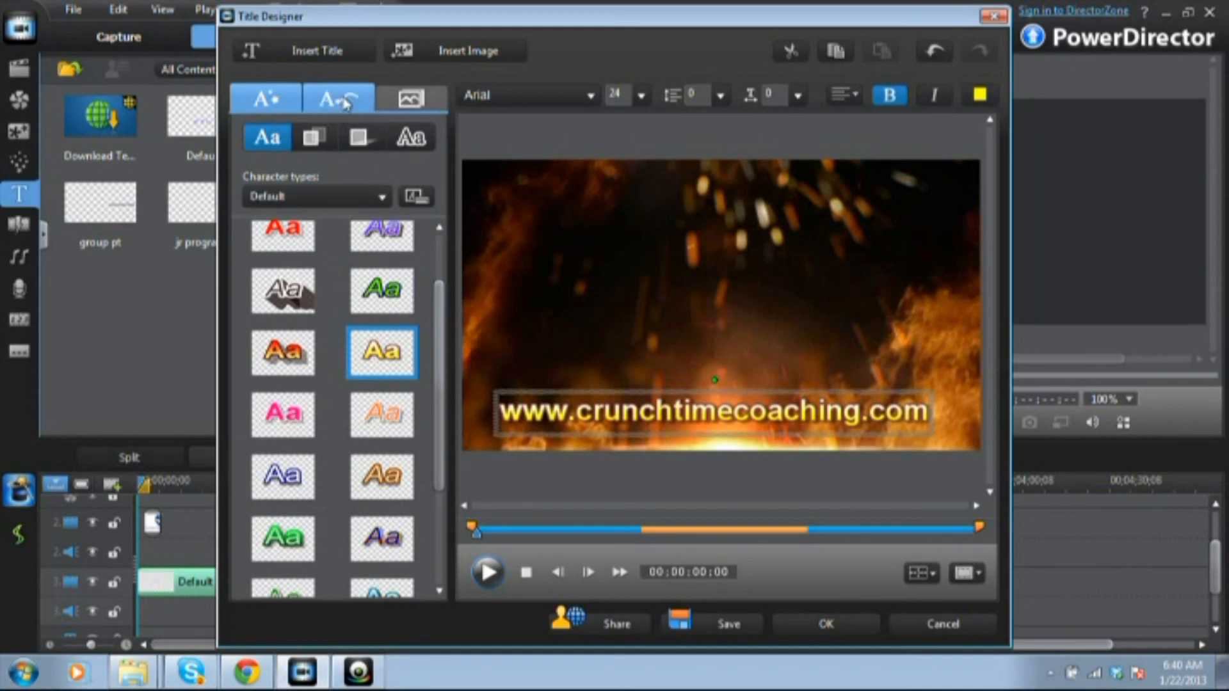
# Step: Give the website title a Glow starting effect and close Title Designer
pyautogui.click(338, 98)
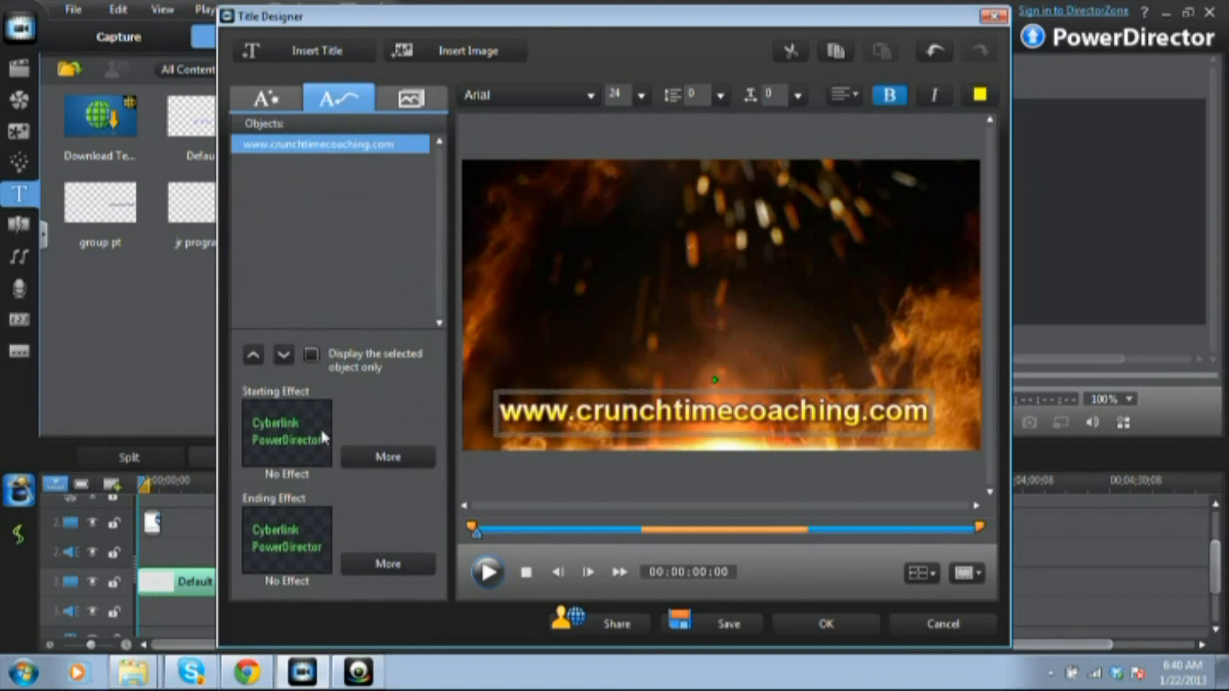
pyautogui.moveTo(319, 306)
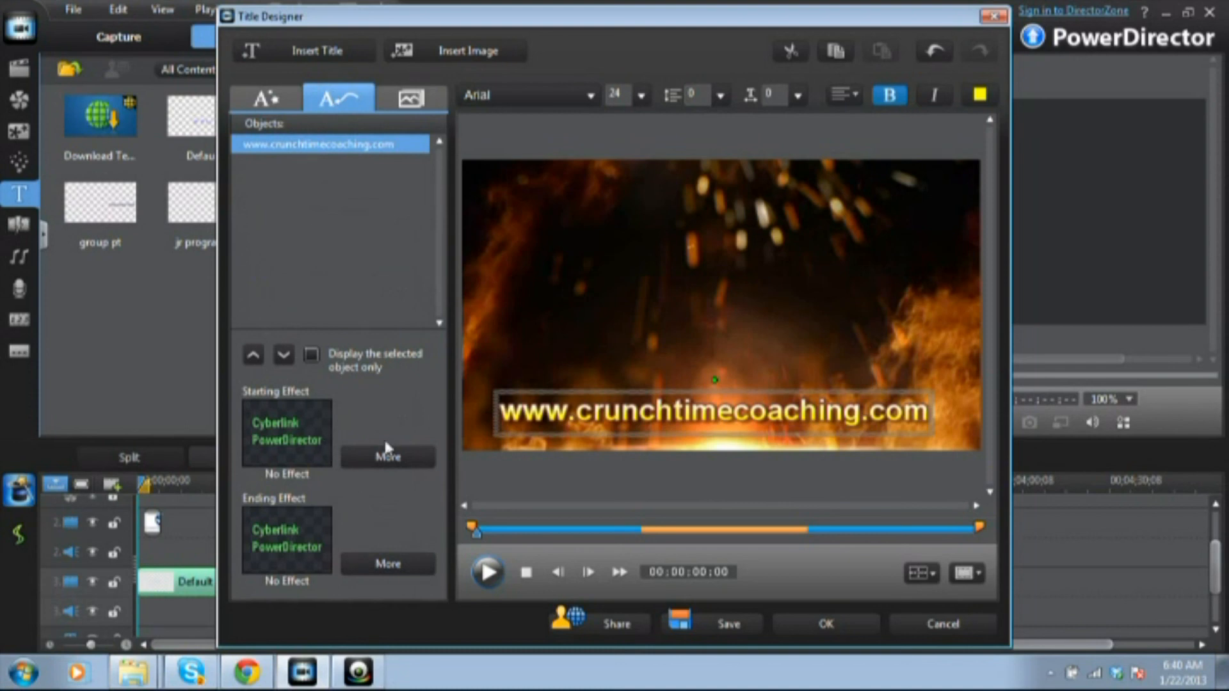
pyautogui.click(388, 457)
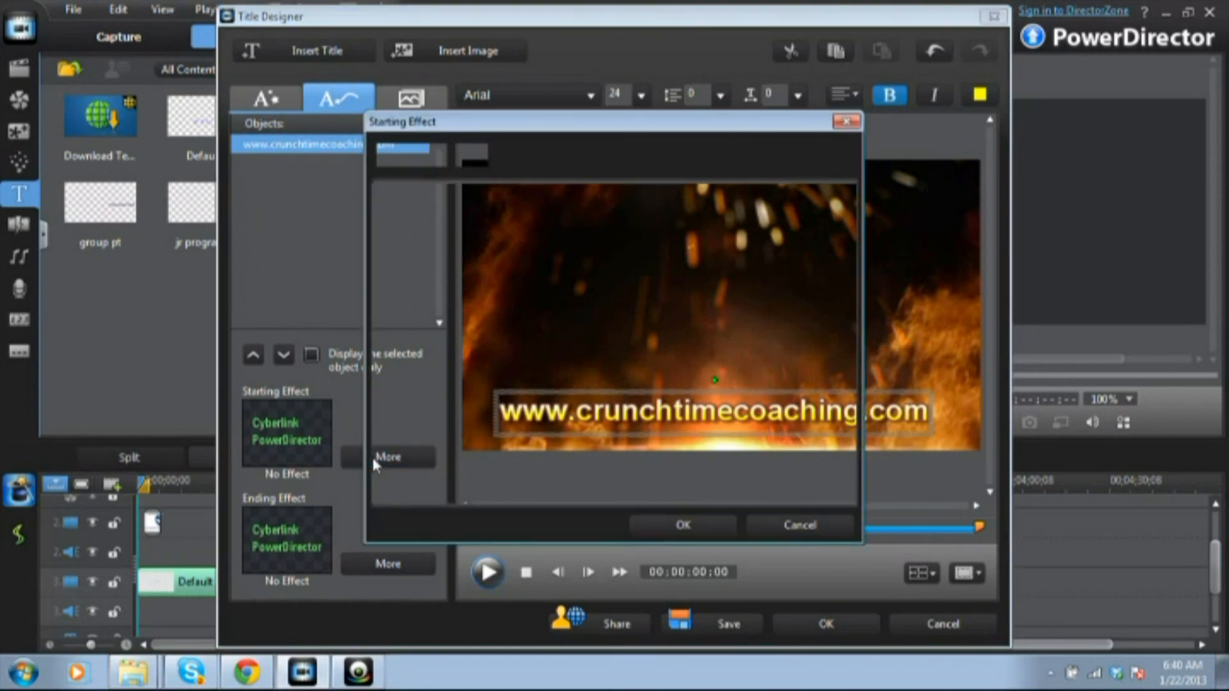
pyautogui.click(388, 456)
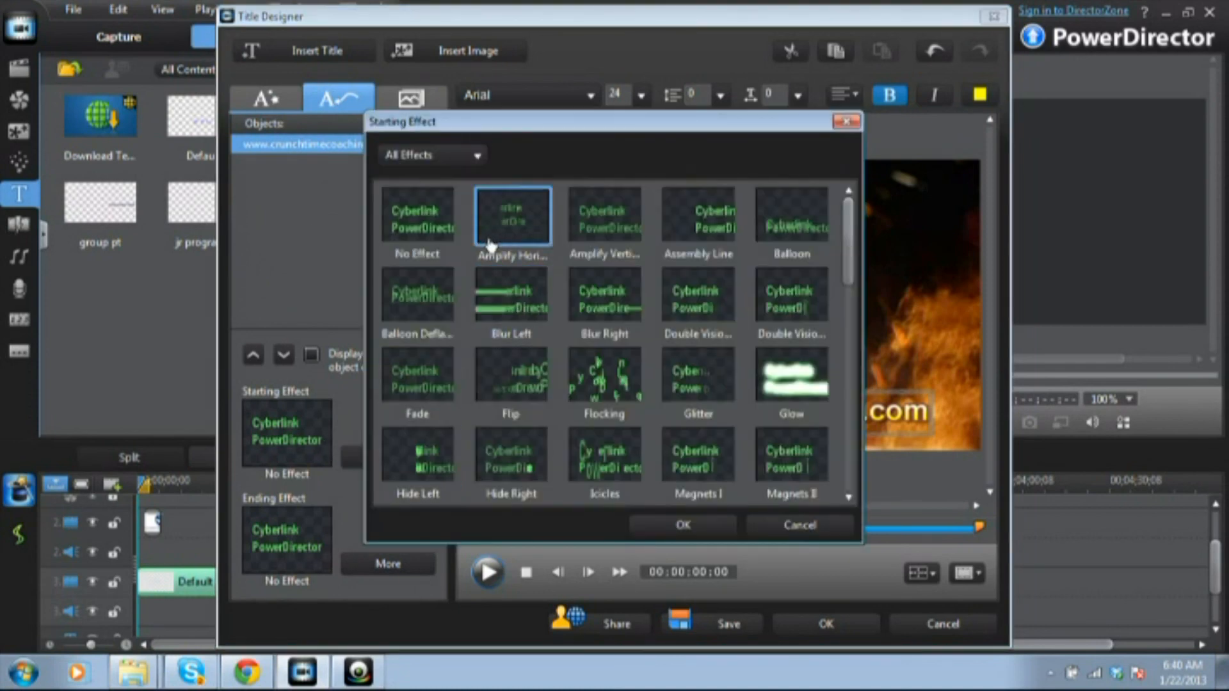
pyautogui.click(604, 217)
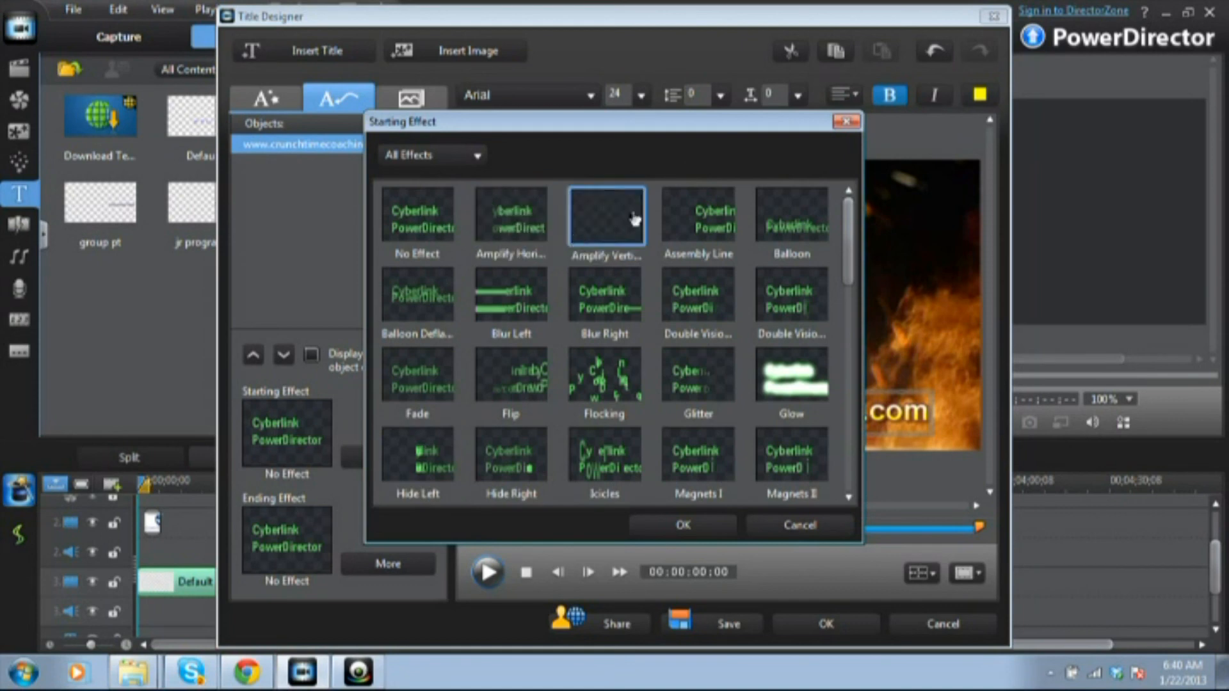
pyautogui.click(792, 377)
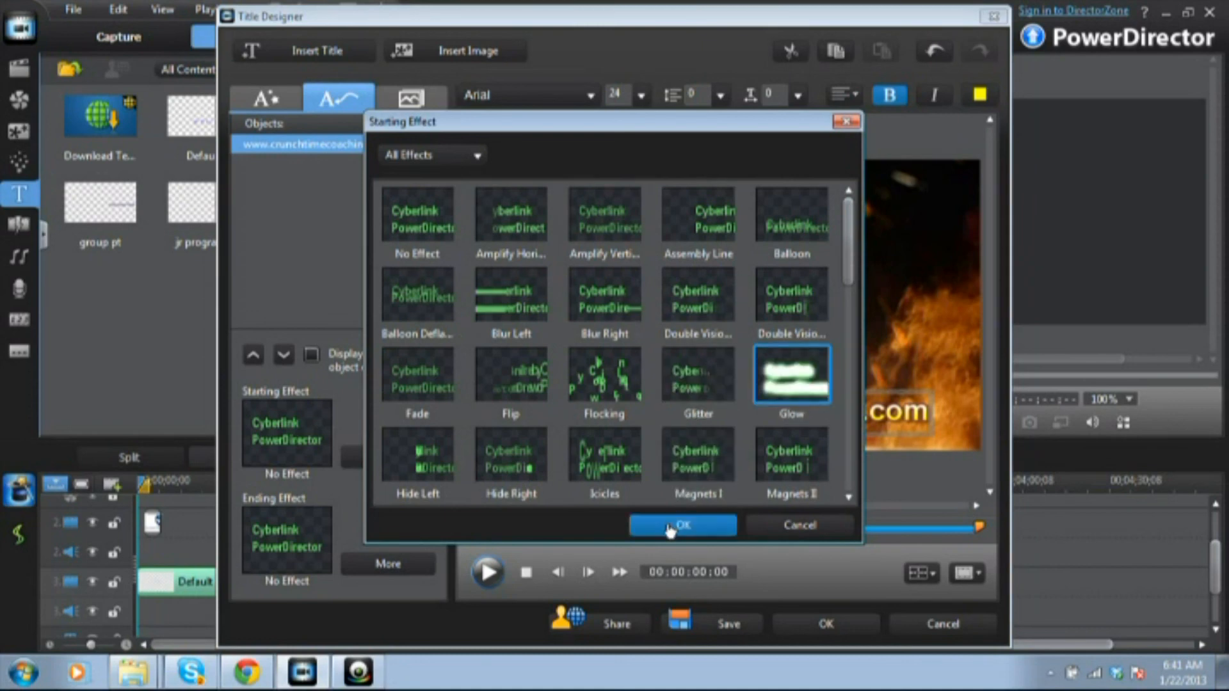
pyautogui.click(681, 525)
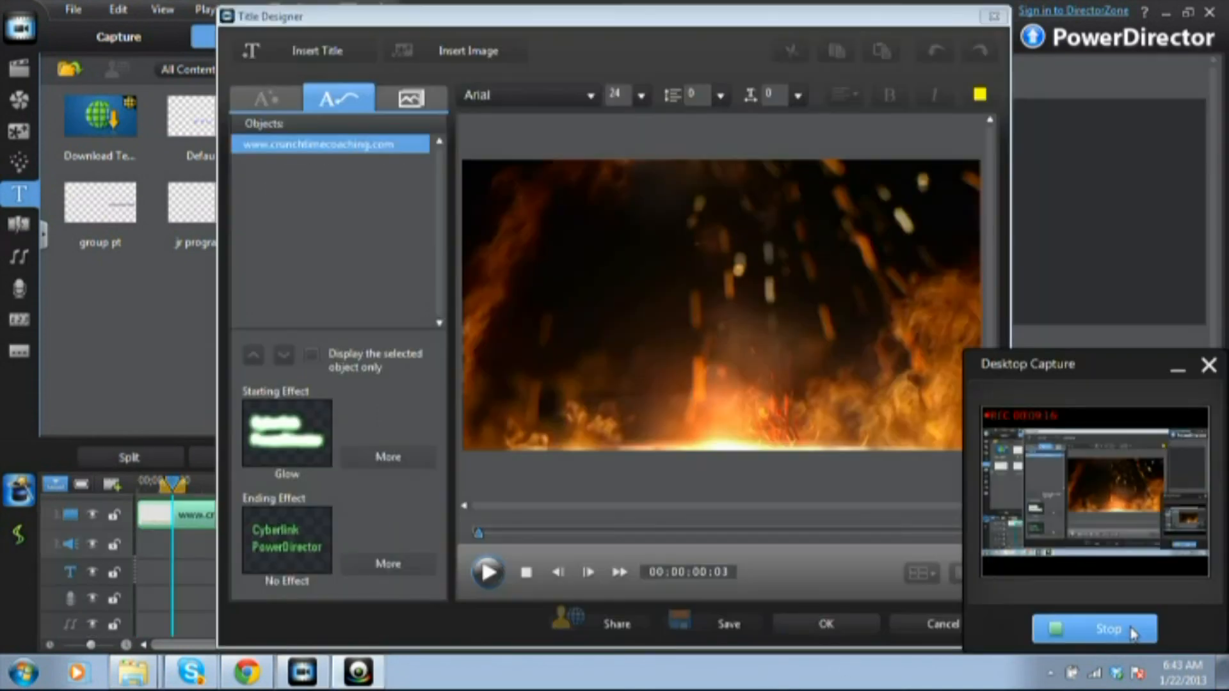
pyautogui.click(824, 624)
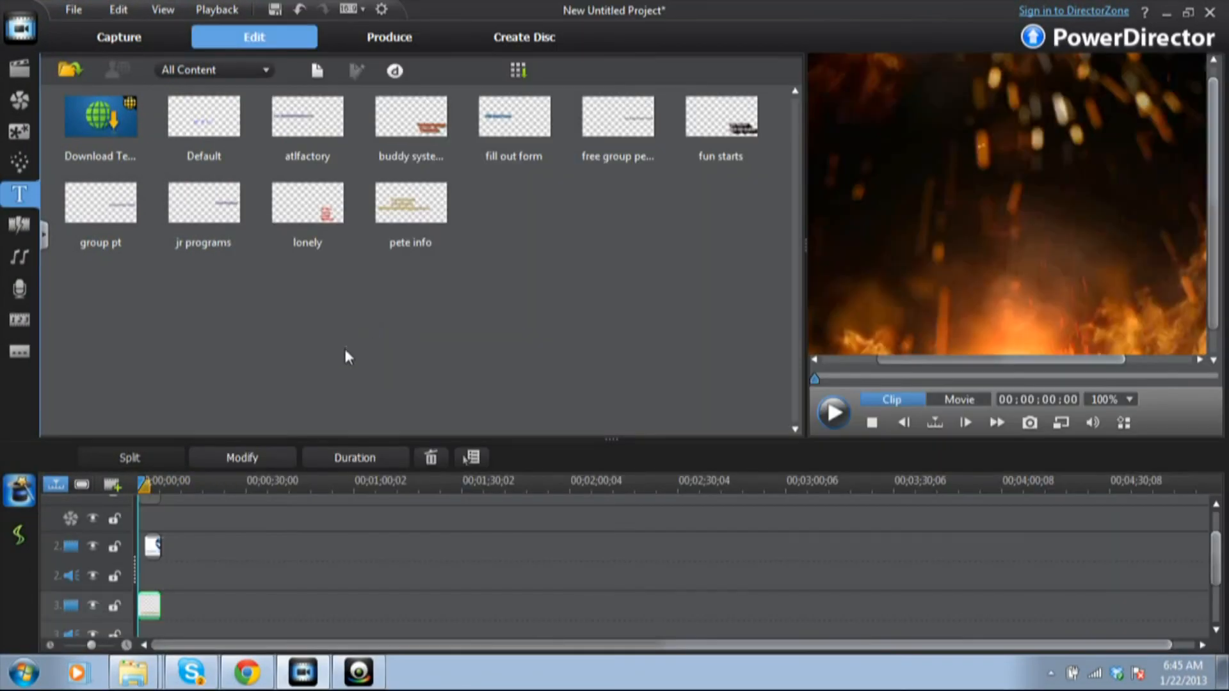